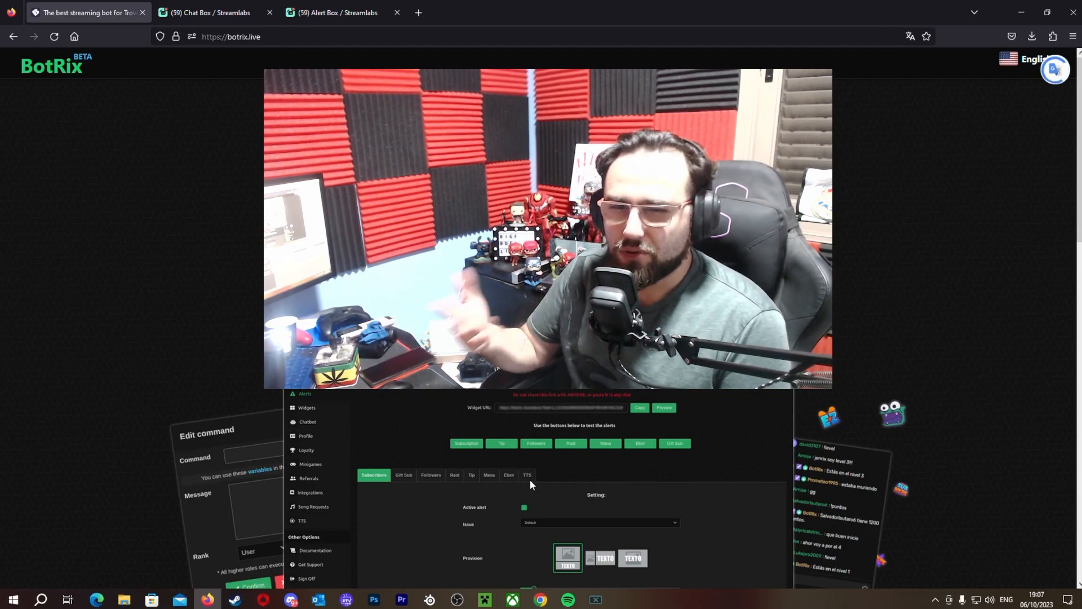
Switch to the Streamlabs Chat Box widget page showing its widget URL and chat preview
click(215, 12)
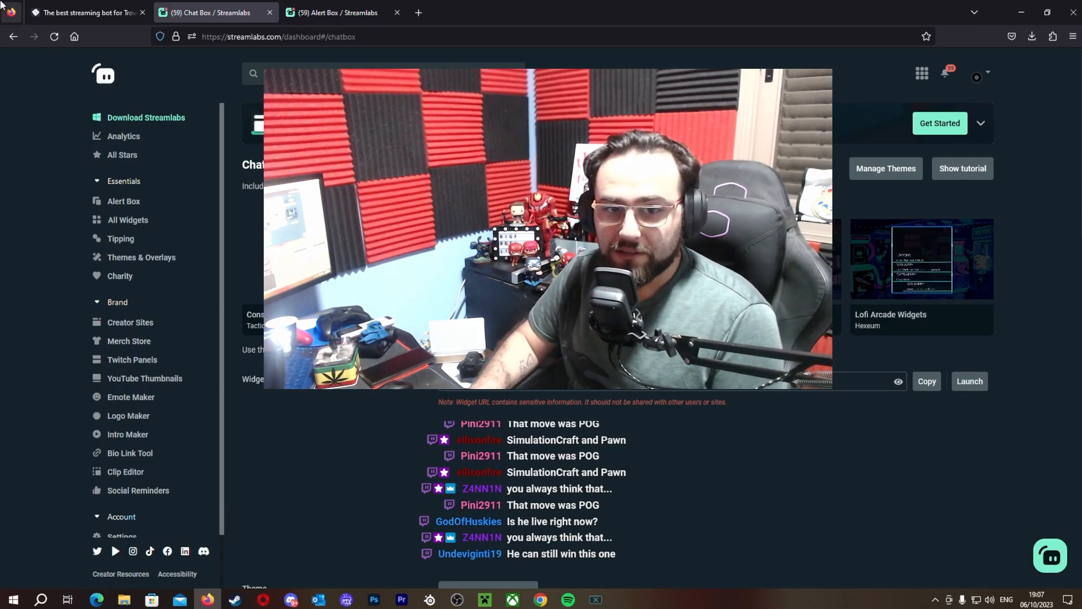
mouse_move(88, 13)
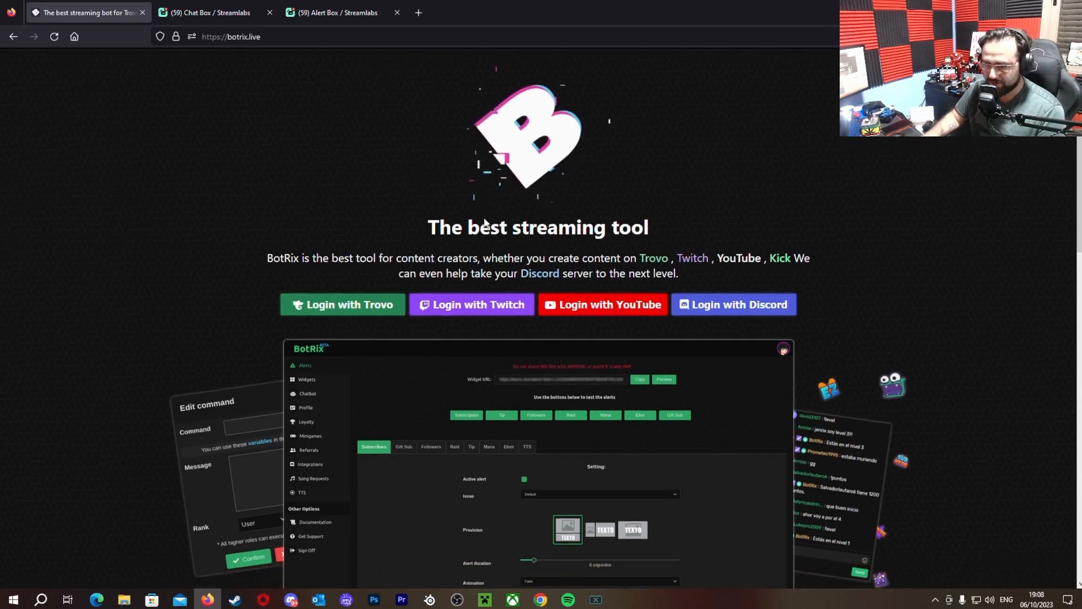
Sign in to BotRix with the YouTube account to reach the Profile panel
scroll(down, 3)
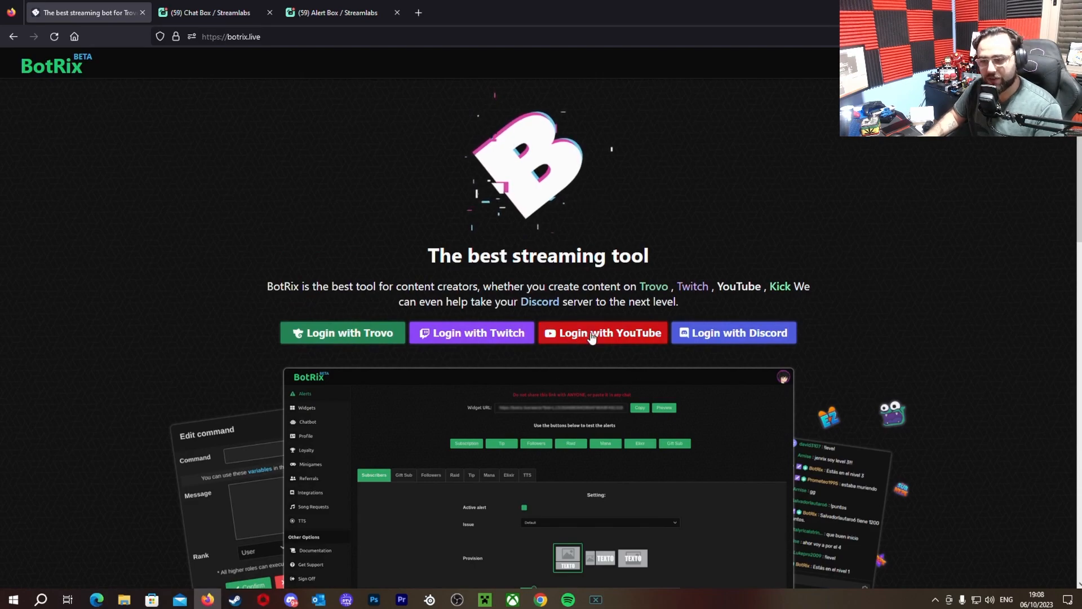
click(601, 332)
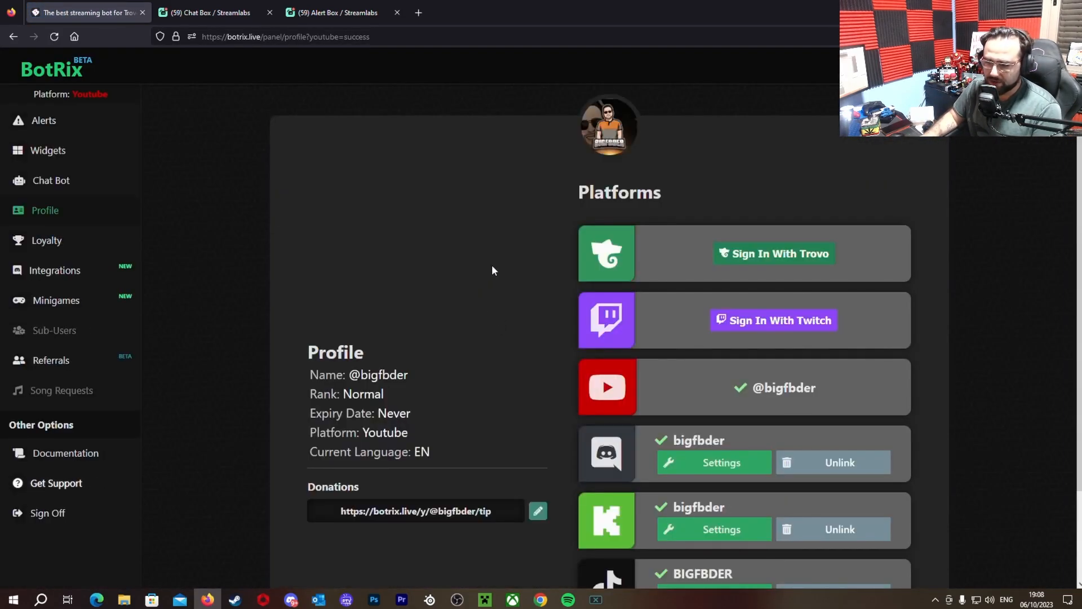
Scroll the Profile page's Platforms list to reveal the linked Kick card
scroll(down, 3)
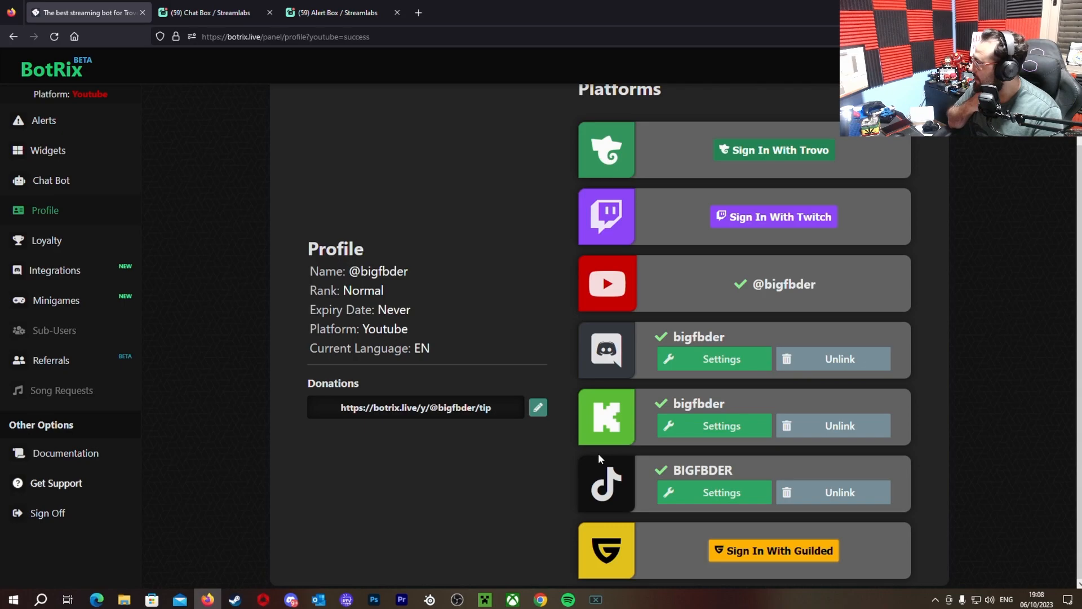
mouse_move(636, 293)
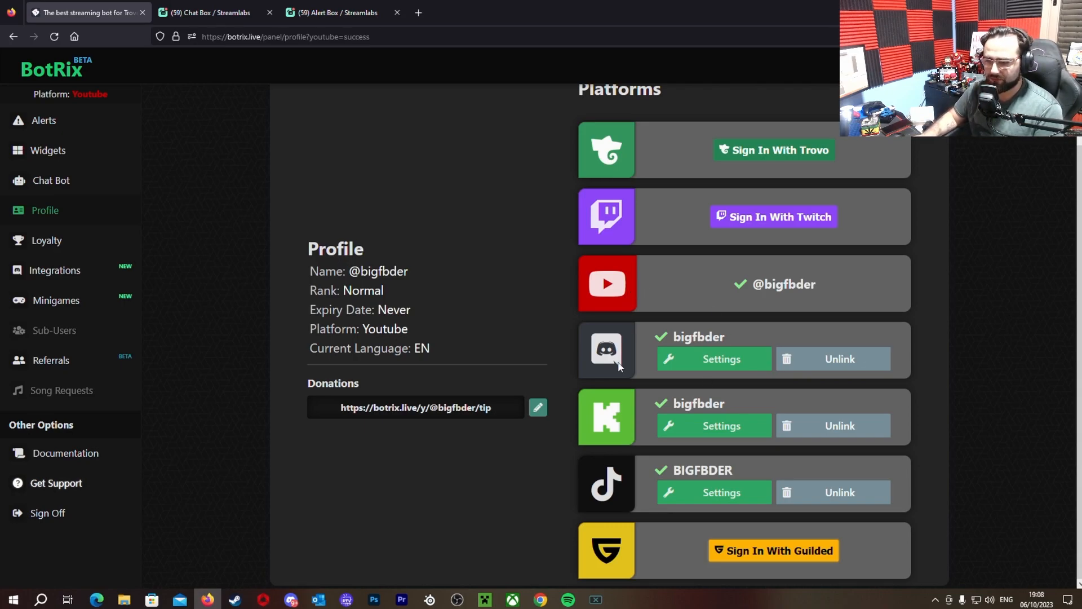
mouse_move(608, 416)
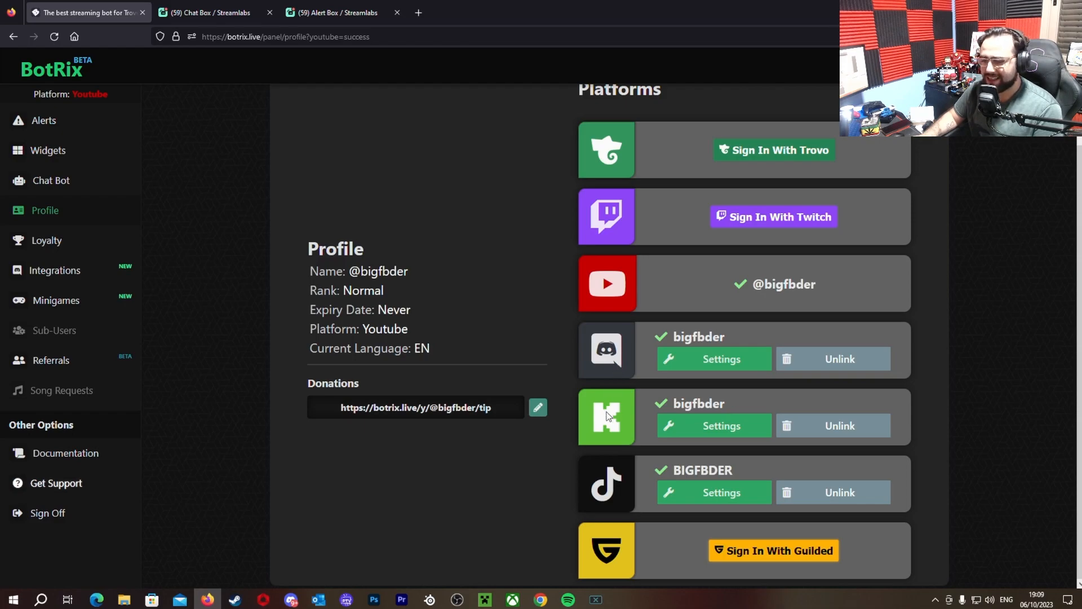
mouse_move(615, 486)
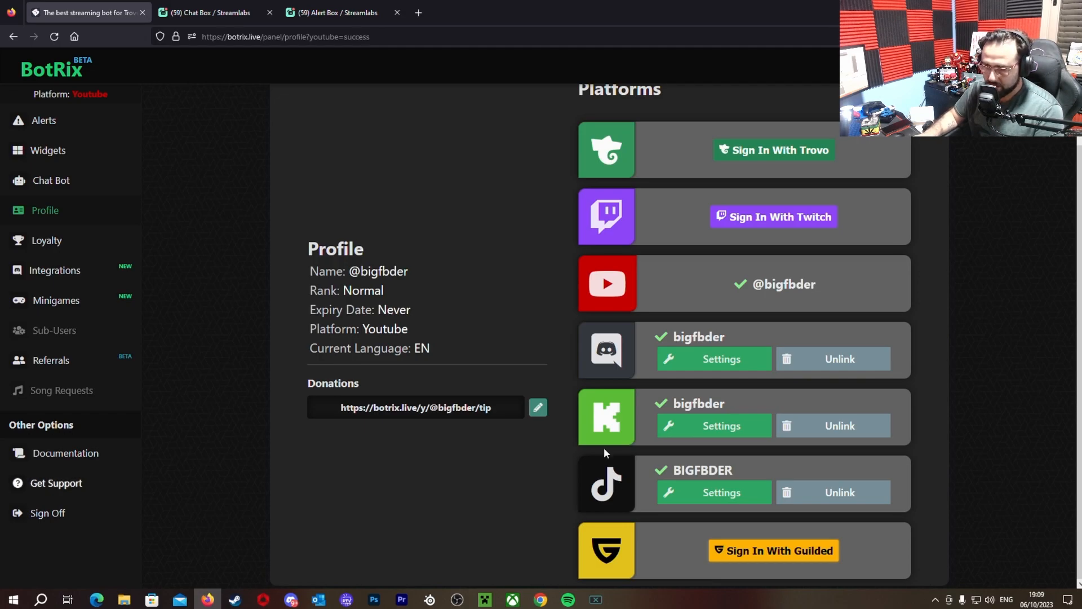
mouse_move(625, 403)
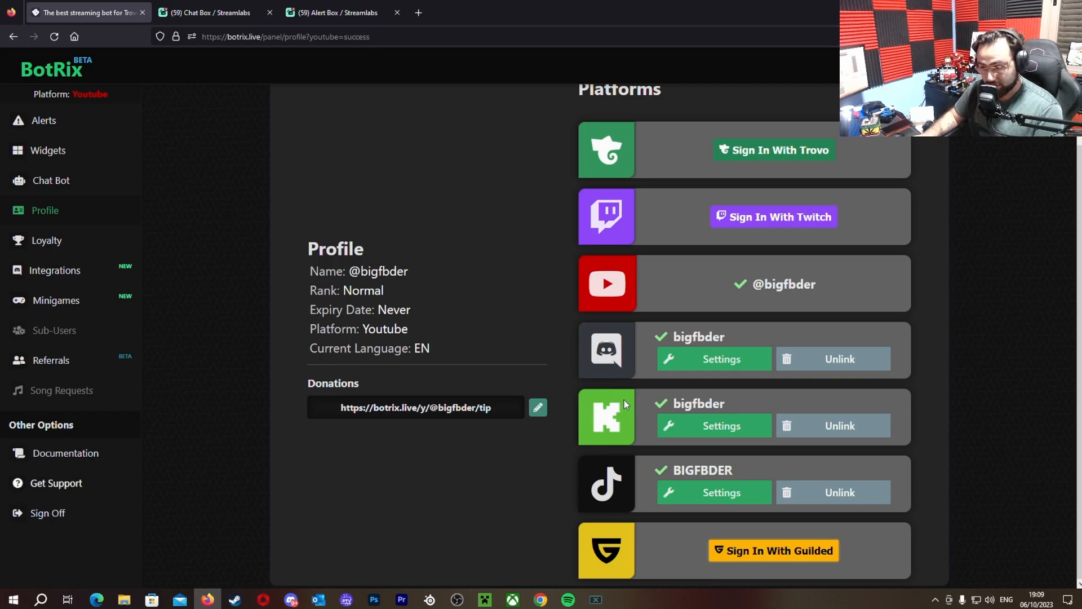
mouse_move(602, 420)
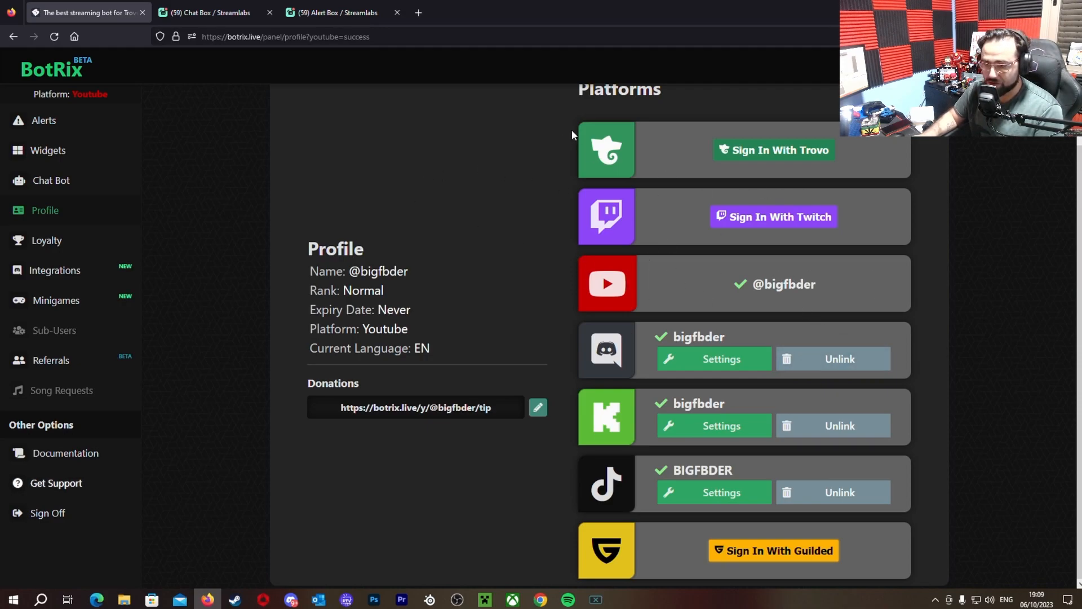
mouse_move(1039, 255)
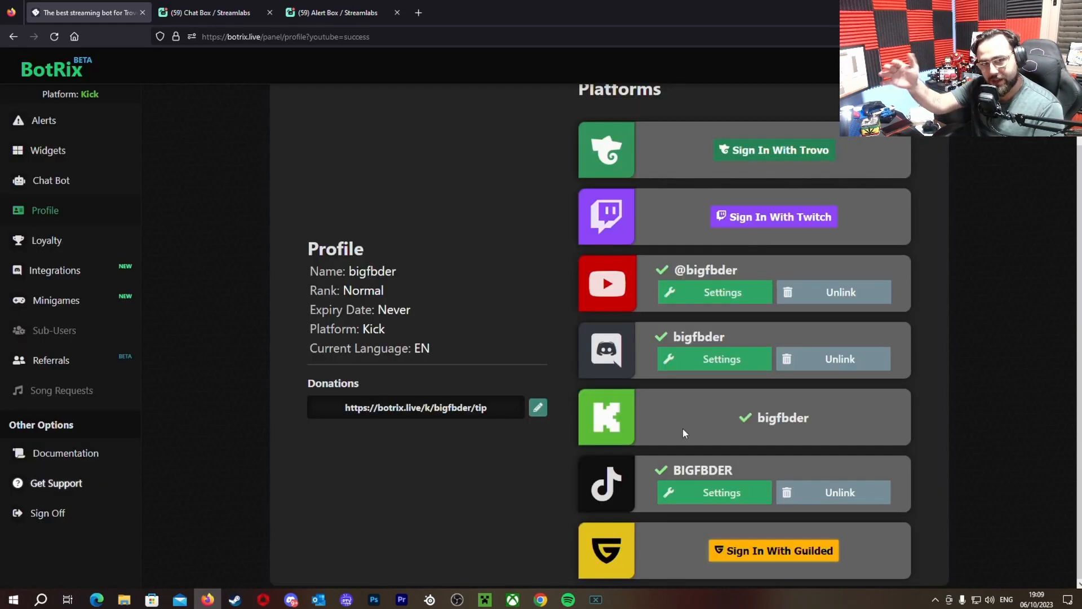
mouse_move(674, 433)
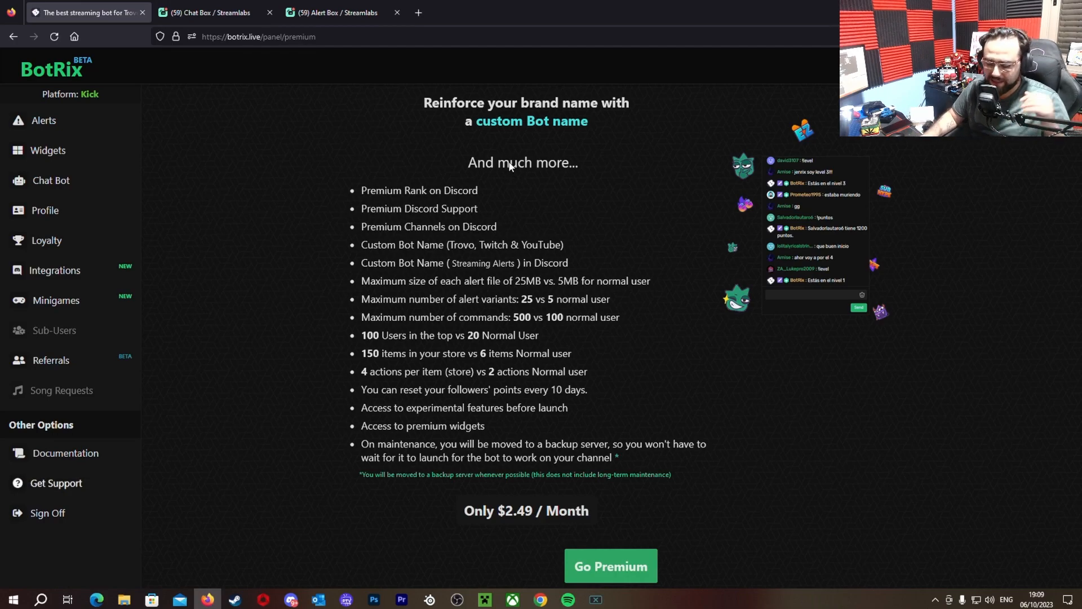
mouse_move(395, 202)
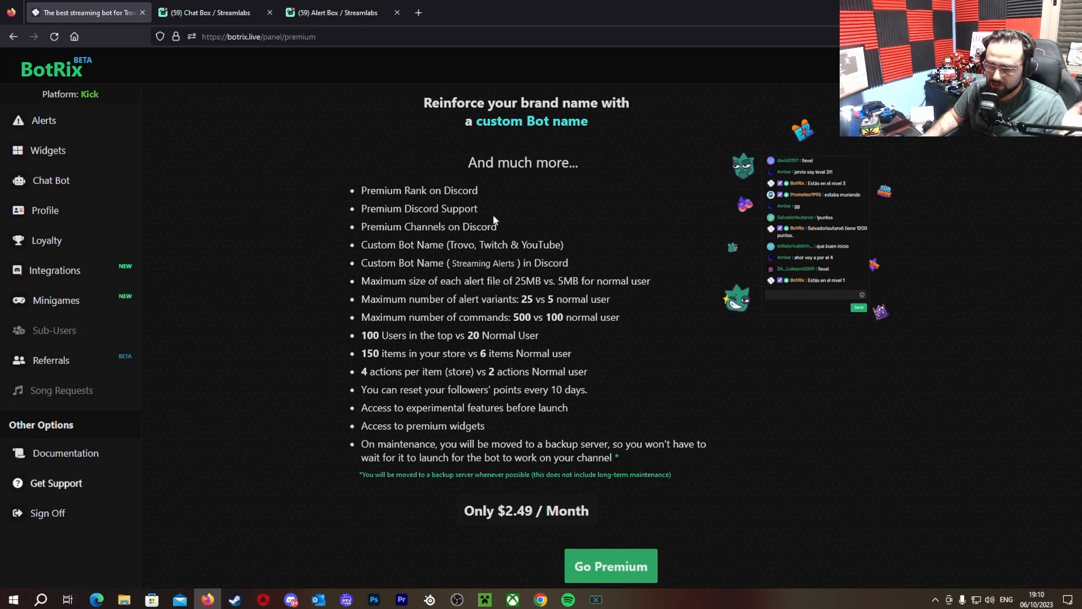
mouse_move(414, 253)
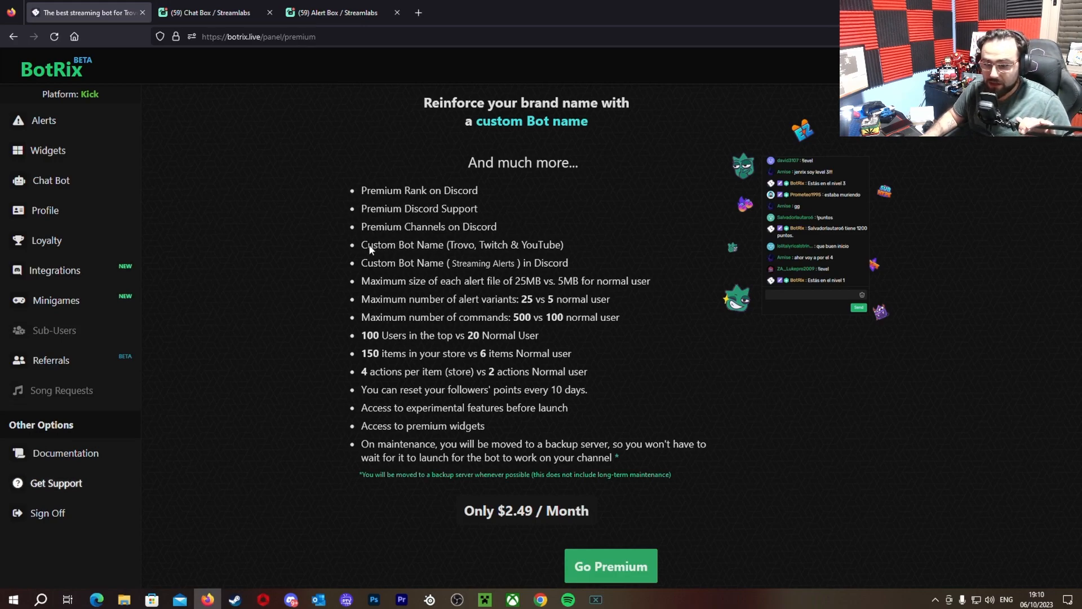
mouse_move(387, 274)
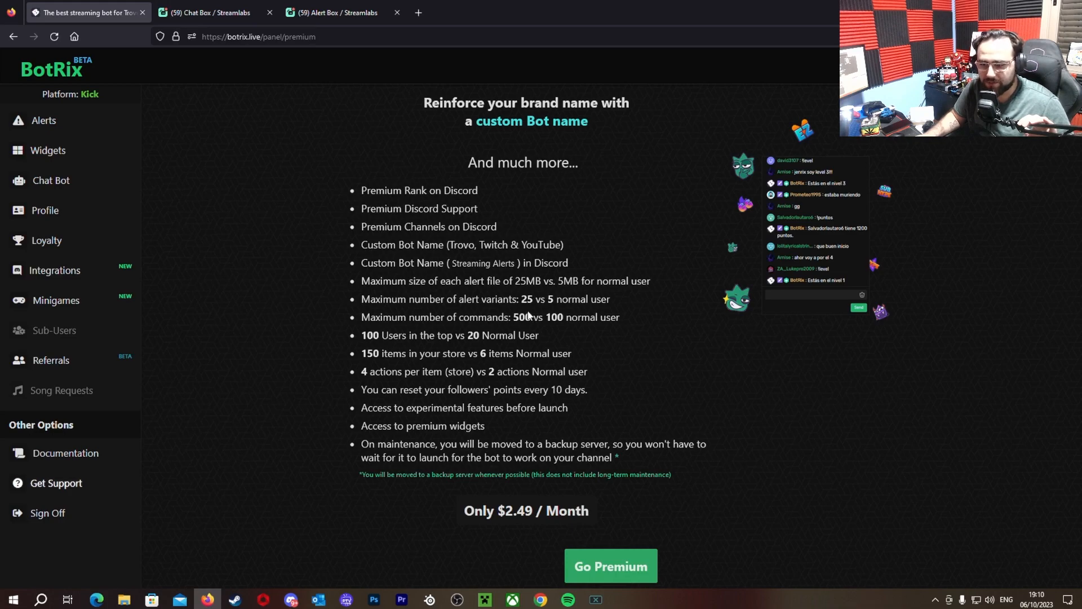
mouse_move(534, 264)
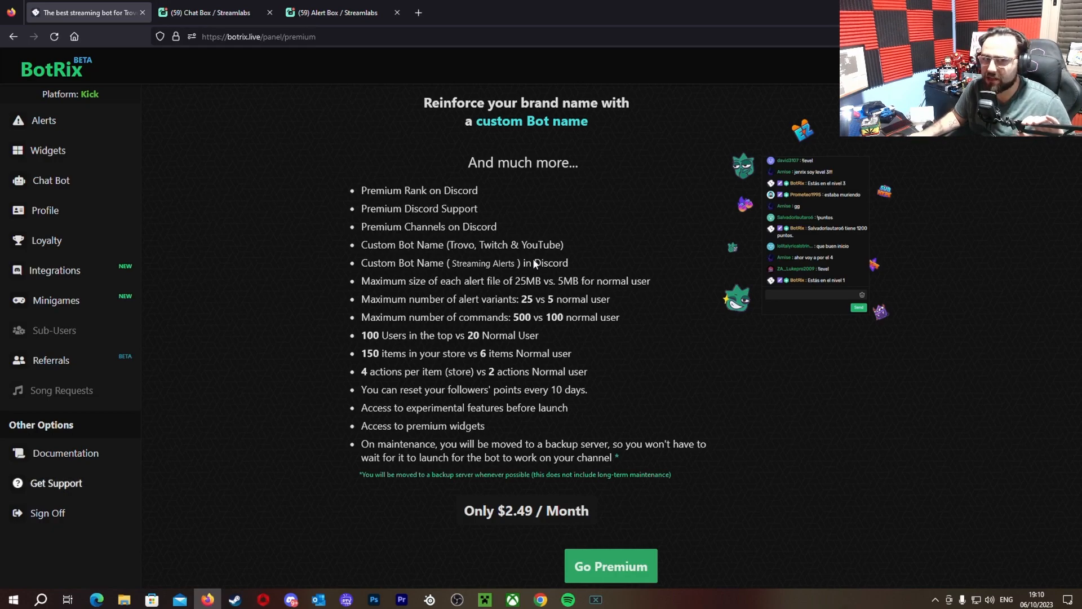
mouse_move(534, 261)
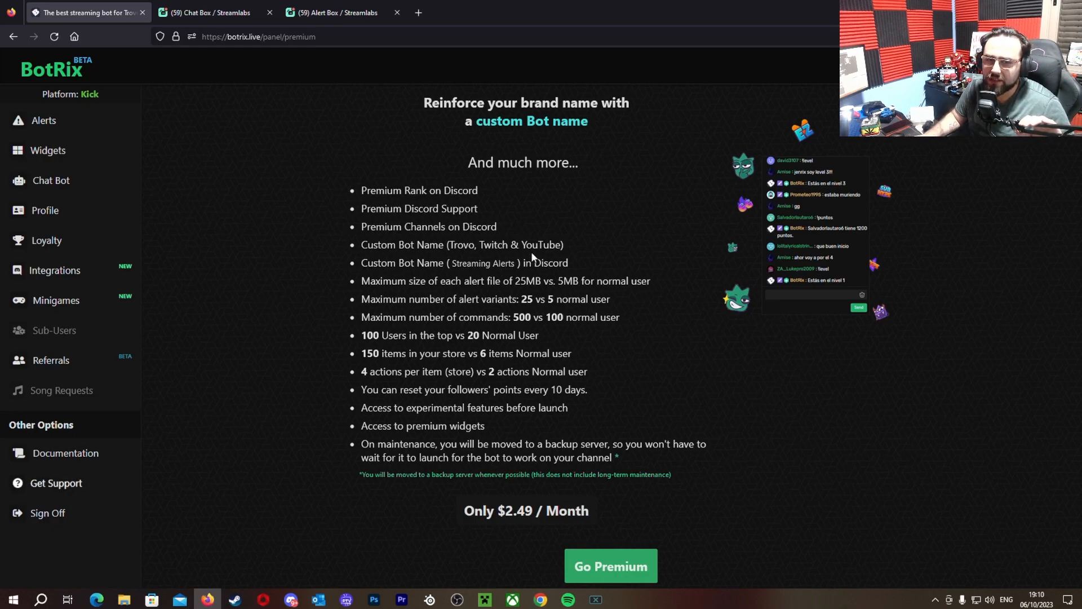
mouse_move(454, 239)
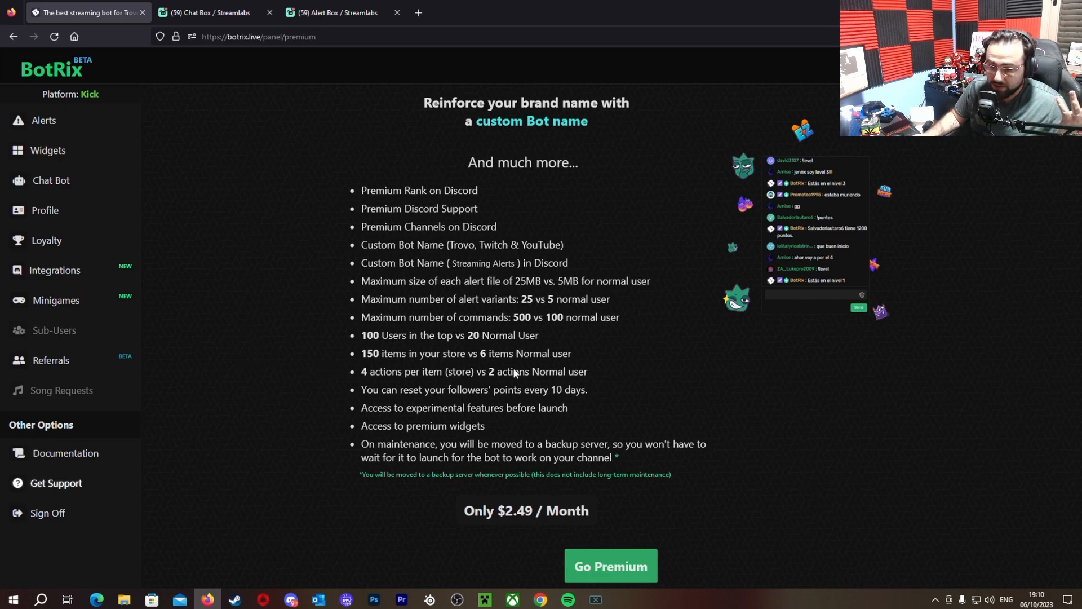
mouse_move(535, 402)
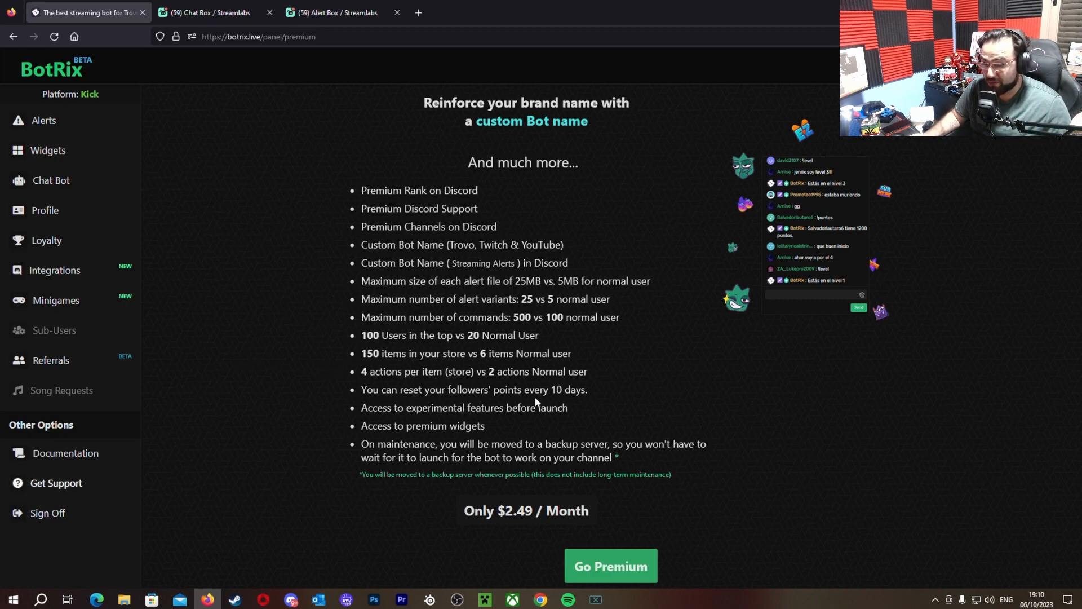
mouse_move(451, 421)
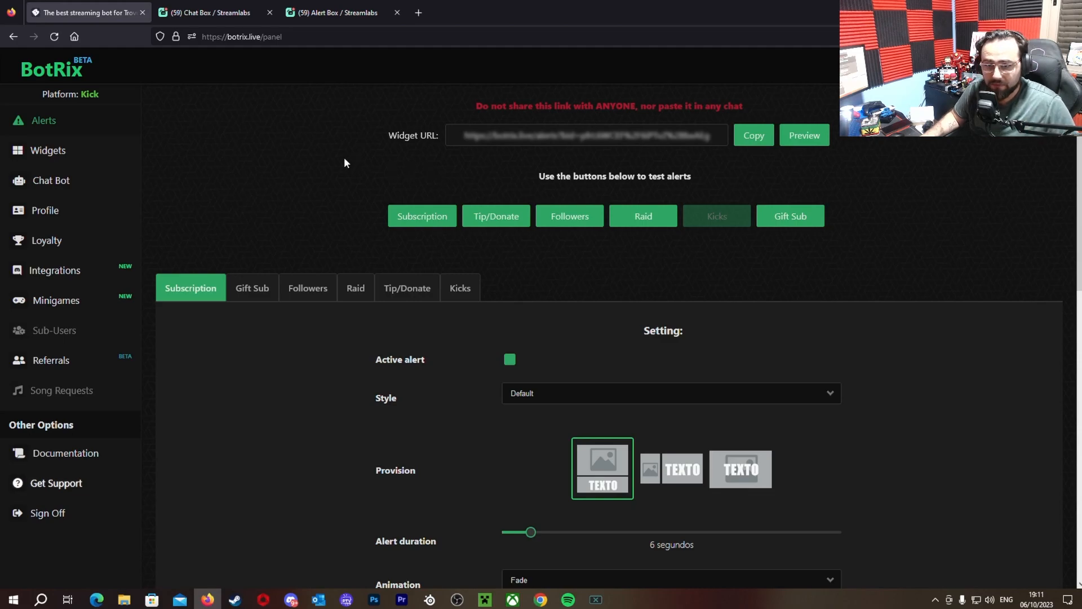
Toggle the Subscription alert off and back on, then show its Default, Compact and BotRix styles
scroll(down, 3)
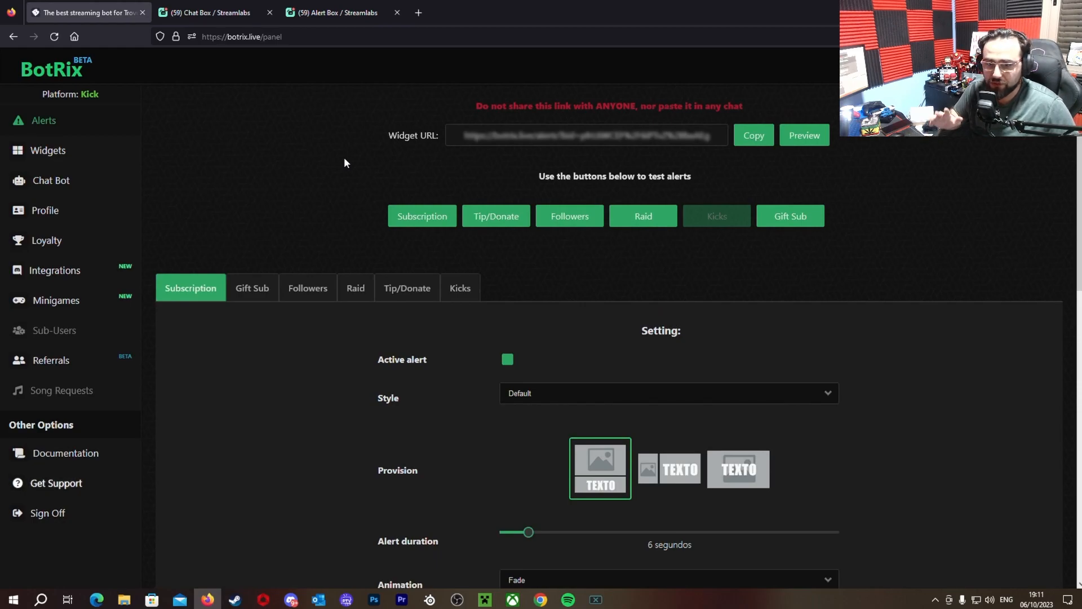
mouse_move(309, 210)
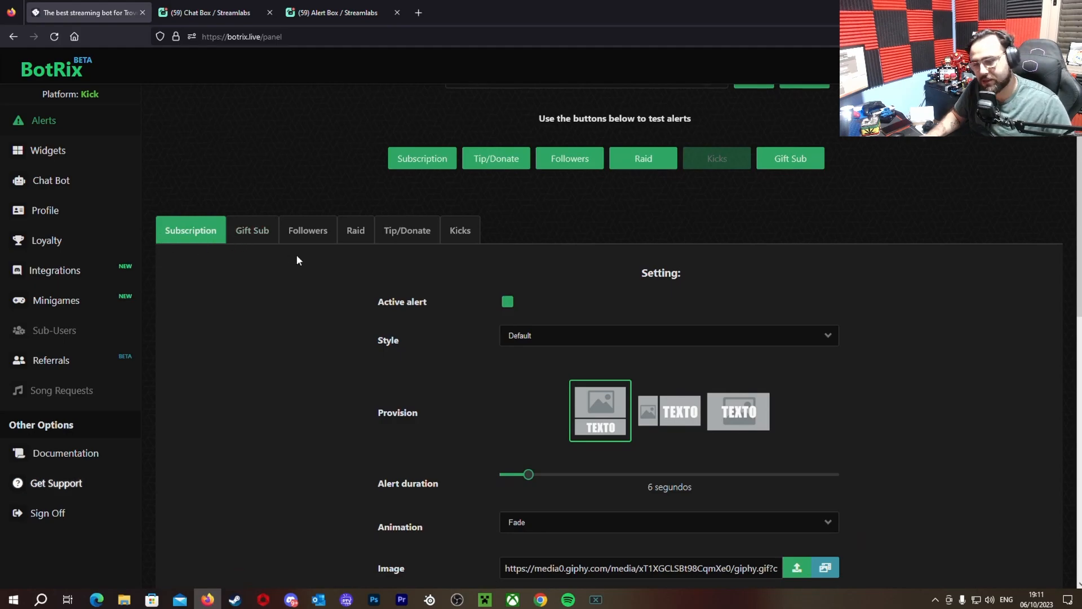
scroll(down, 3)
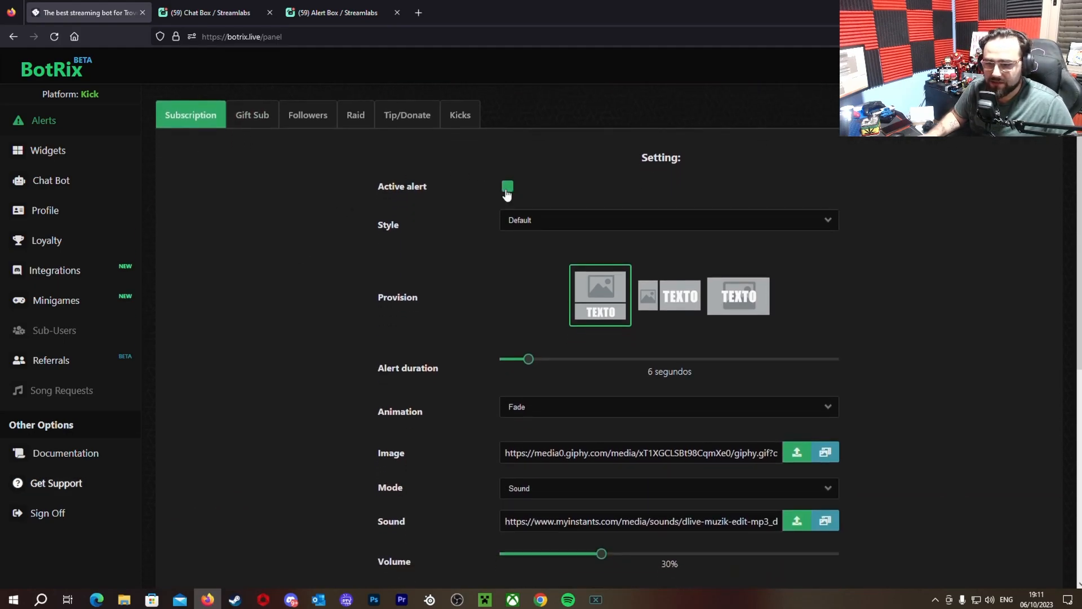
click(507, 188)
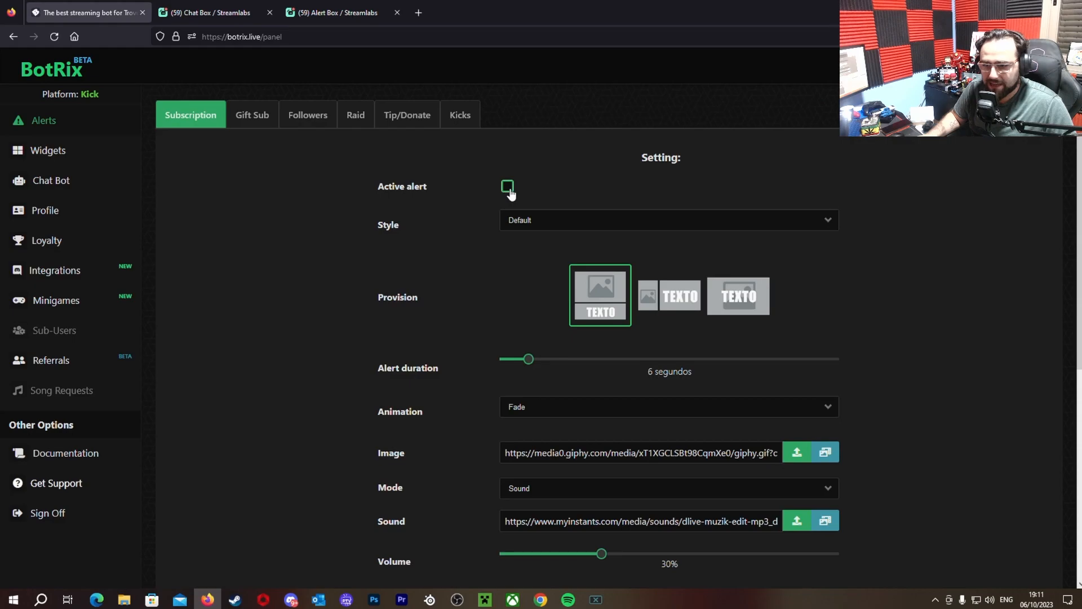
click(507, 186)
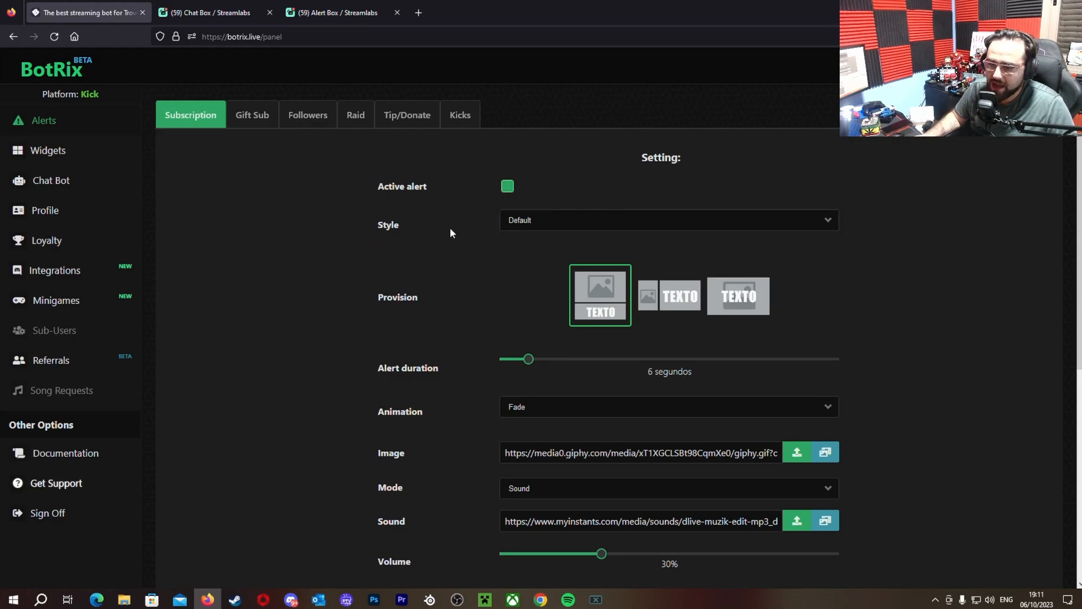
click(666, 220)
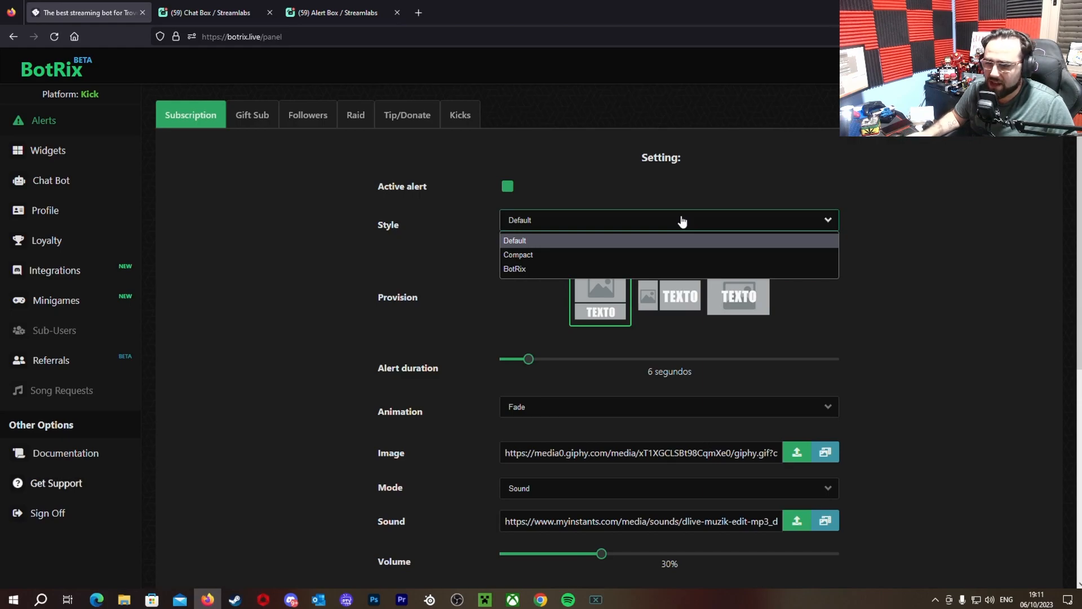
mouse_move(537, 241)
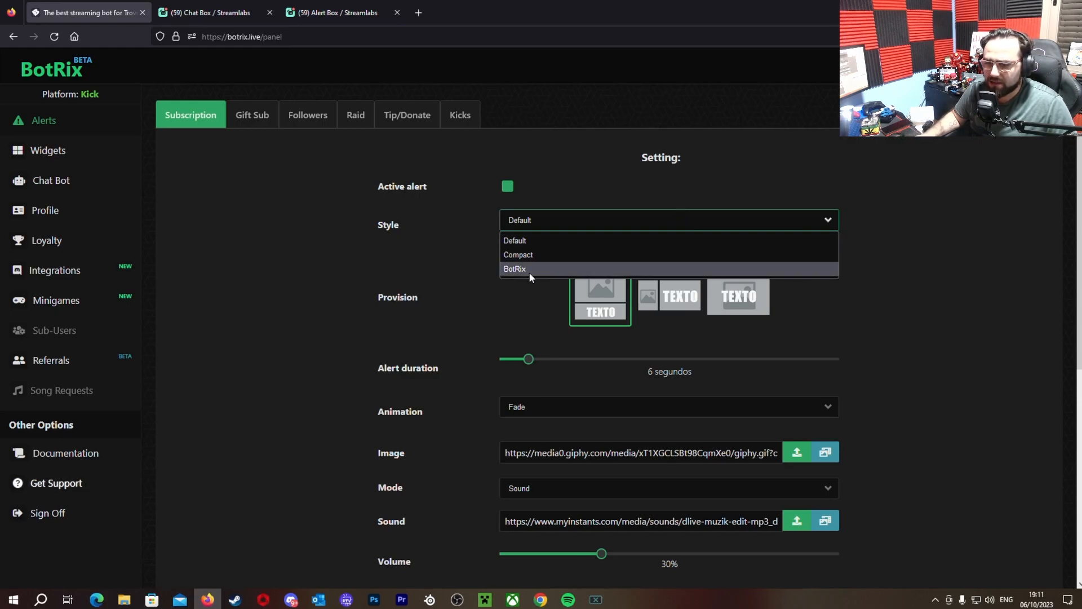
Set the Subscription alert to the BotRix style and fire its test alert twice
click(514, 269)
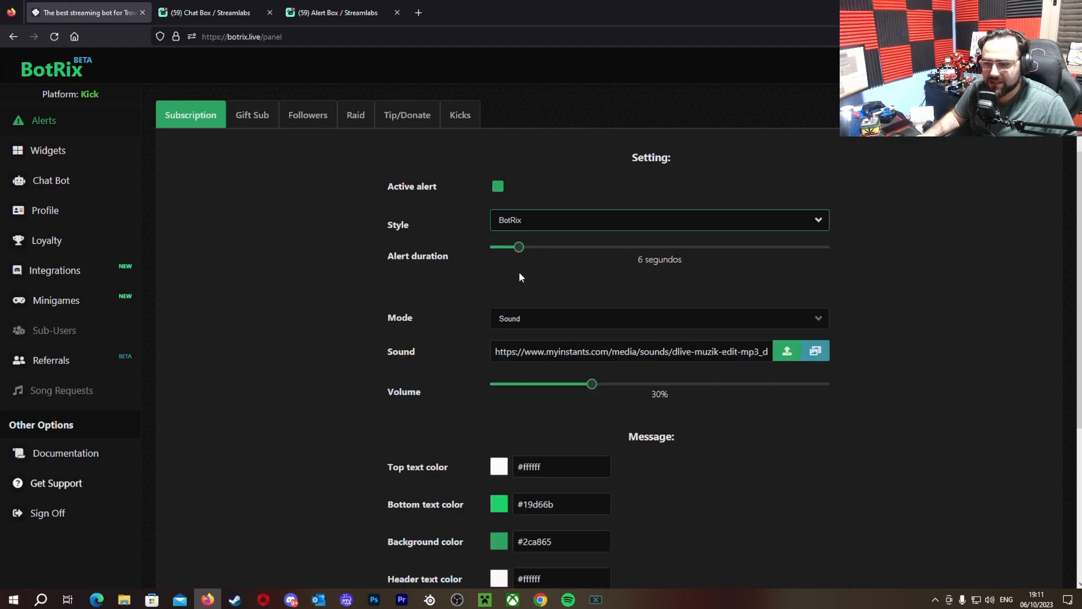
mouse_move(236, 260)
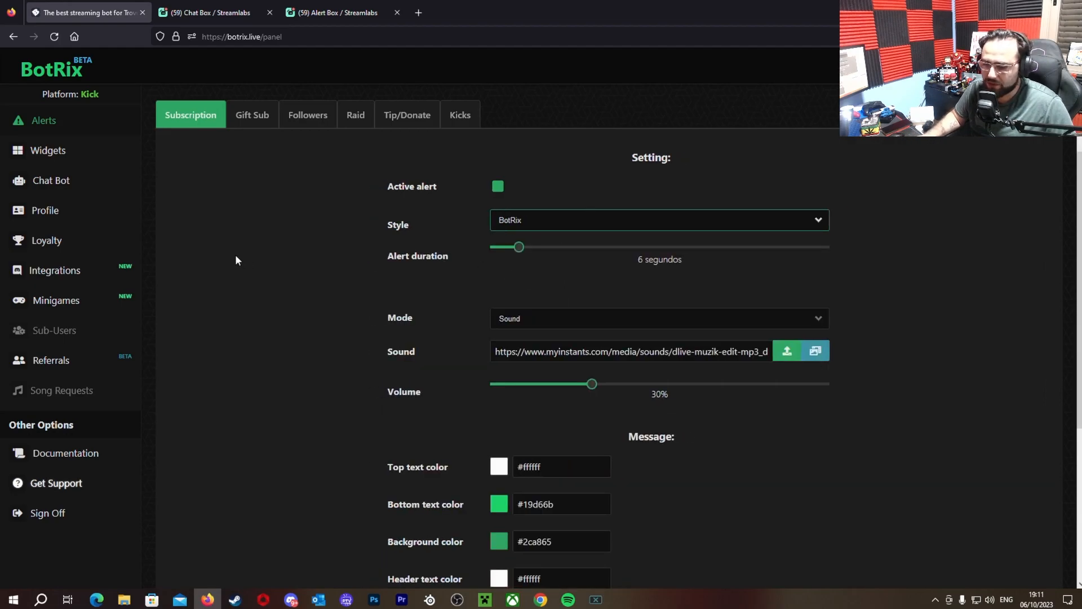
scroll(down, 3)
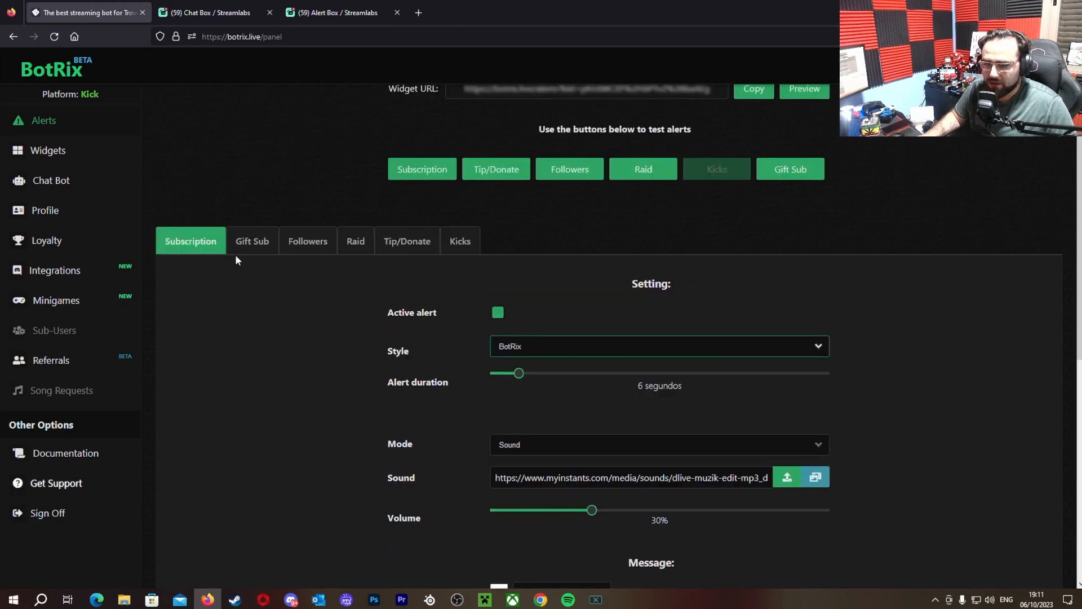
scroll(down, 3)
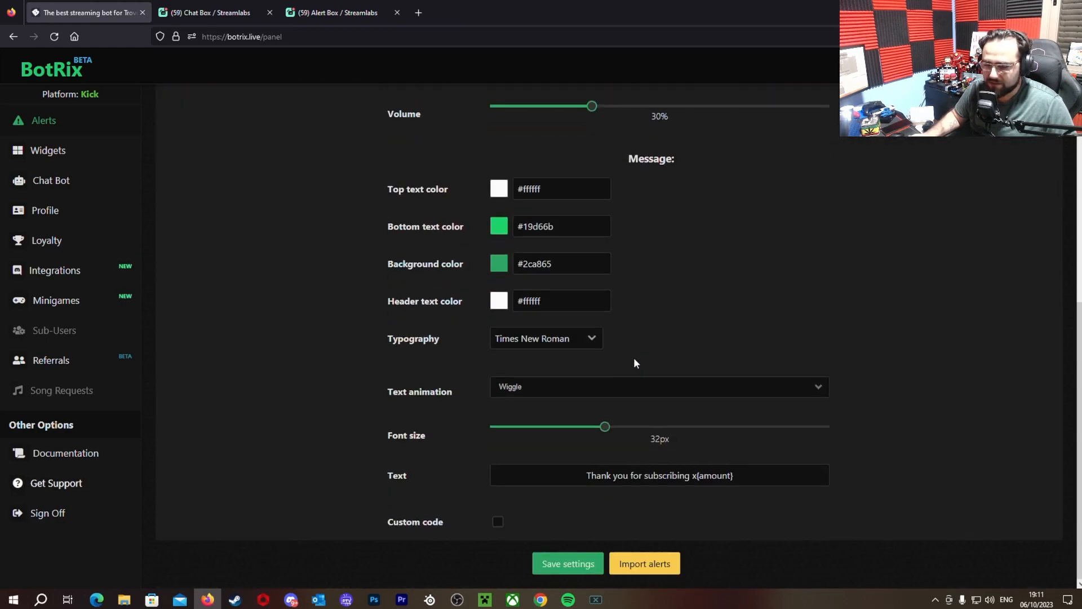
mouse_move(375, 249)
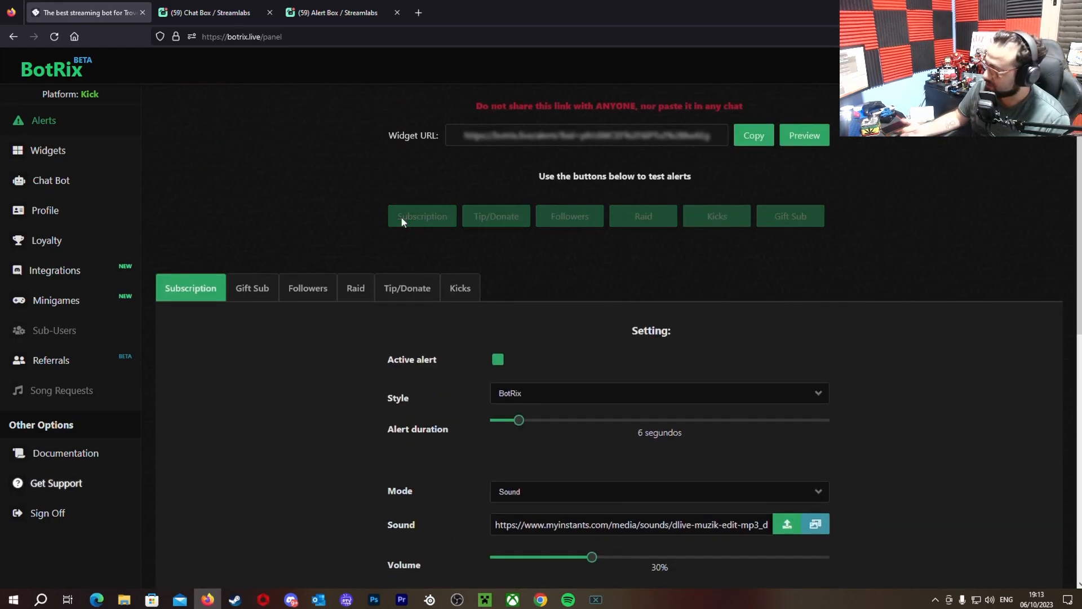
click(421, 217)
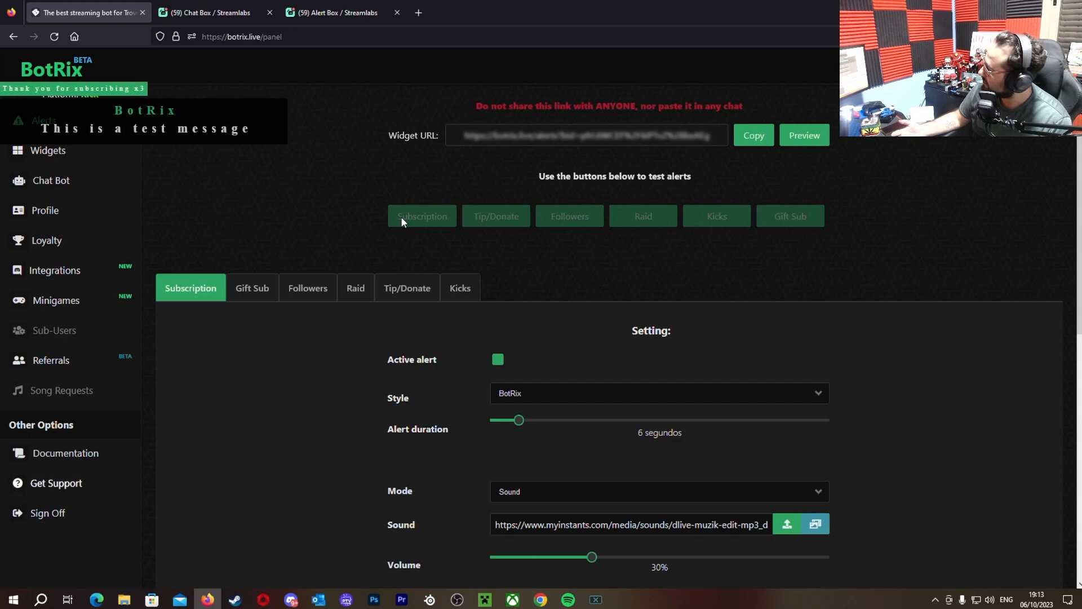
mouse_move(522, 87)
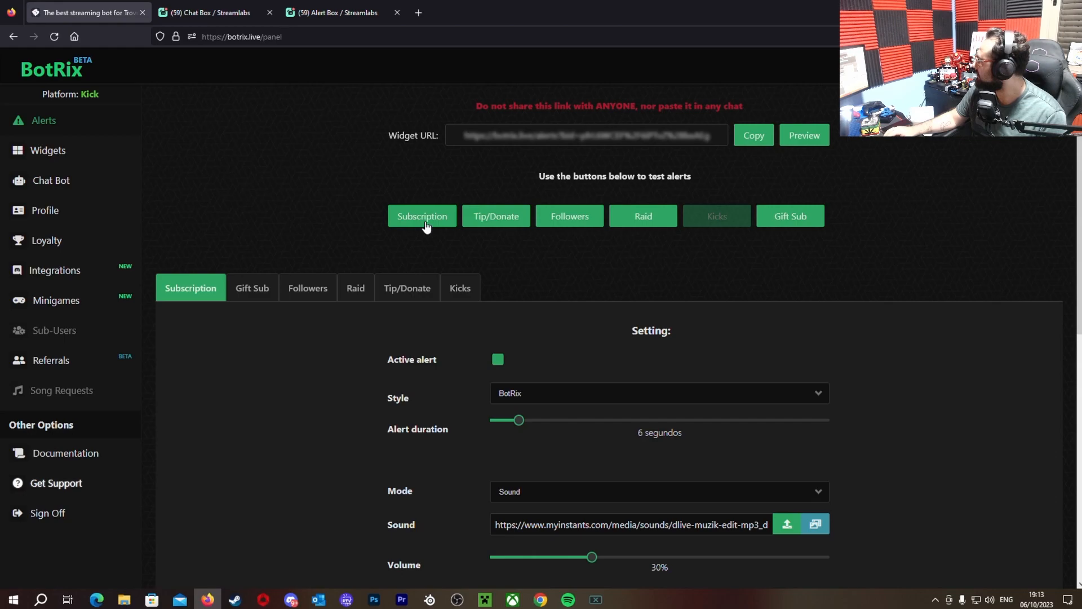
mouse_move(421, 216)
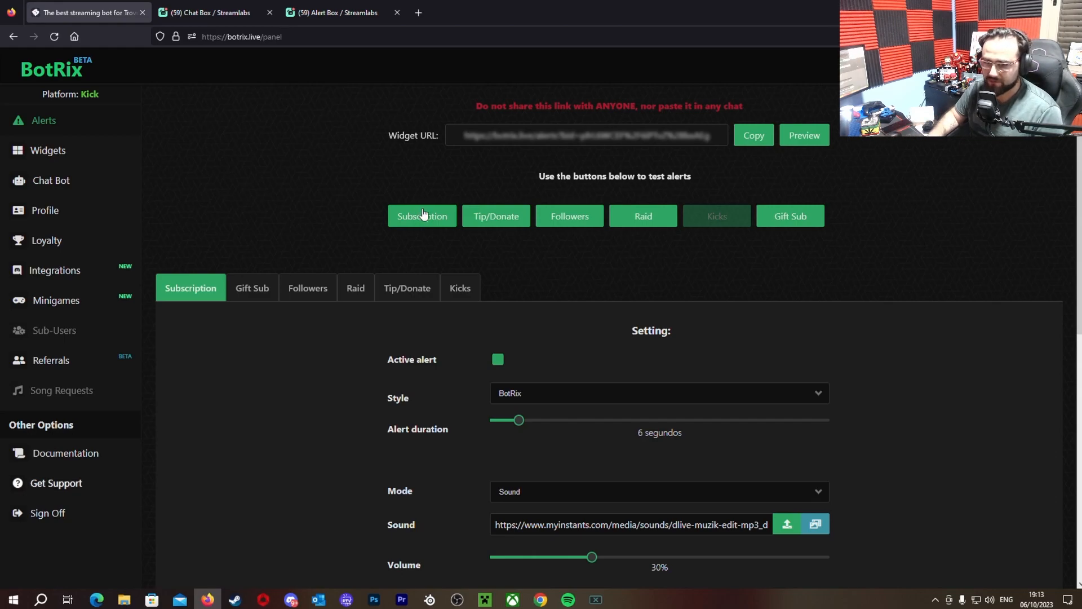
click(421, 215)
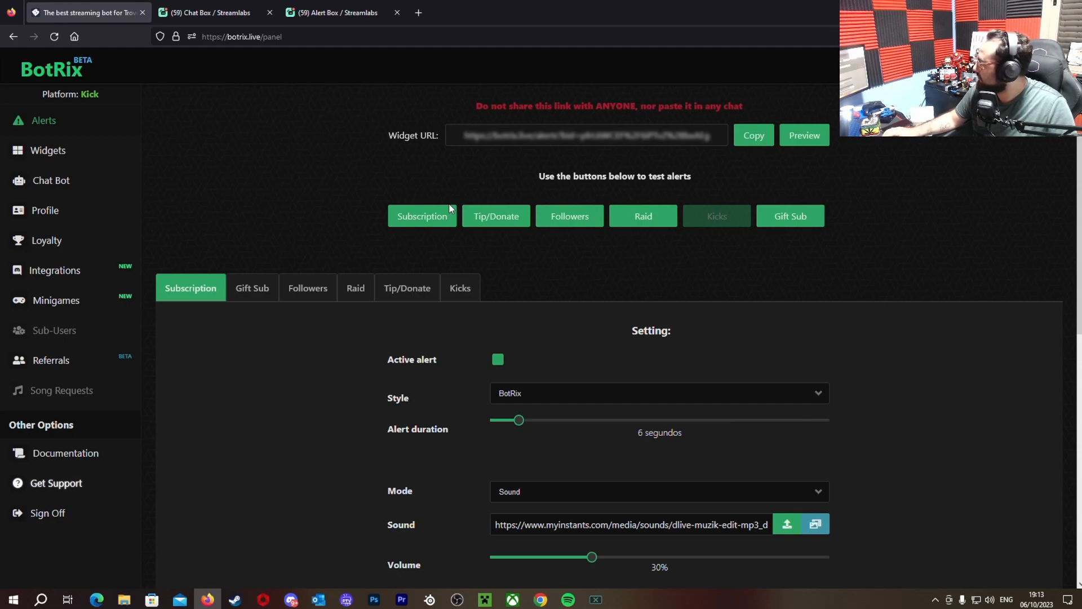
mouse_move(251, 288)
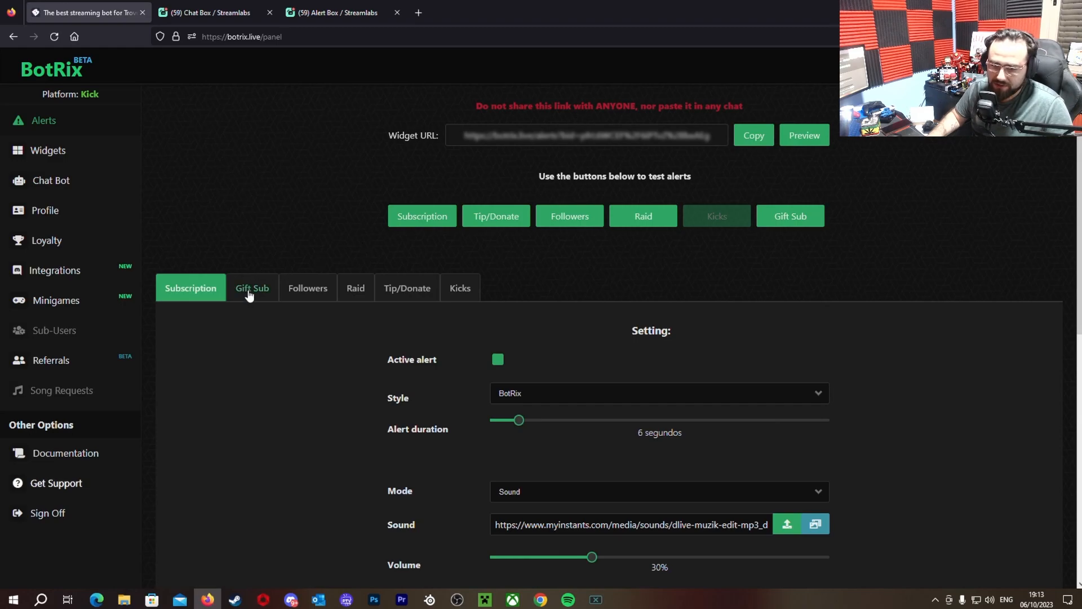
On the Gift Sub settings, fire the gift sub, follower and tip test alerts
click(252, 288)
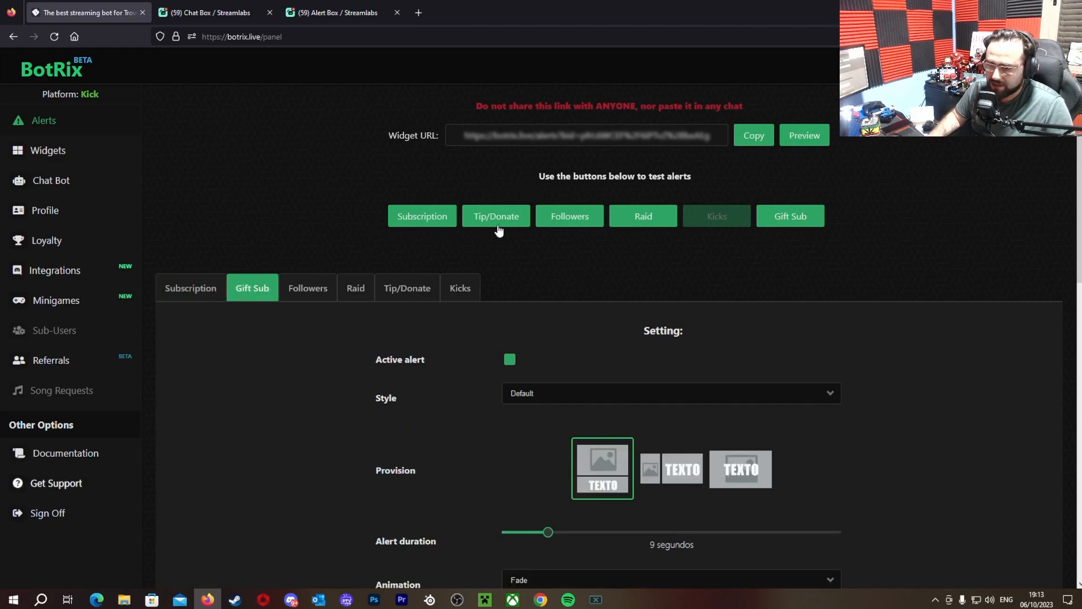
mouse_move(740, 217)
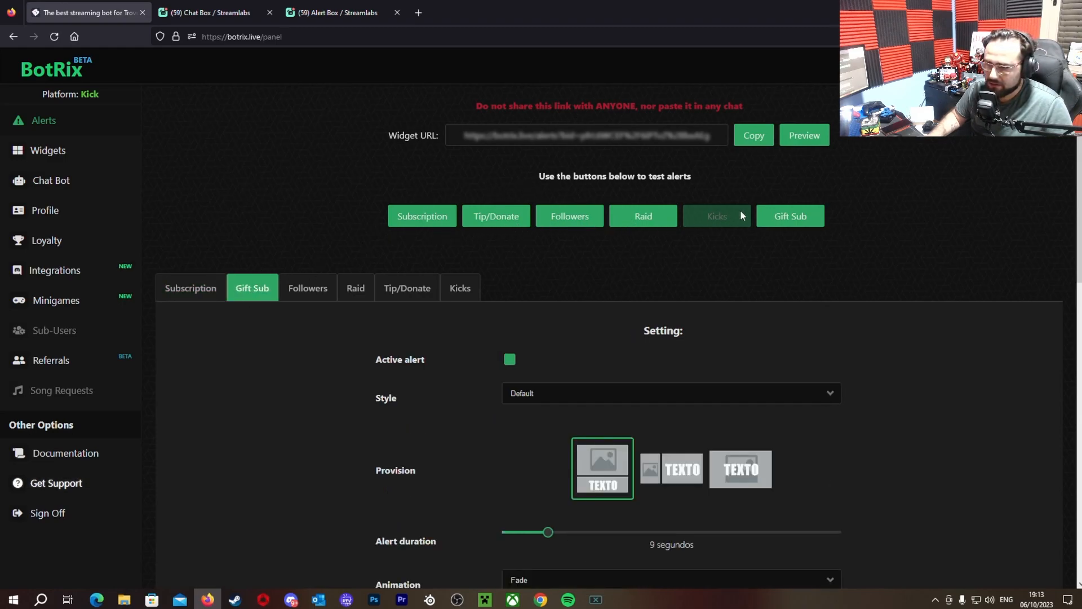
click(791, 215)
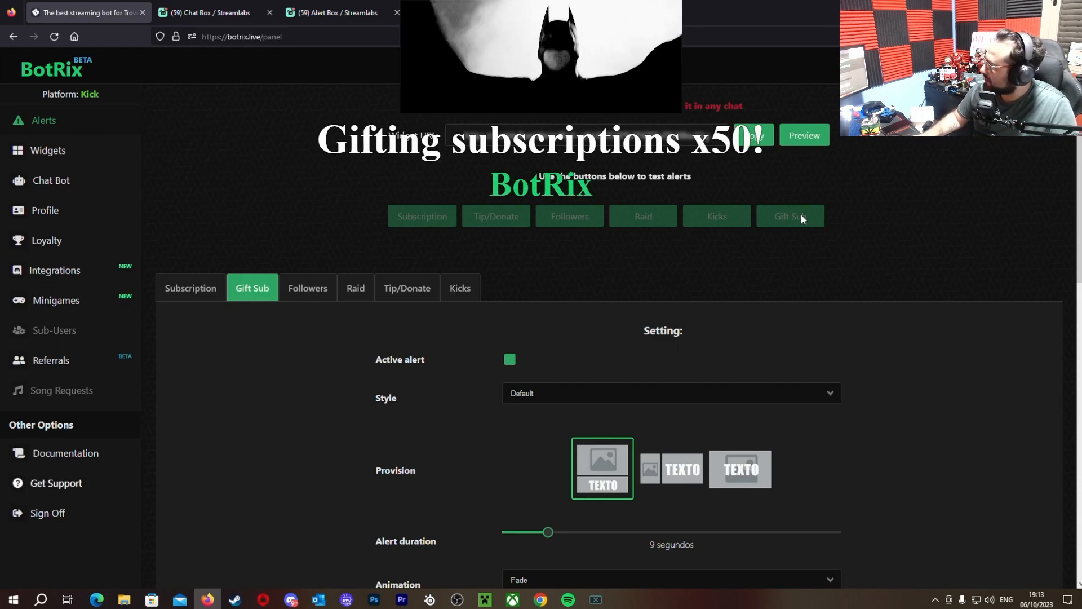
mouse_move(828, 165)
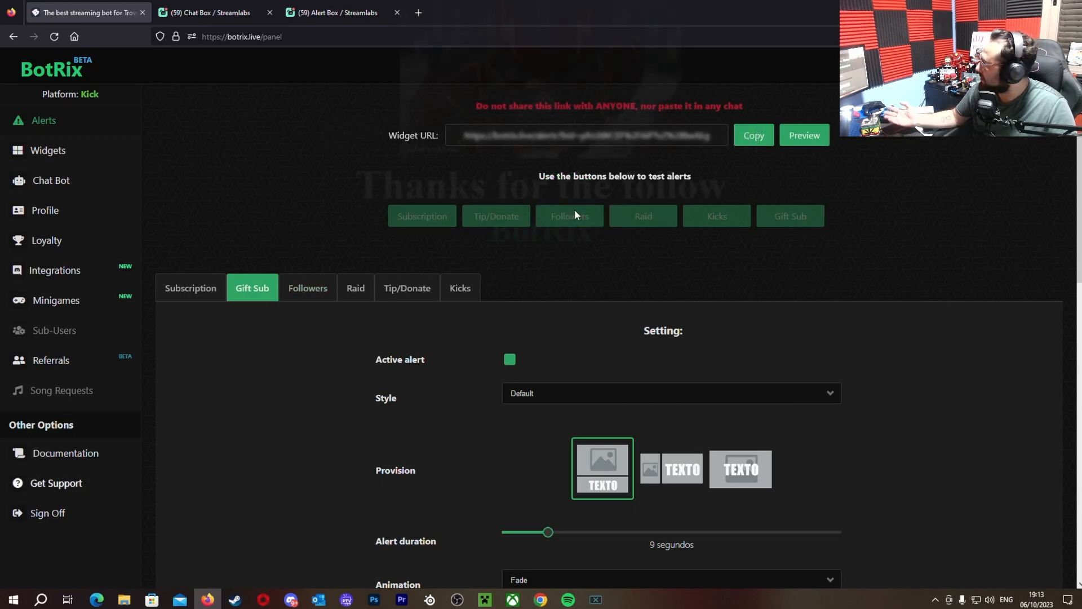
click(568, 217)
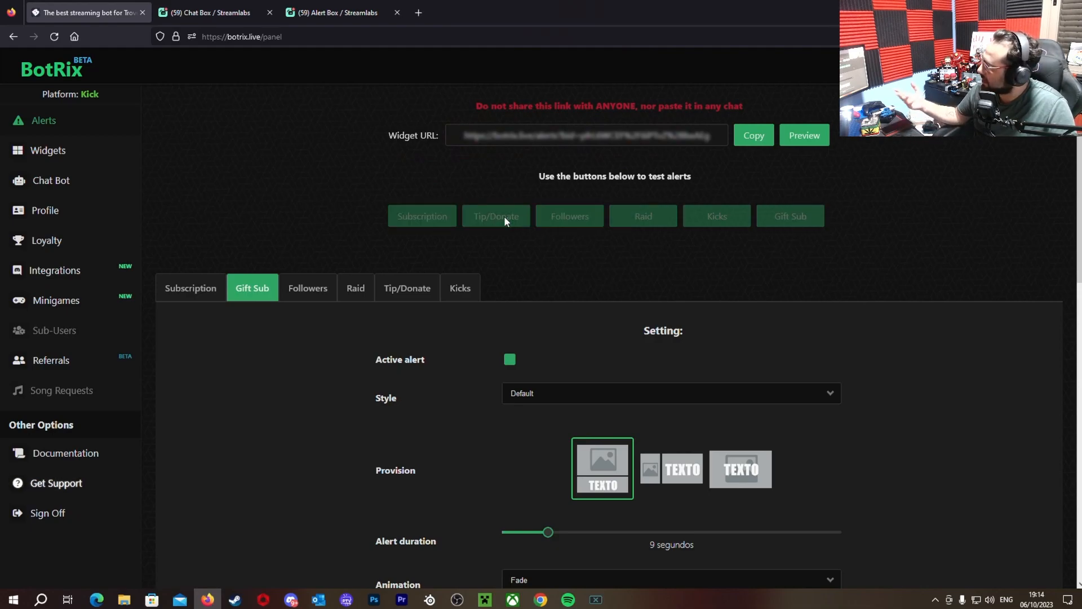
click(495, 217)
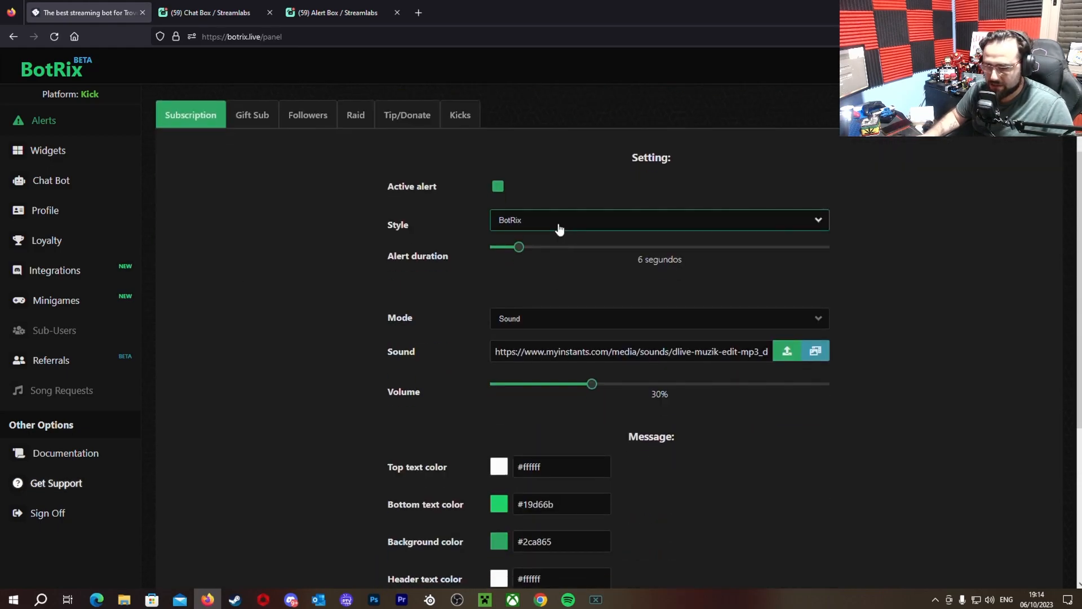
Switch the Subscription alert back to the Default style and fire a test alert
scroll(down, 3)
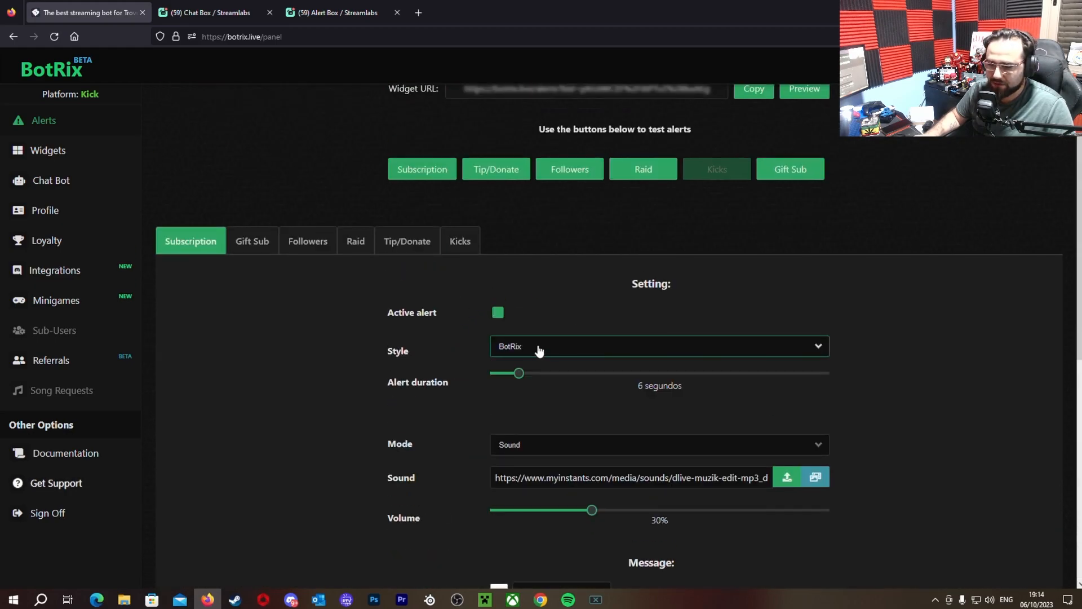
click(647, 564)
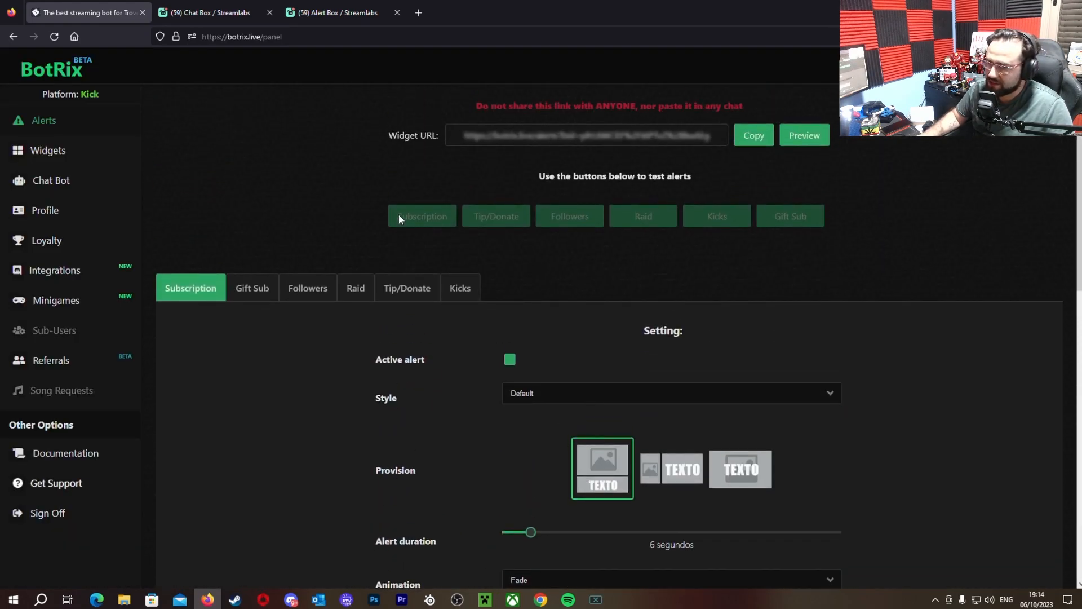
click(422, 215)
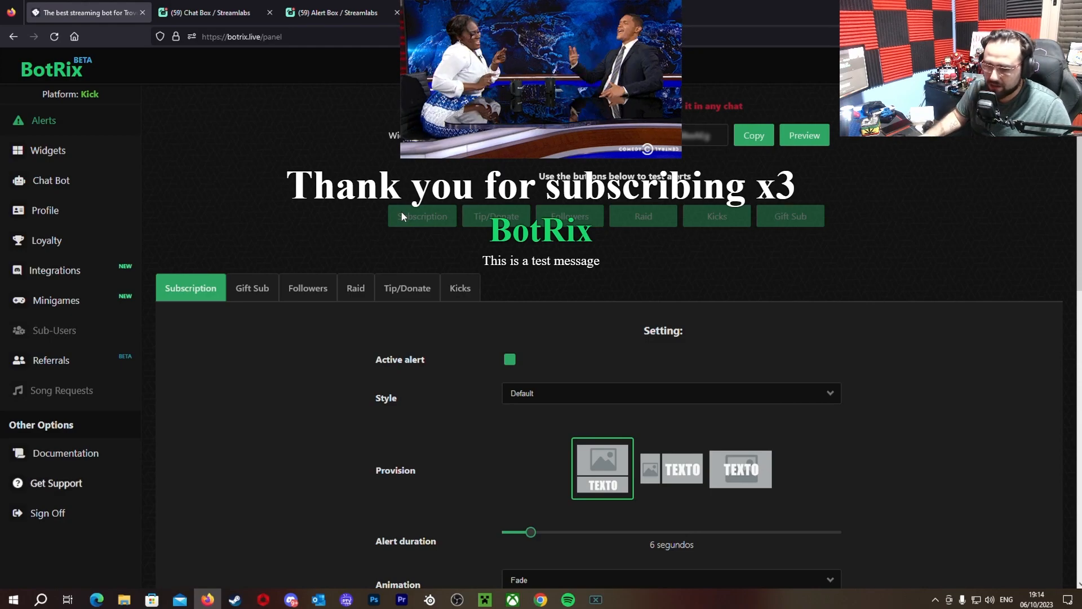
mouse_move(669, 387)
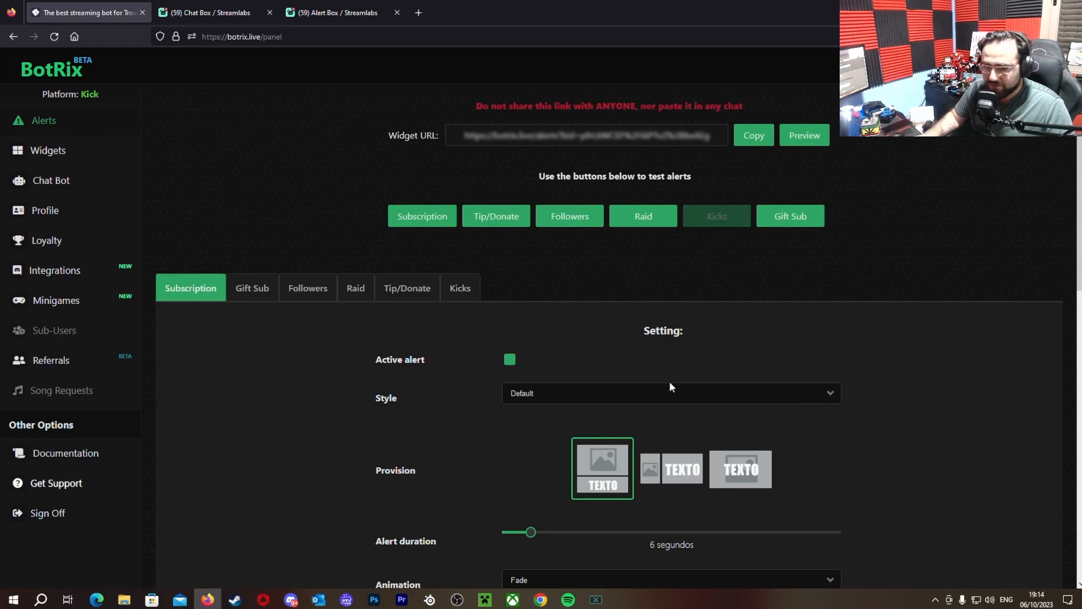
scroll(down, 3)
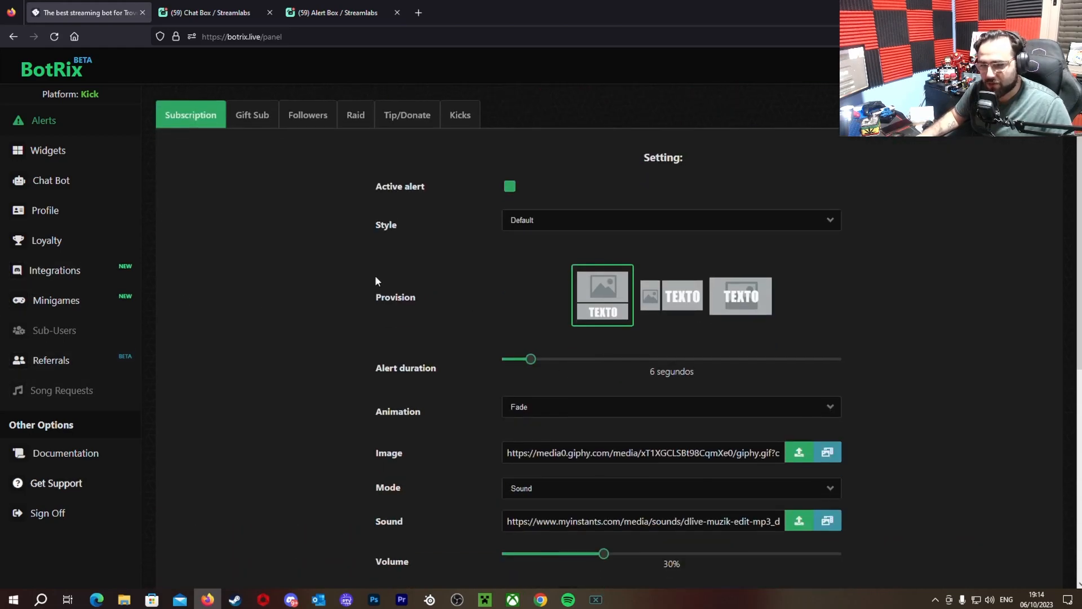
mouse_move(407, 306)
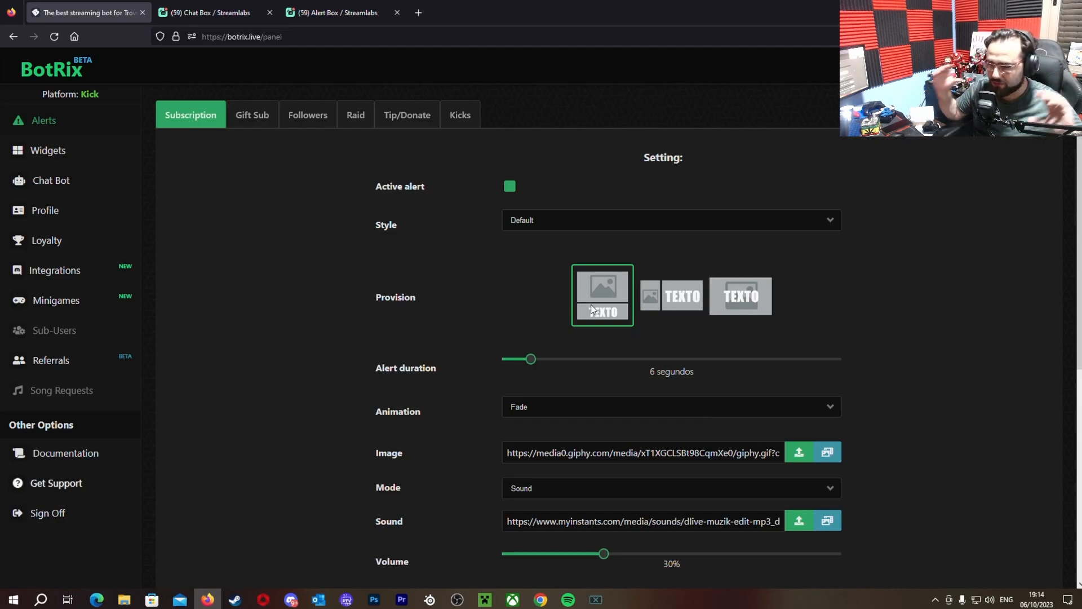
scroll(down, 3)
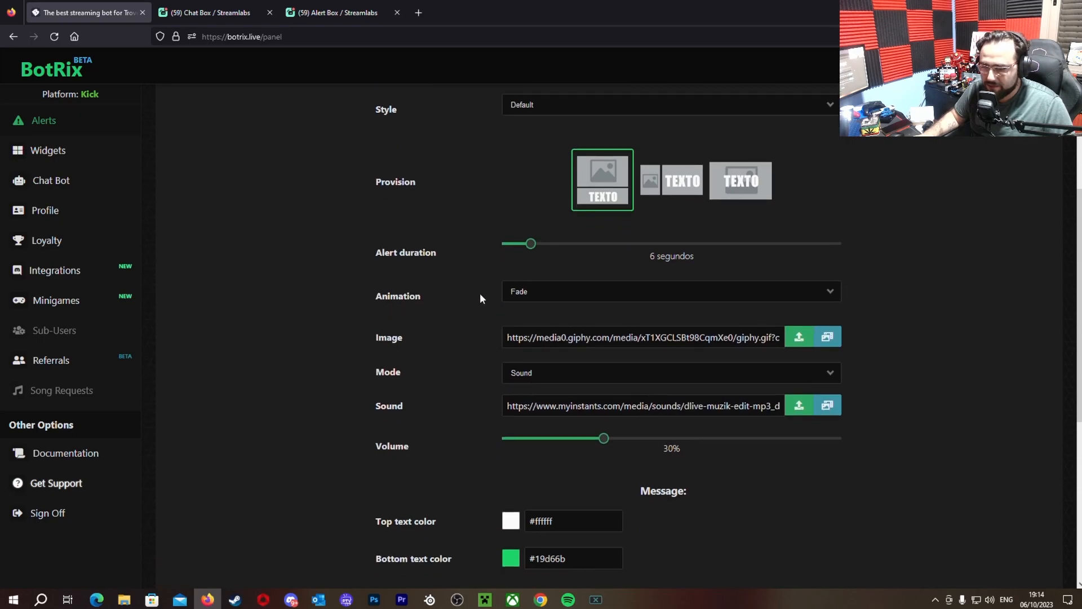
mouse_move(371, 391)
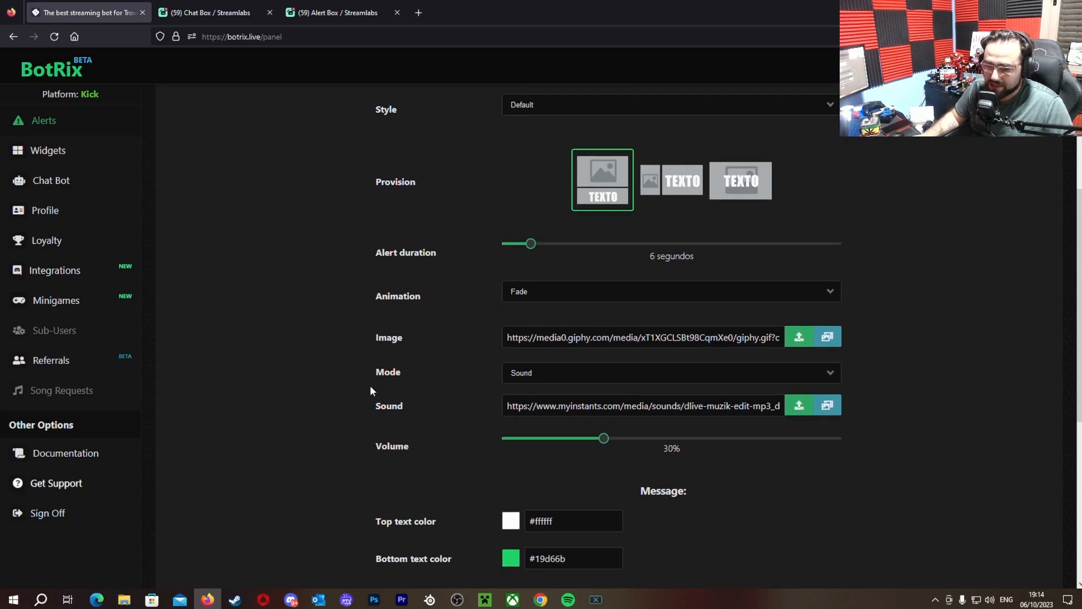
scroll(down, 3)
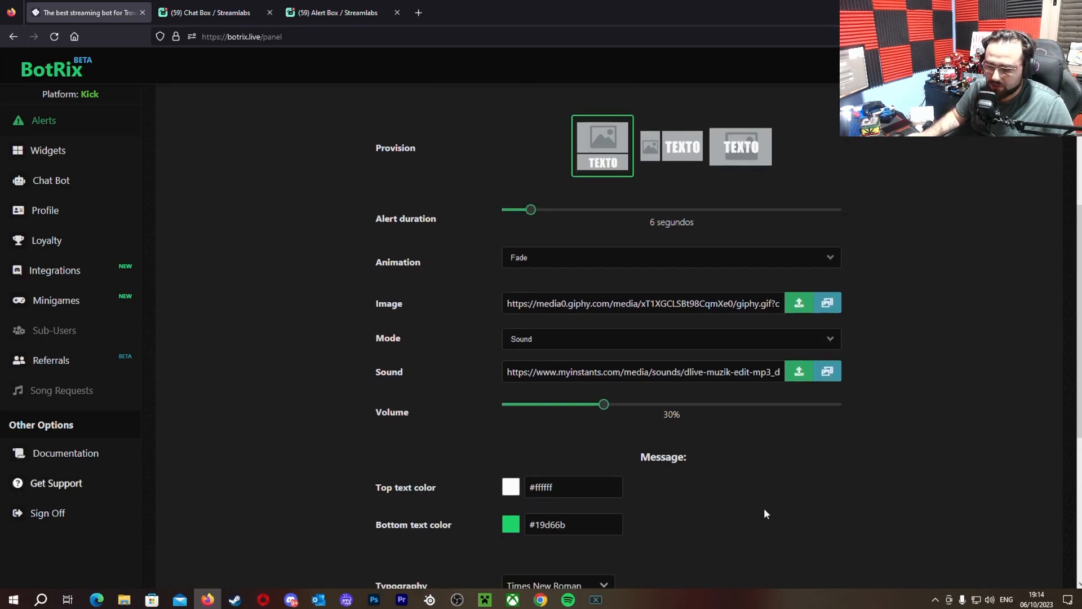
scroll(down, 3)
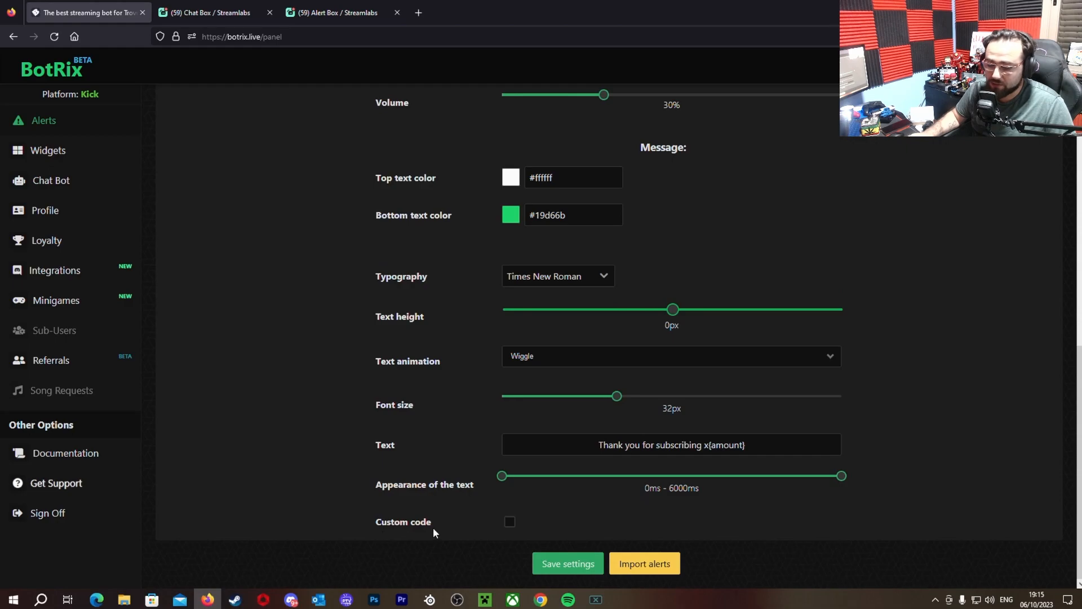
scroll(up, 3)
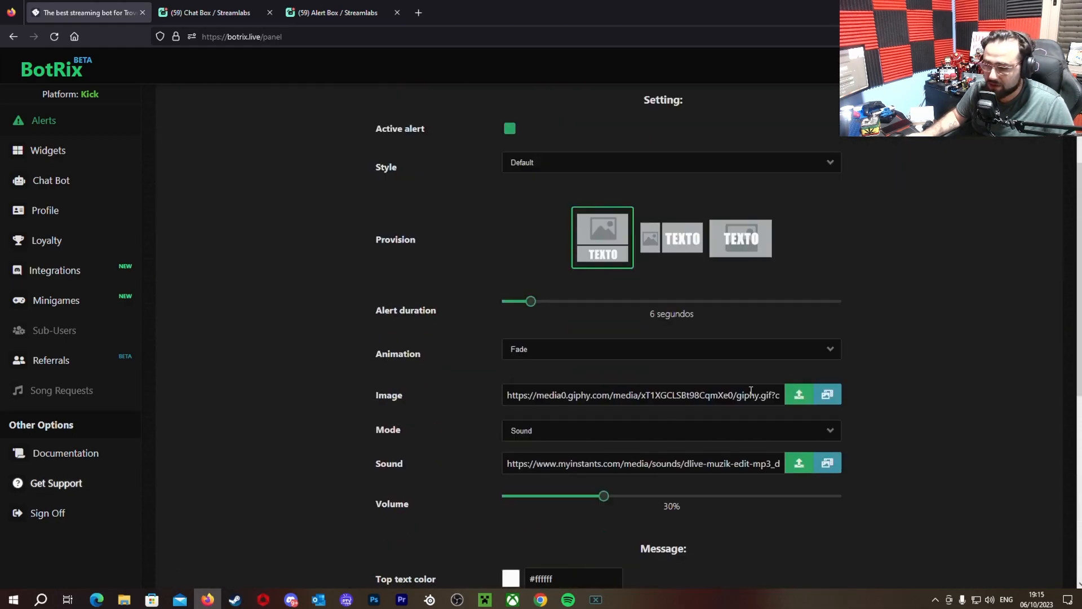
click(798, 395)
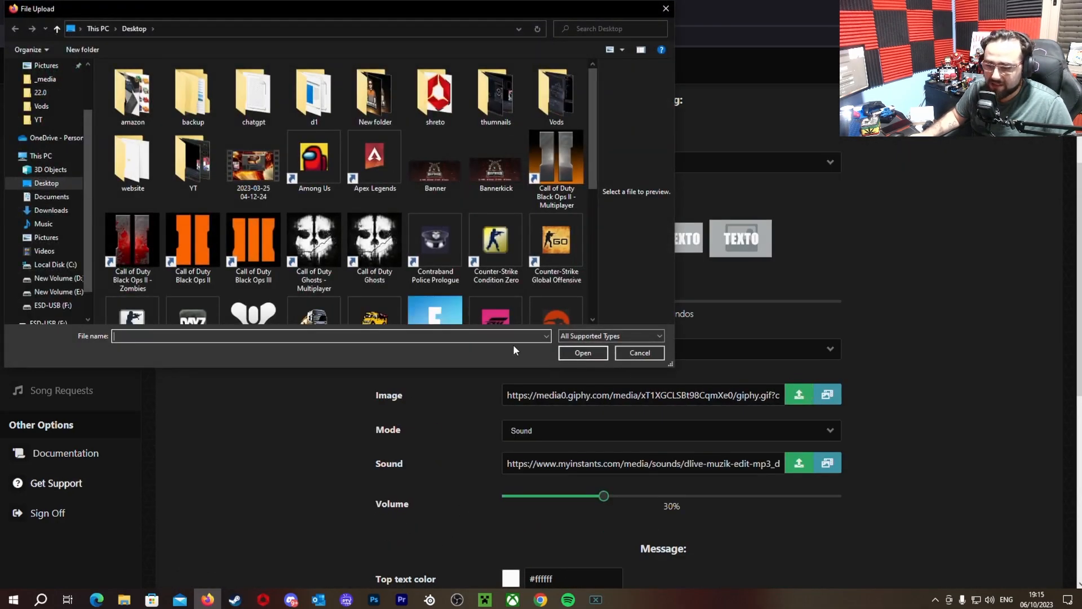
click(638, 353)
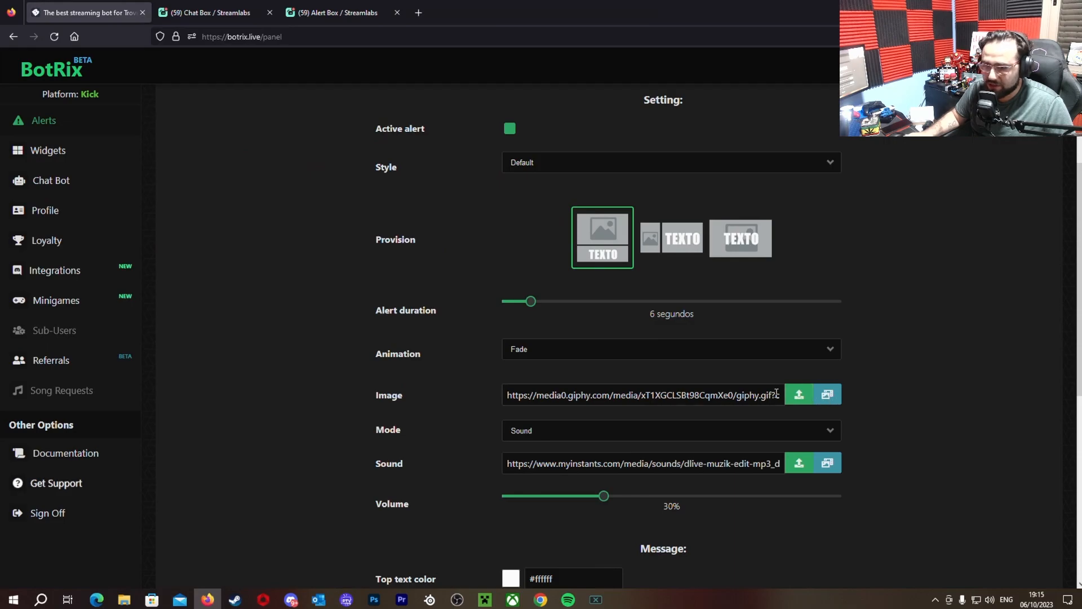
scroll(down, 3)
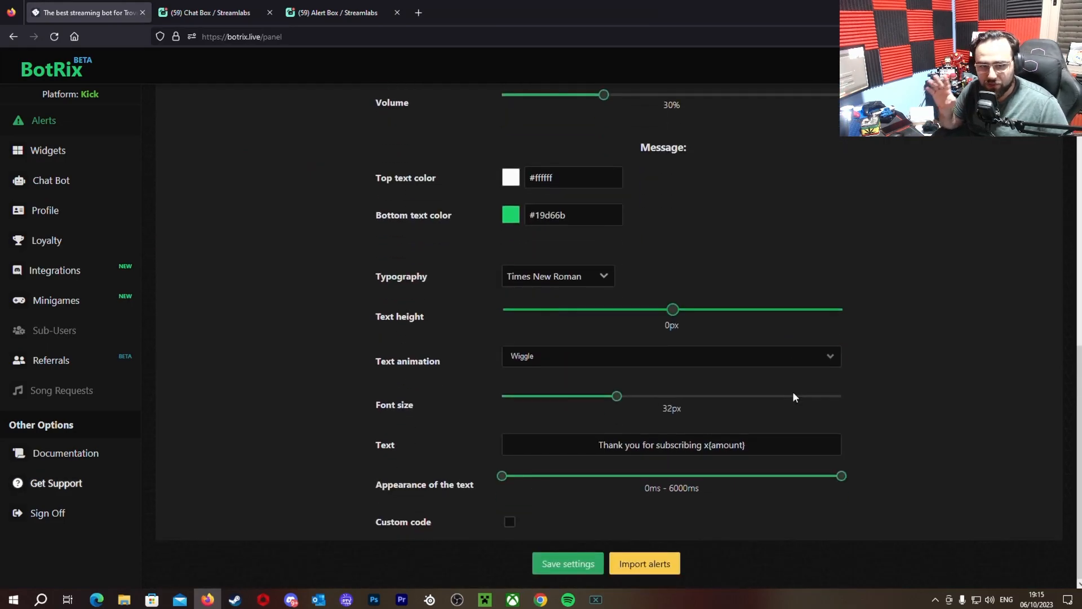
mouse_move(784, 394)
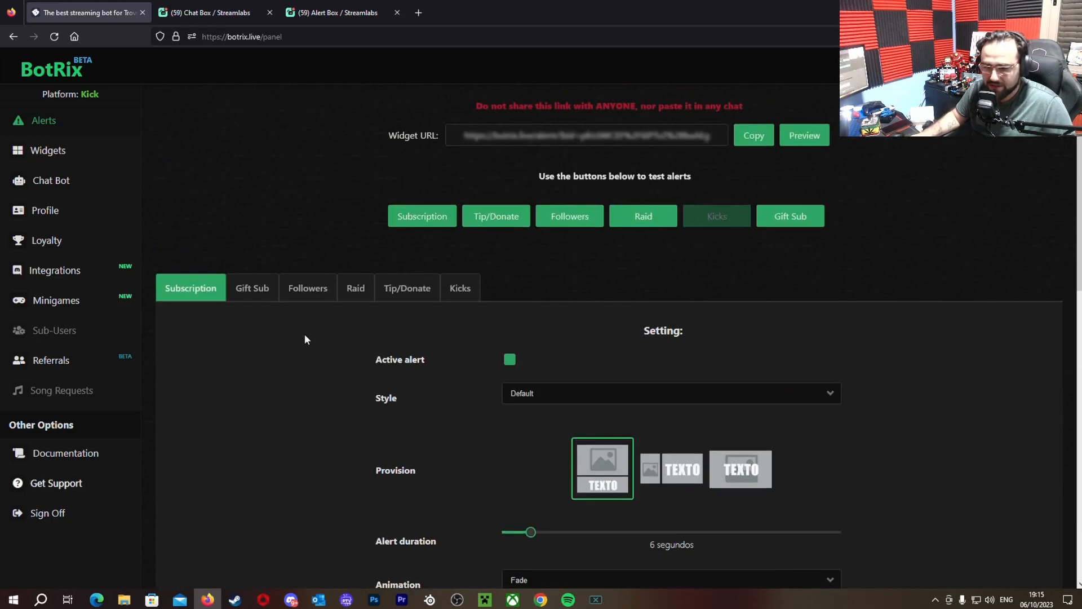
View the Followers then Kicks alert settings, with the Kicks sound at 40% volume
scroll(down, 3)
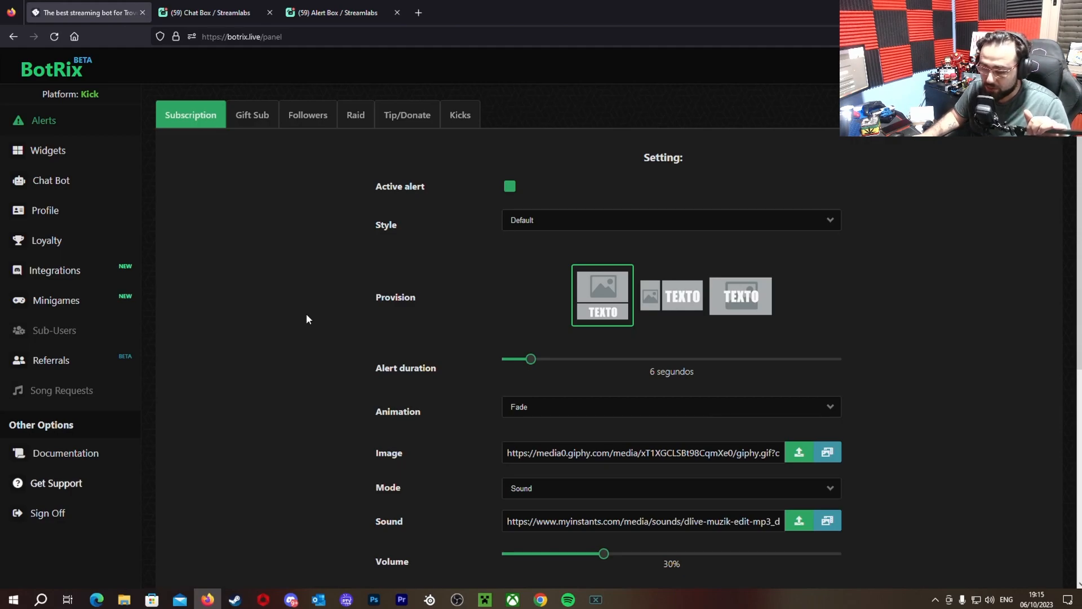
mouse_move(251, 115)
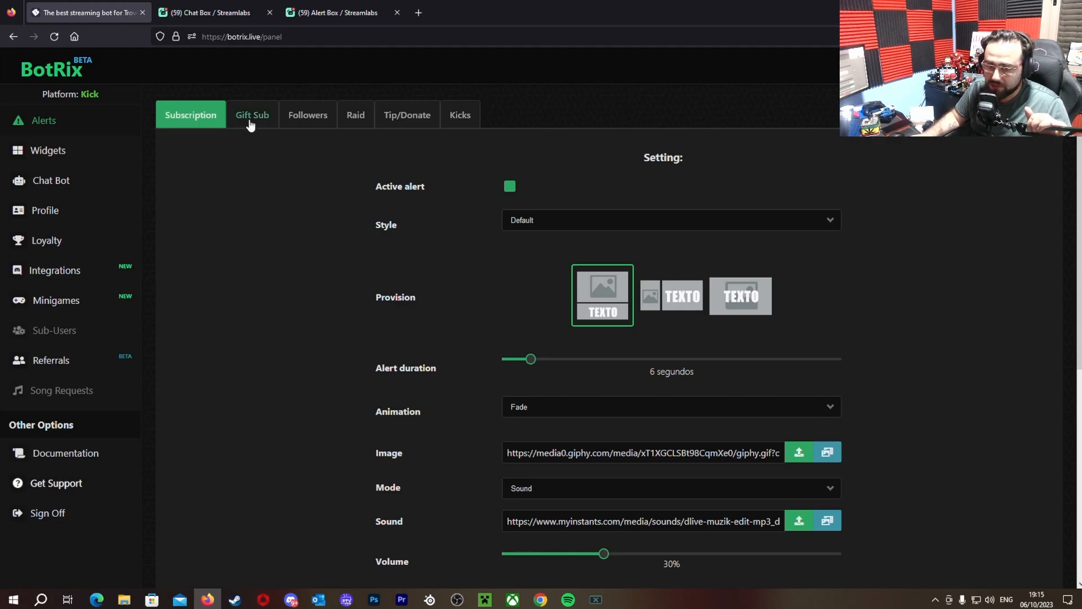
click(307, 115)
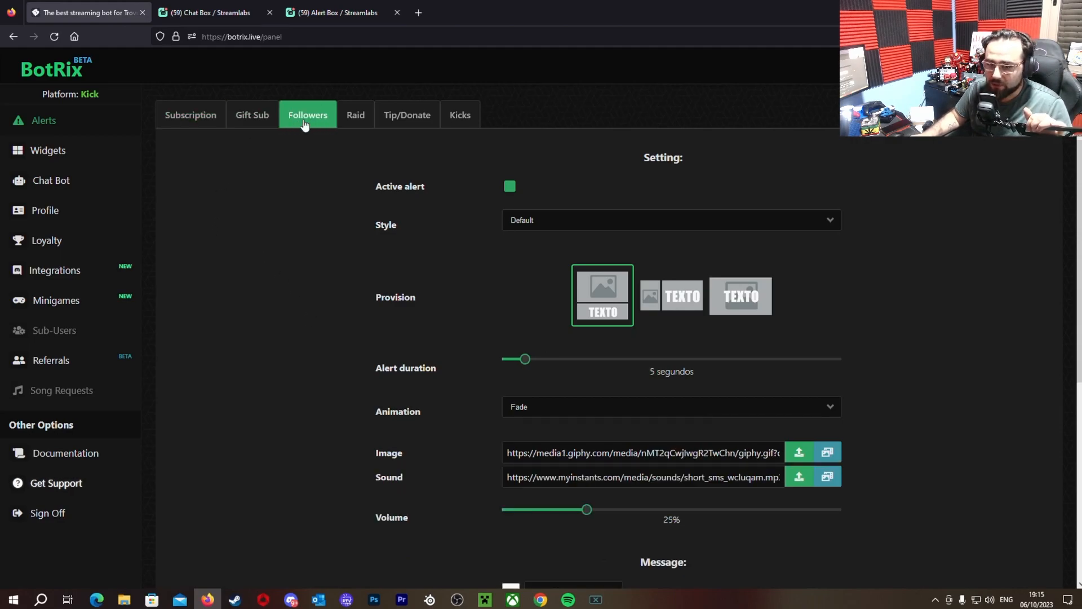
click(460, 115)
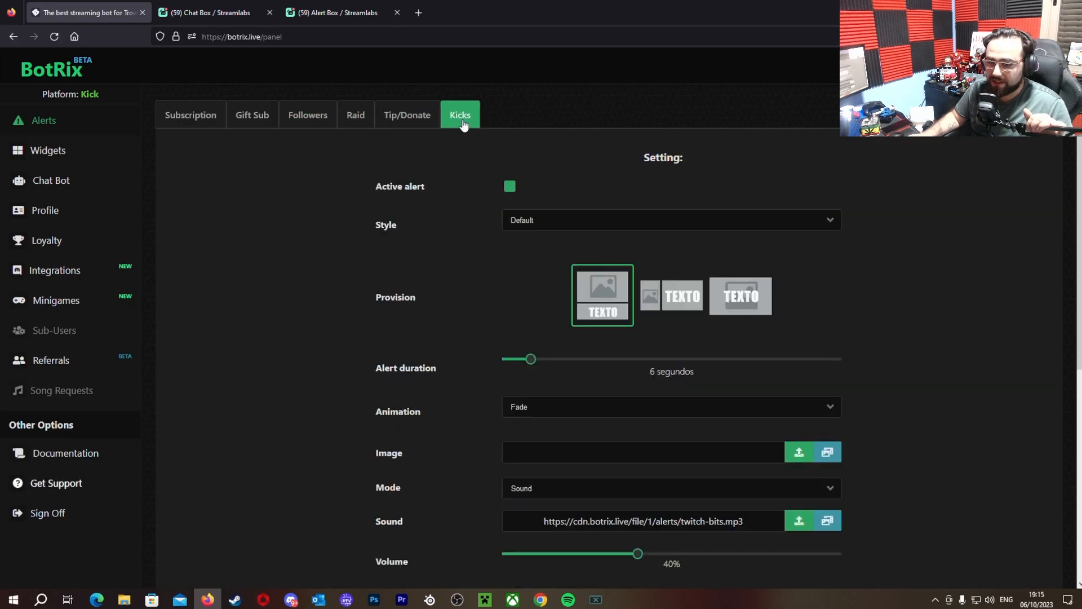
mouse_move(433, 195)
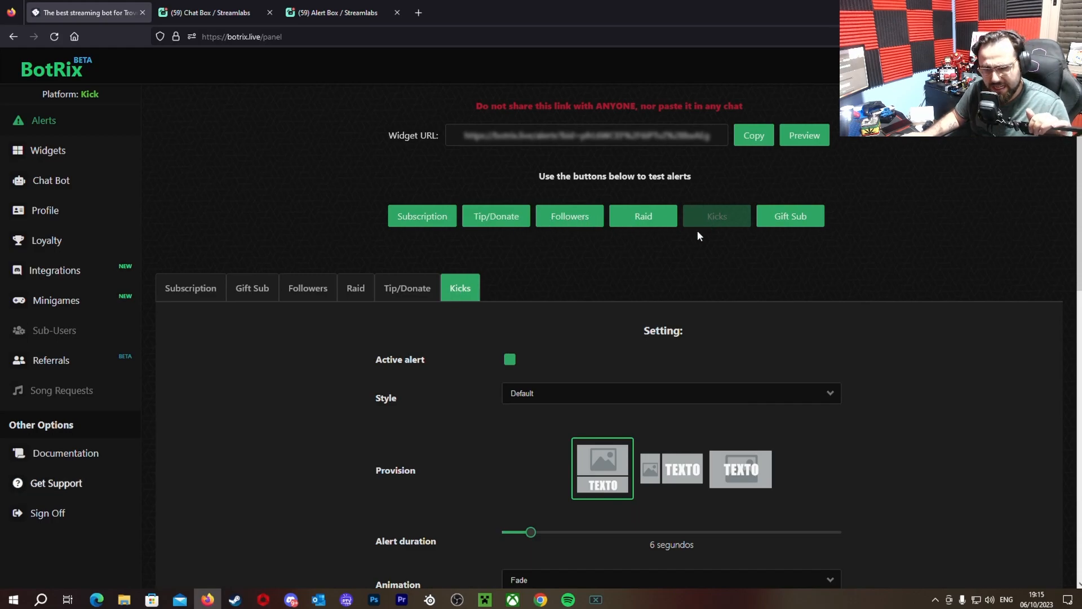
scroll(down, 3)
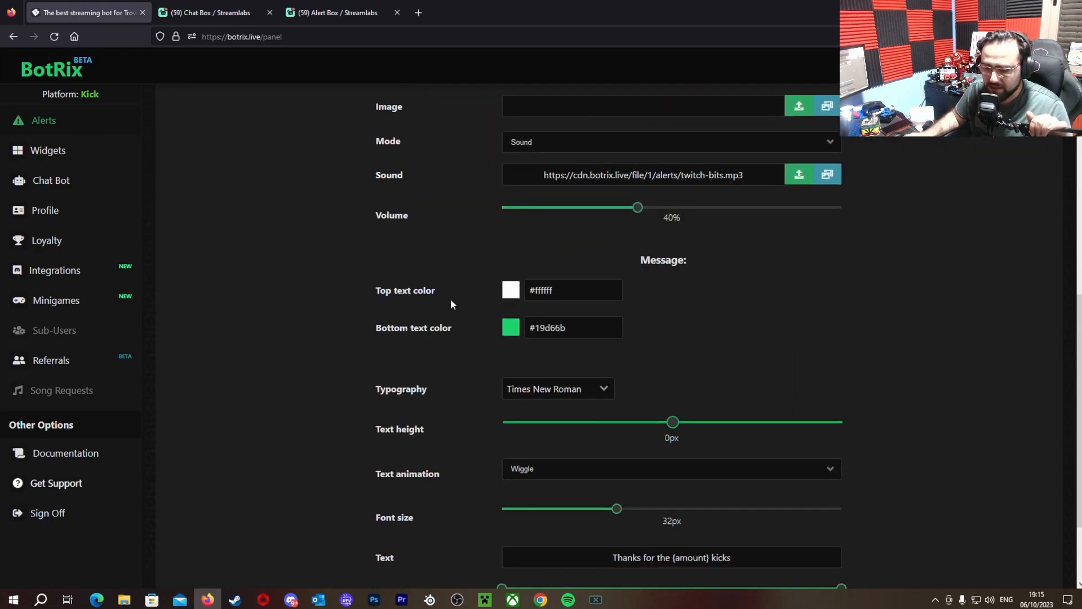
scroll(down, 3)
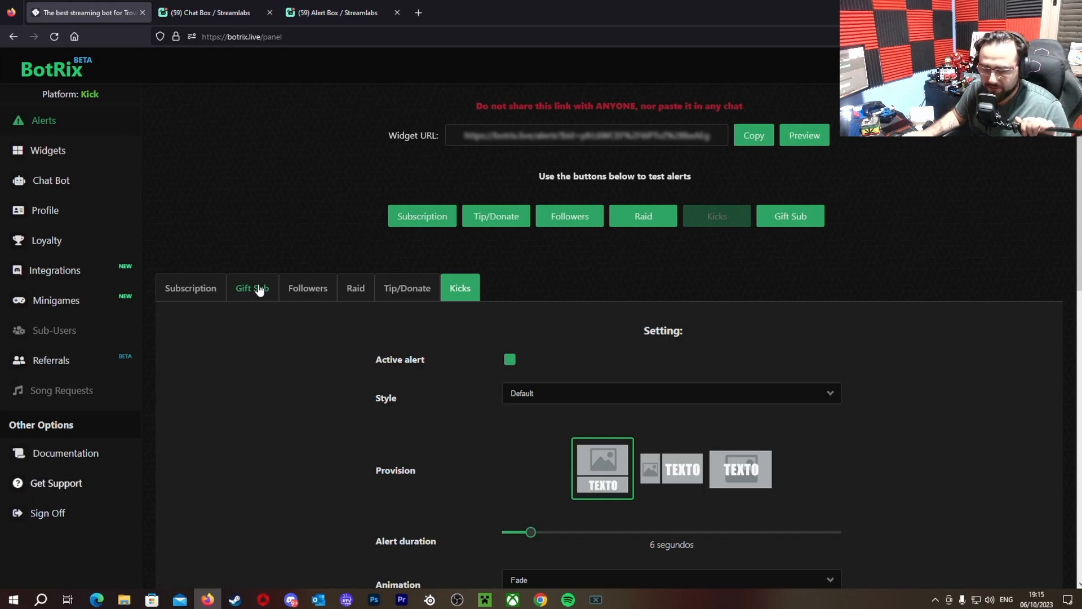
mouse_move(44, 121)
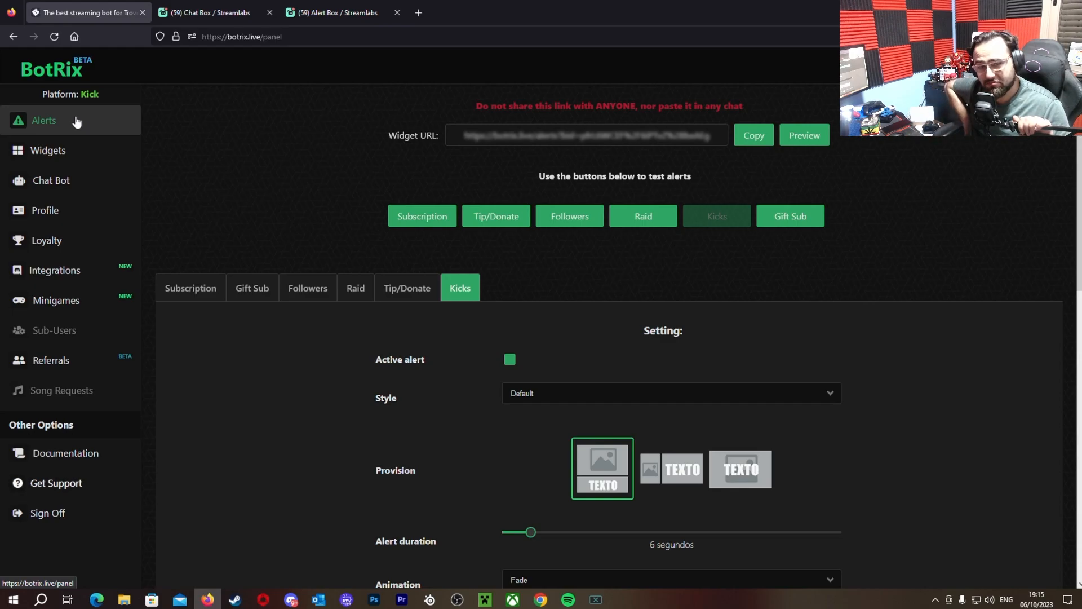
Browse the Widget Gallery listing Spectator counter, Subathon, Chat, Giveaways and Surveys
click(48, 150)
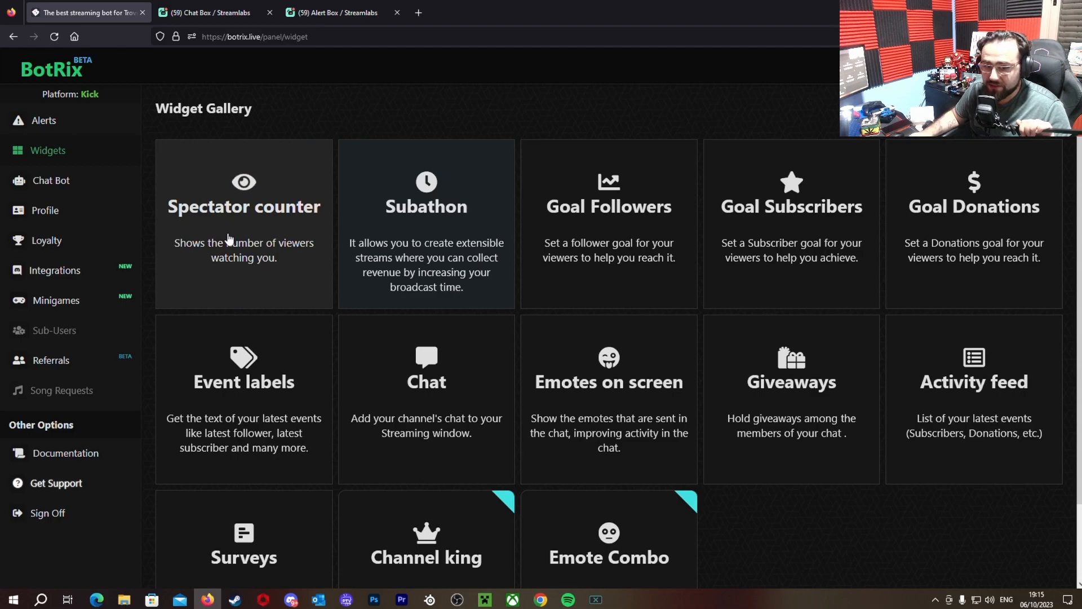
mouse_move(261, 254)
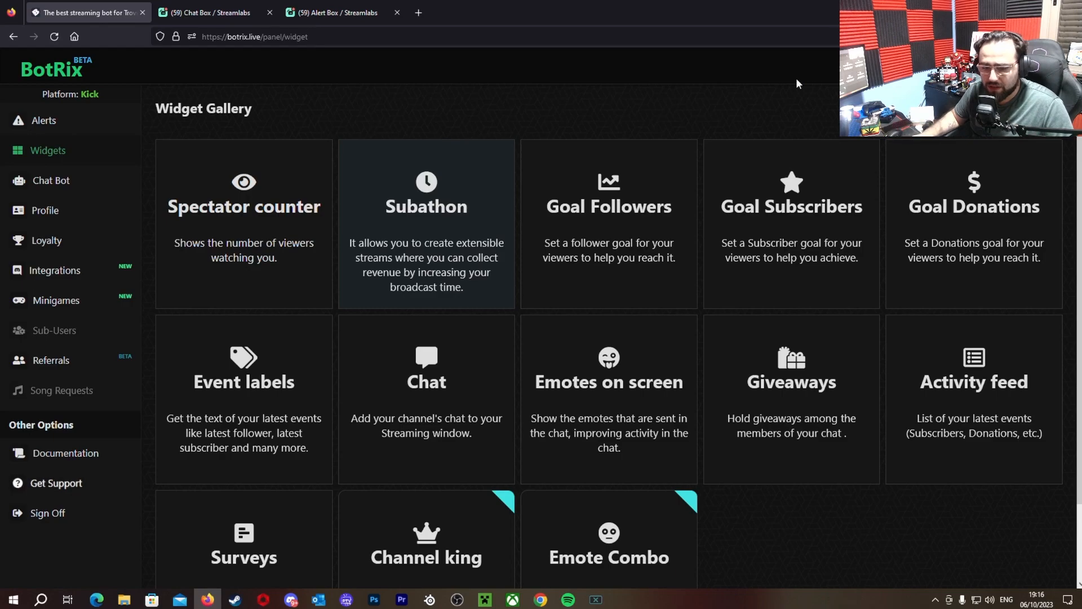
scroll(down, 3)
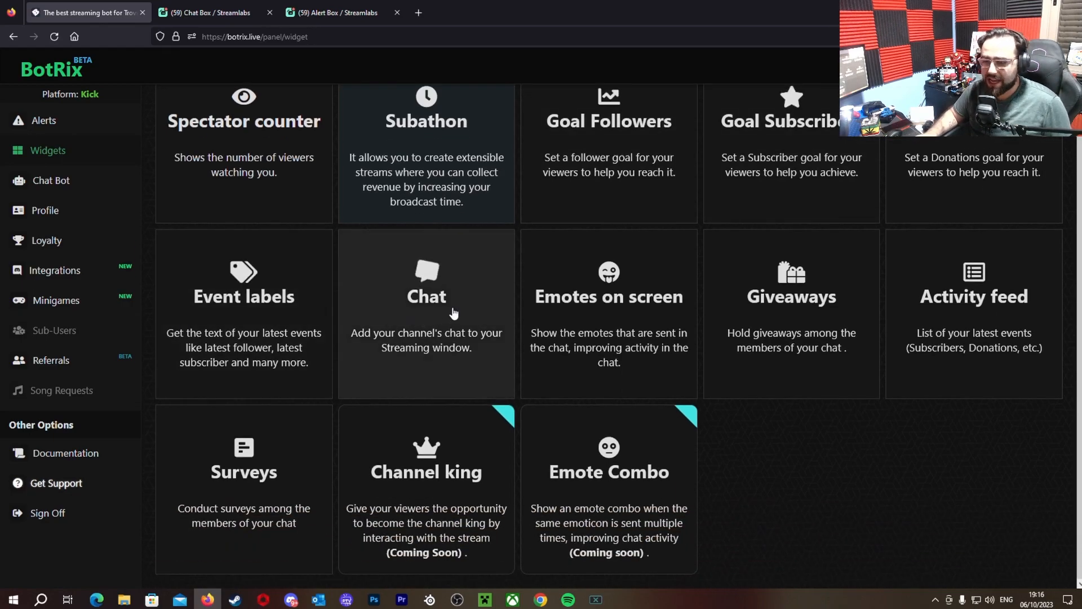
mouse_move(578, 319)
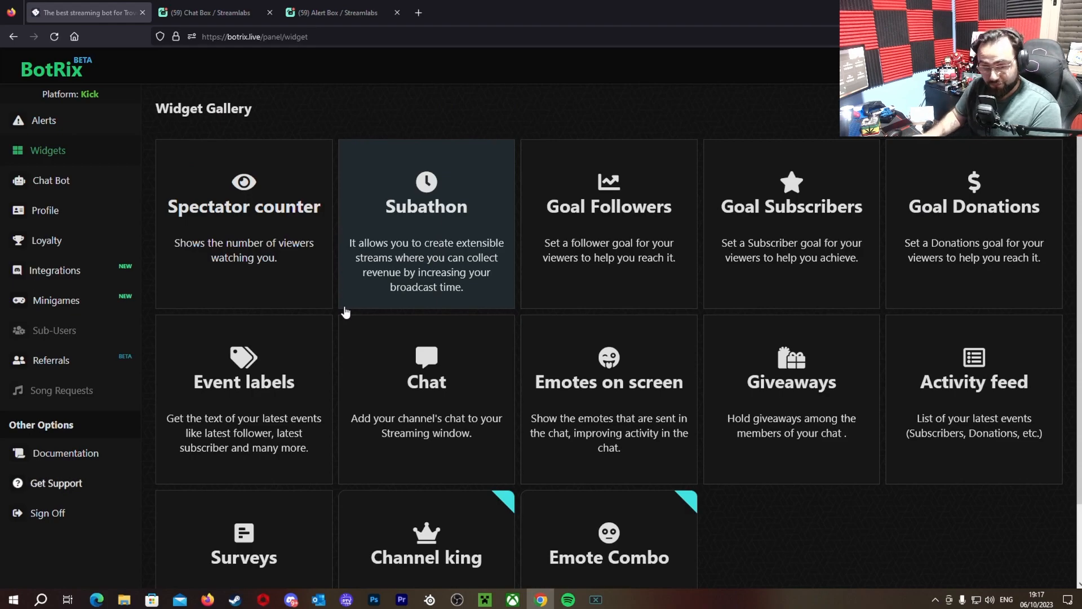
click(51, 181)
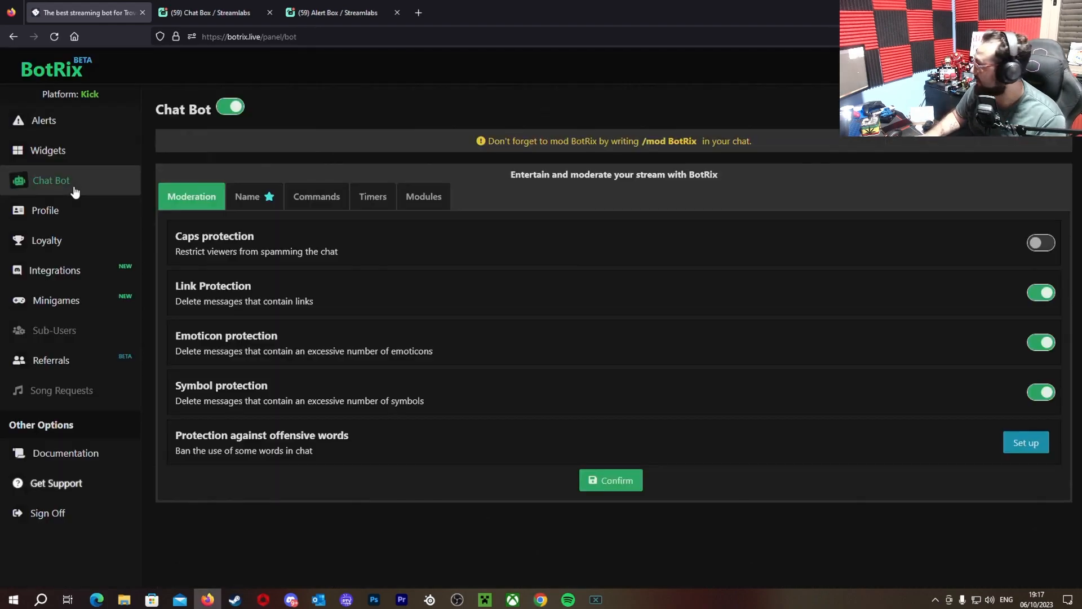
mouse_move(46, 239)
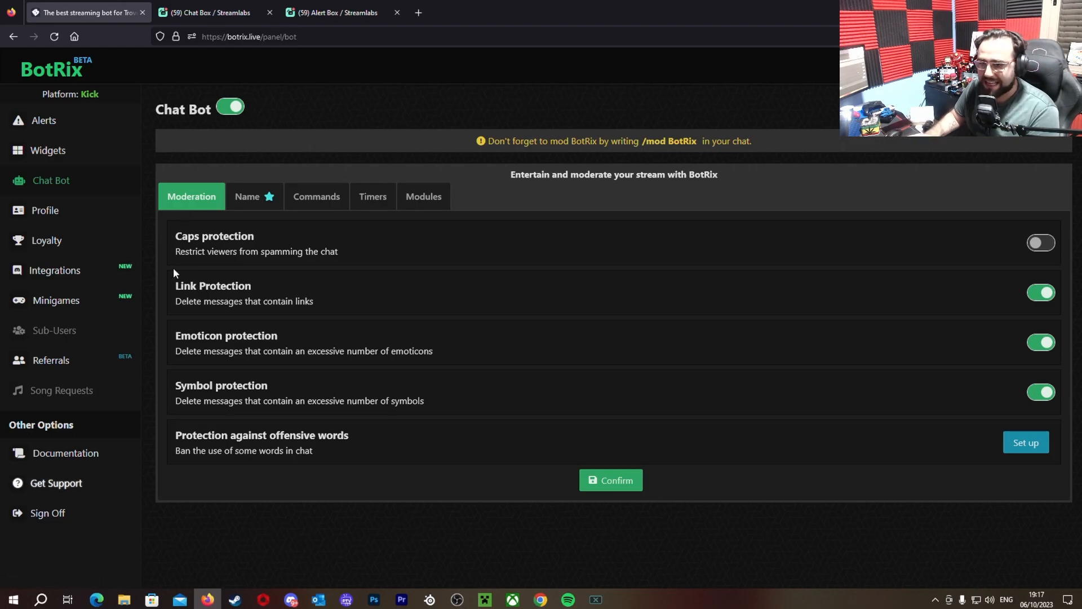
mouse_move(628, 152)
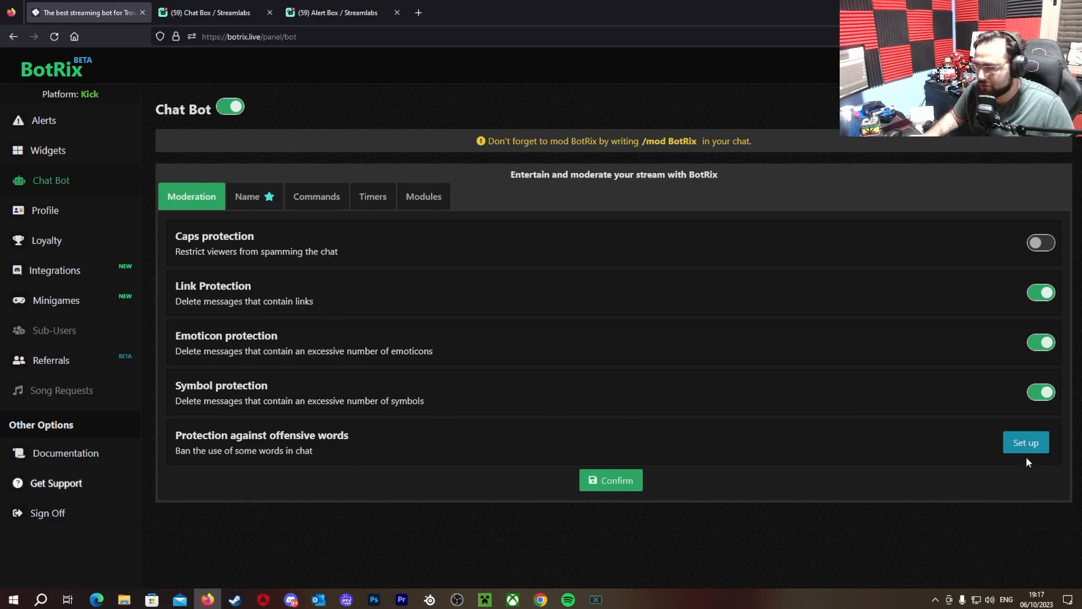
click(246, 196)
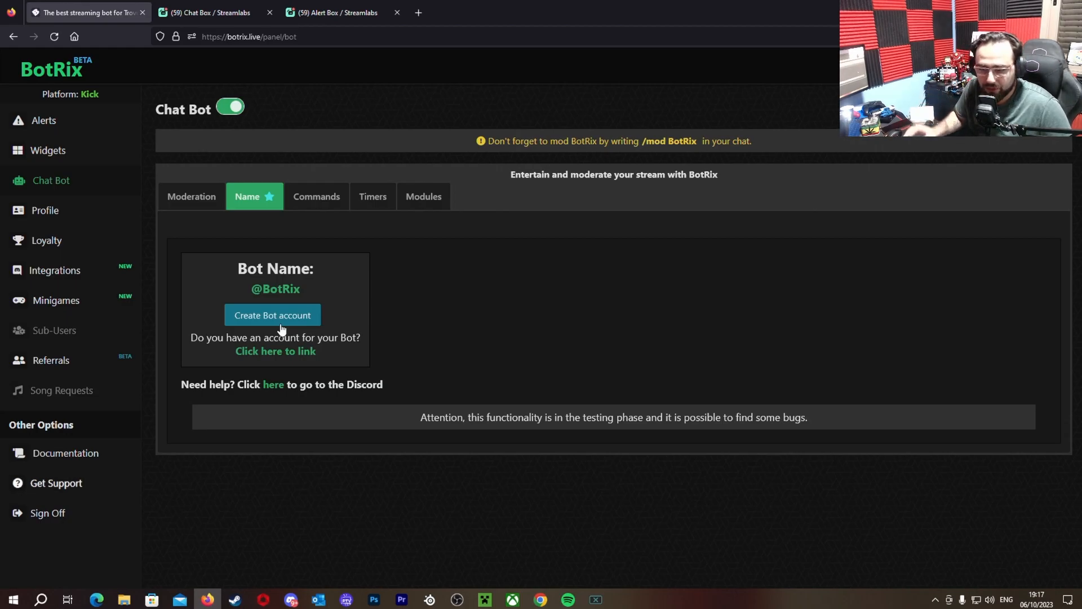
Show the Defaults command list with !addcom, !commands and !followage enabled
click(316, 196)
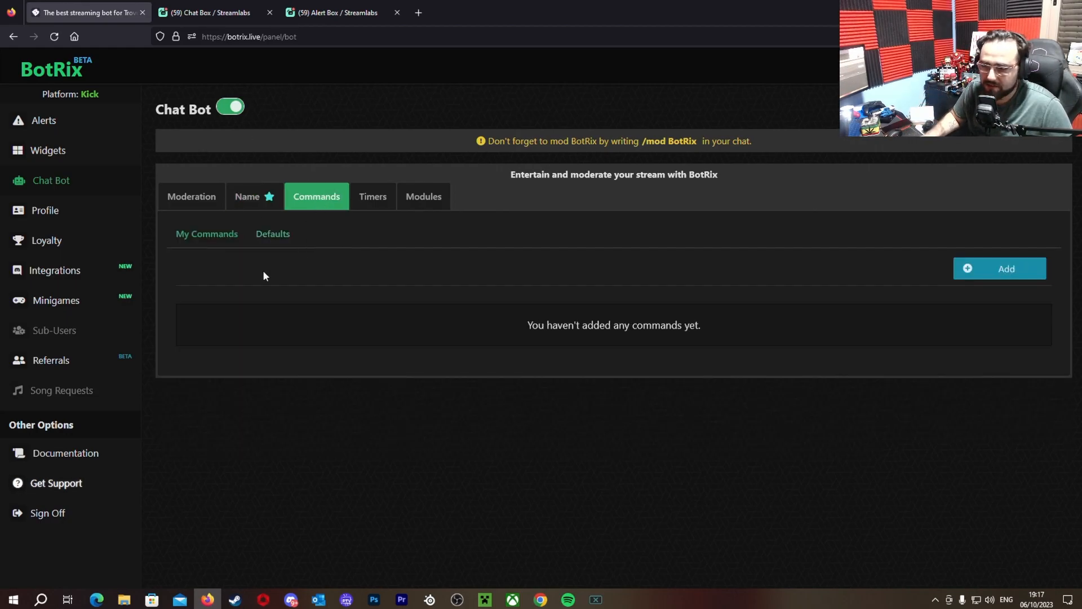
click(372, 196)
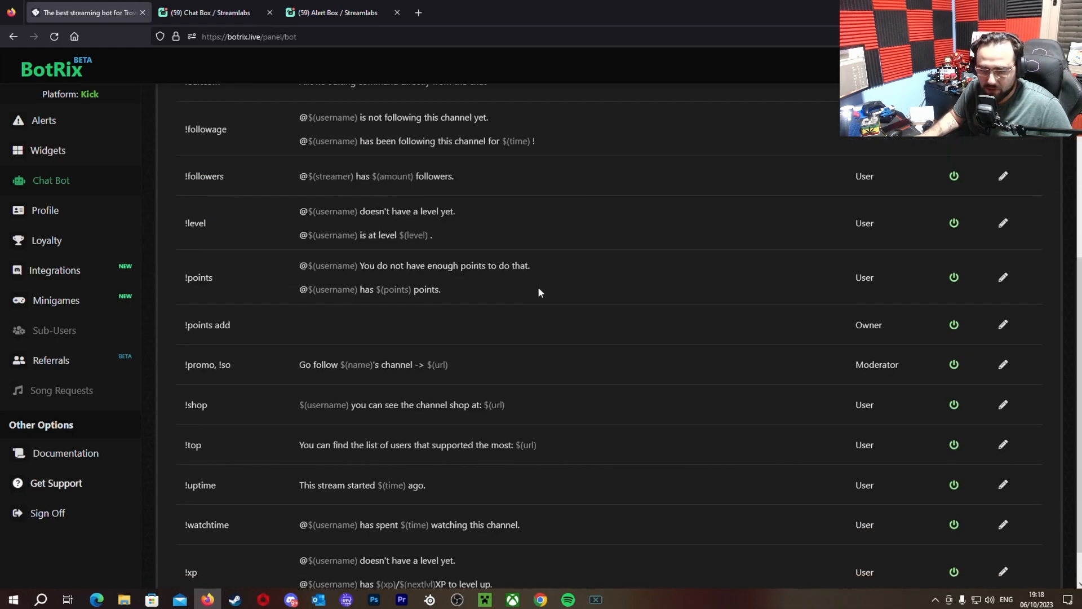
scroll(up, 3)
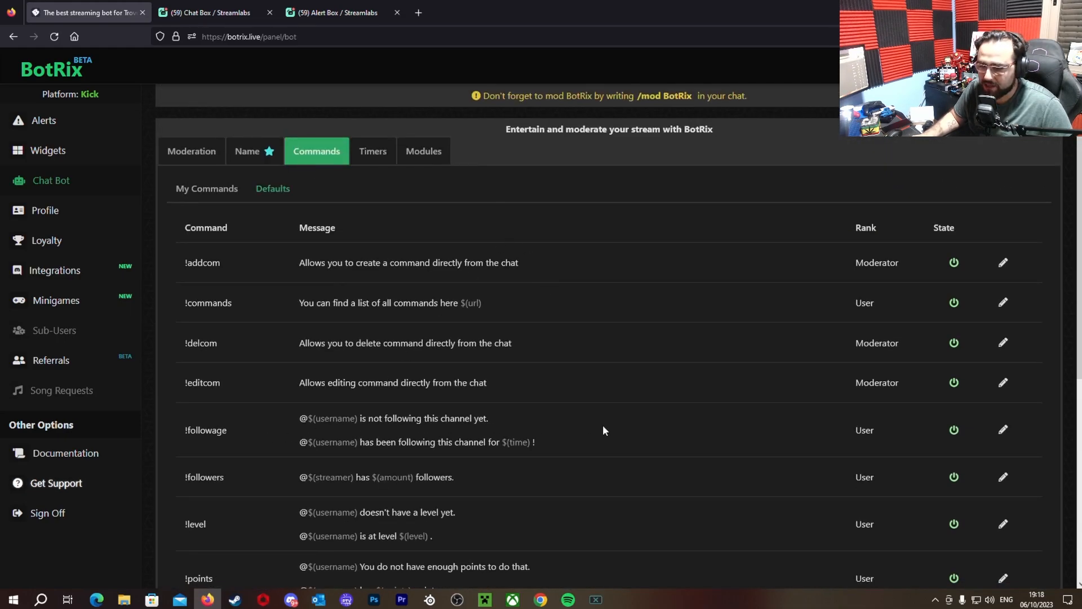
scroll(down, 3)
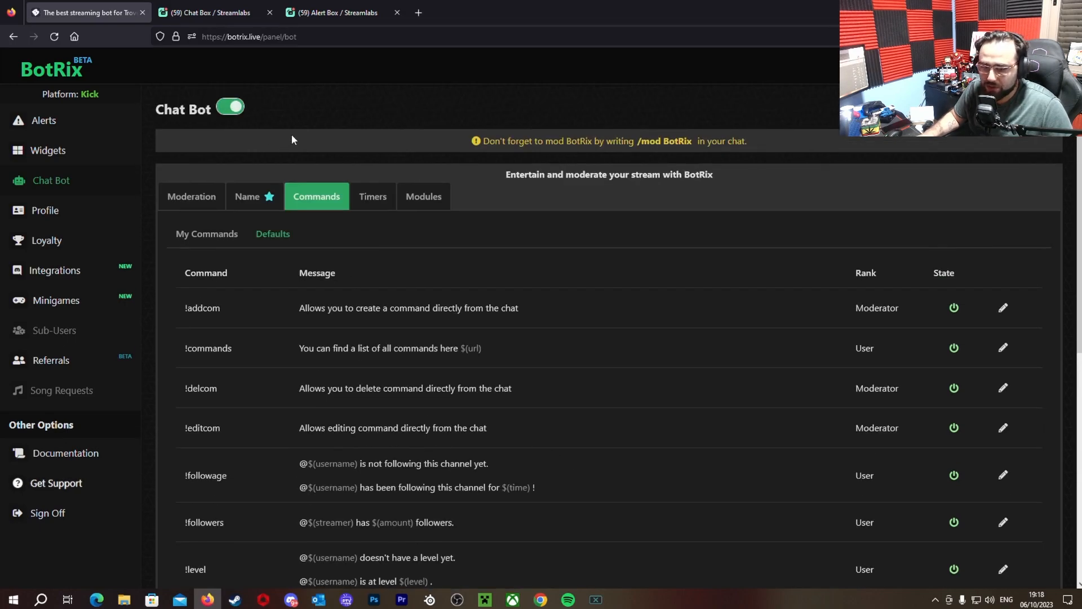
Pass the Timers tab and show the Modules with chat alerts, level and points systems on
click(372, 196)
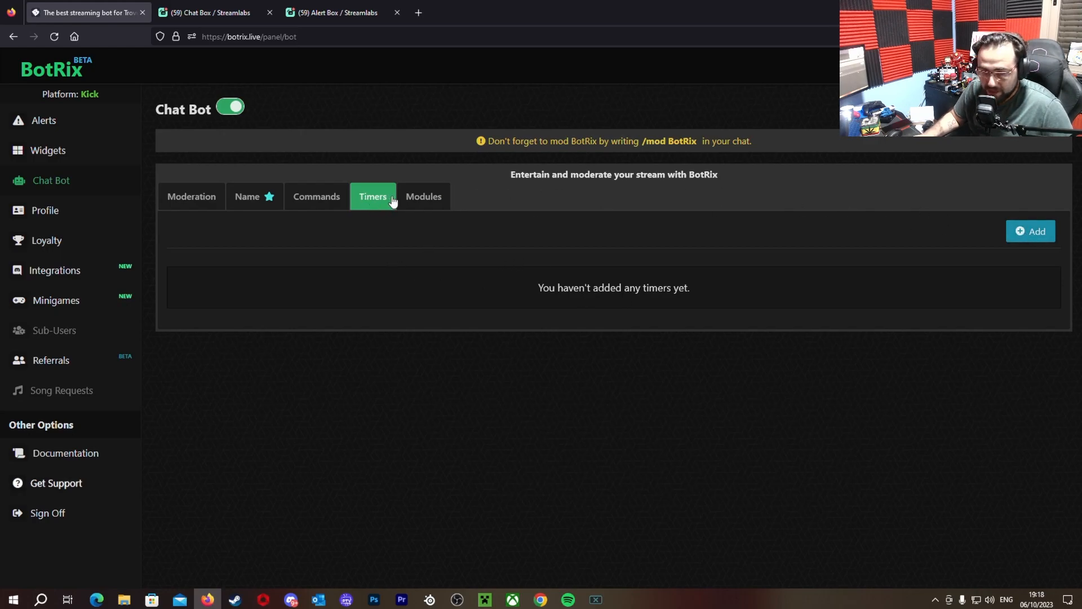
click(423, 196)
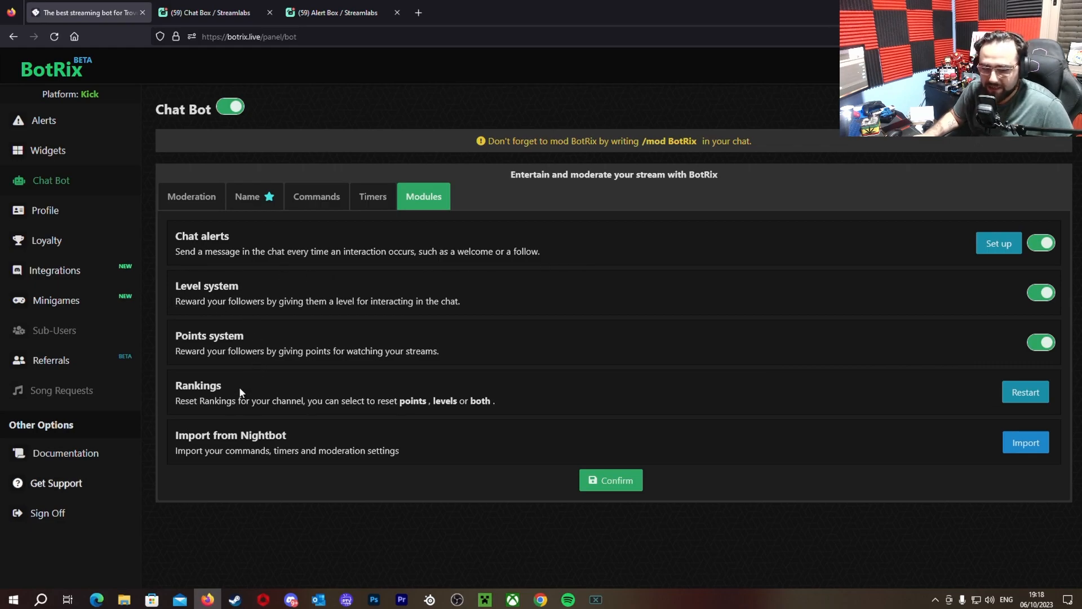
mouse_move(211, 445)
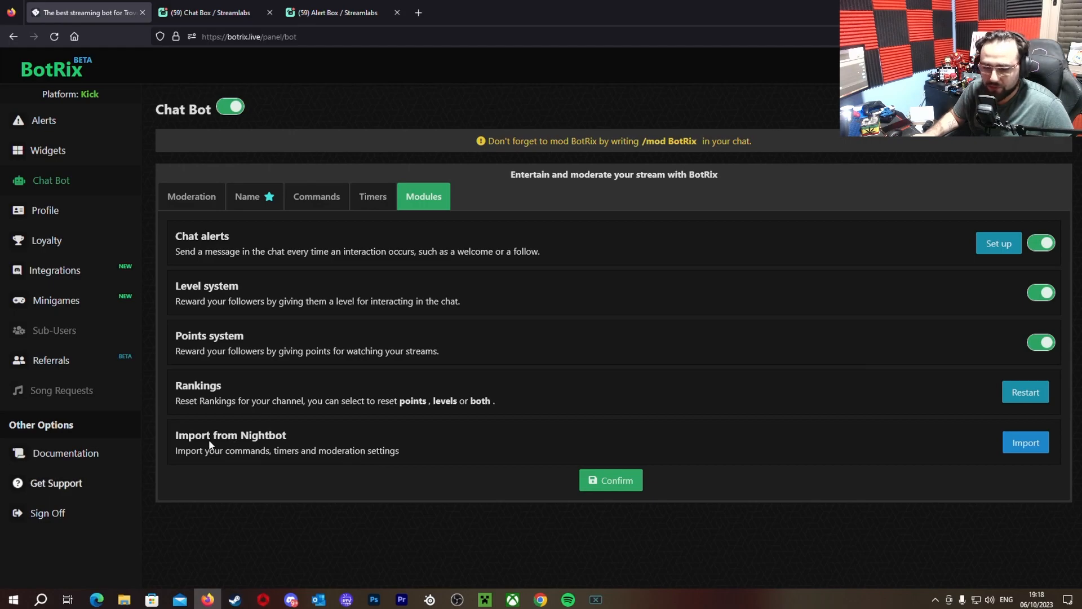
mouse_move(411, 383)
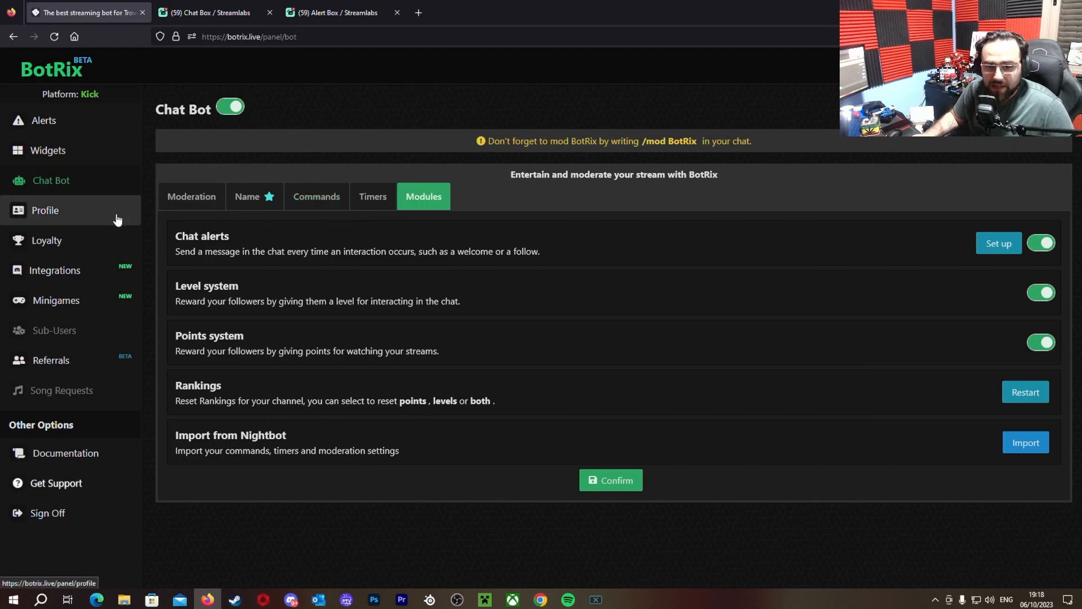
click(46, 240)
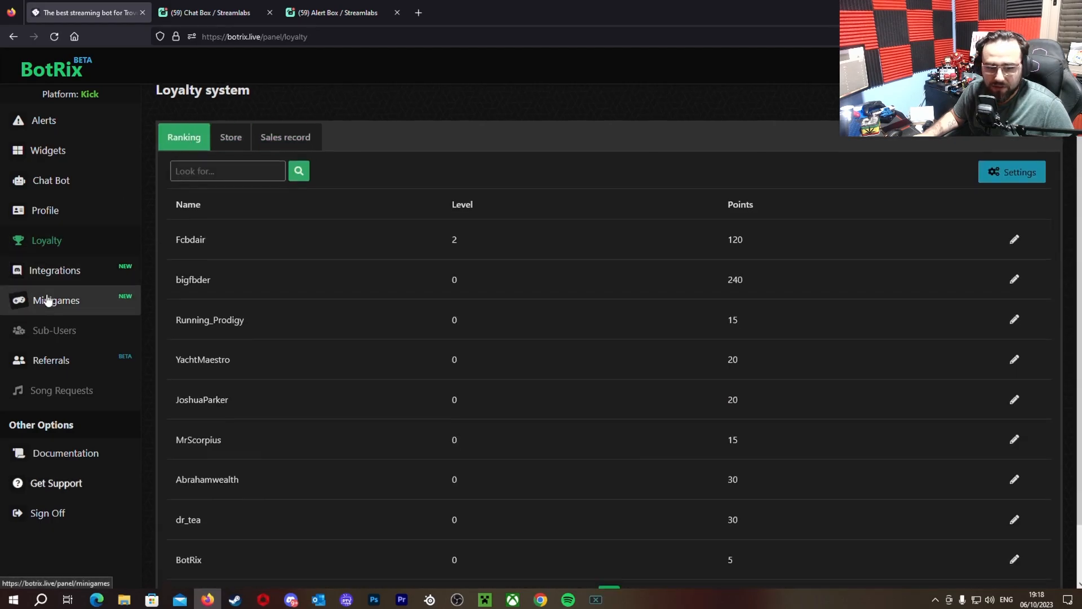
click(54, 269)
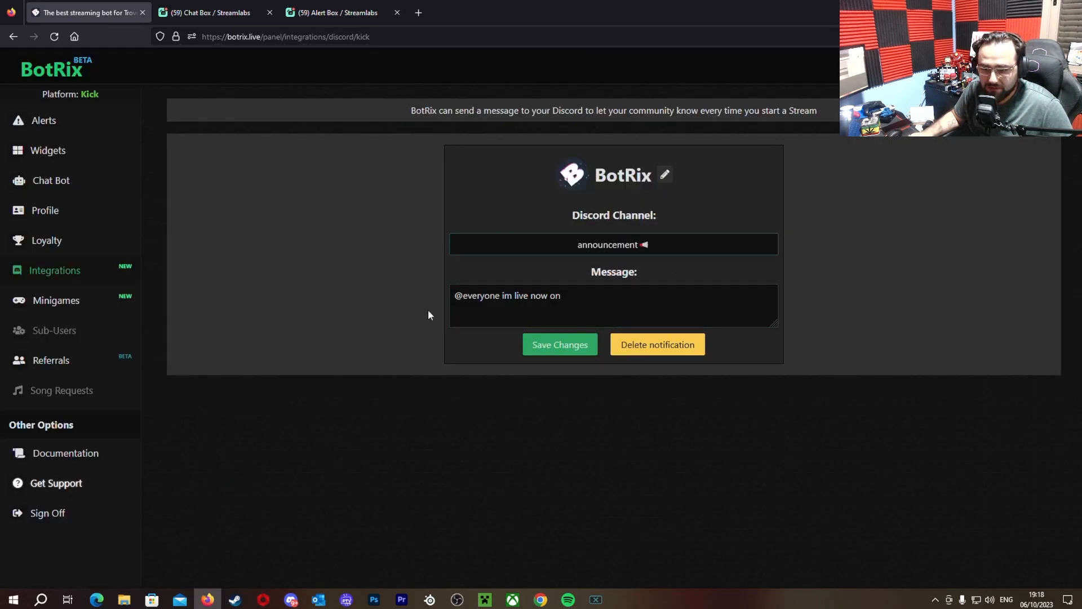
Show the Minigames page offering BDuel, Roulette, Slots and Gamble
click(566, 305)
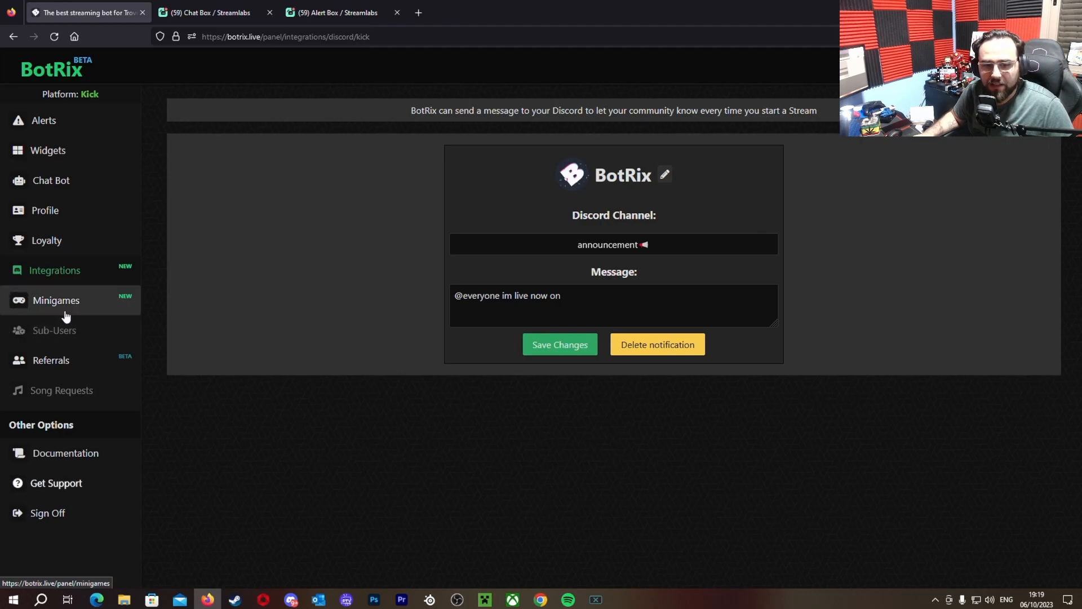
click(57, 300)
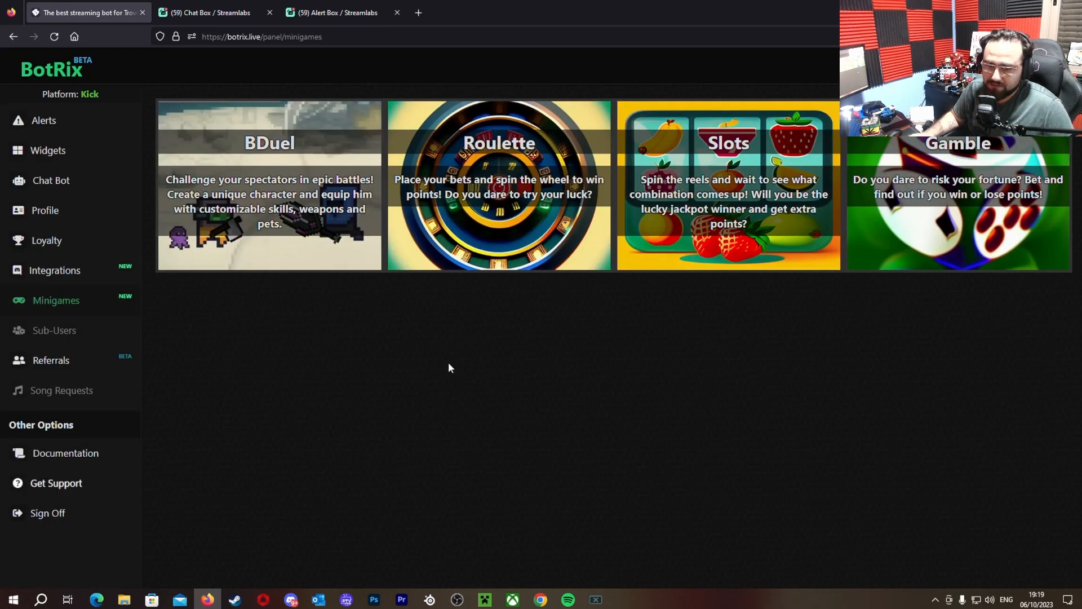
mouse_move(454, 157)
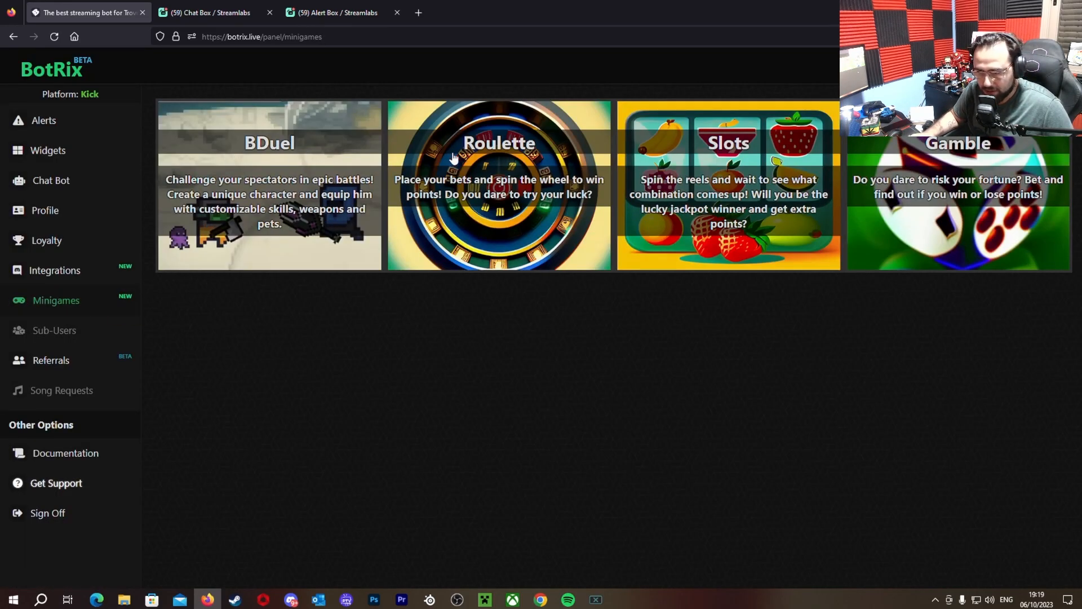
mouse_move(51, 360)
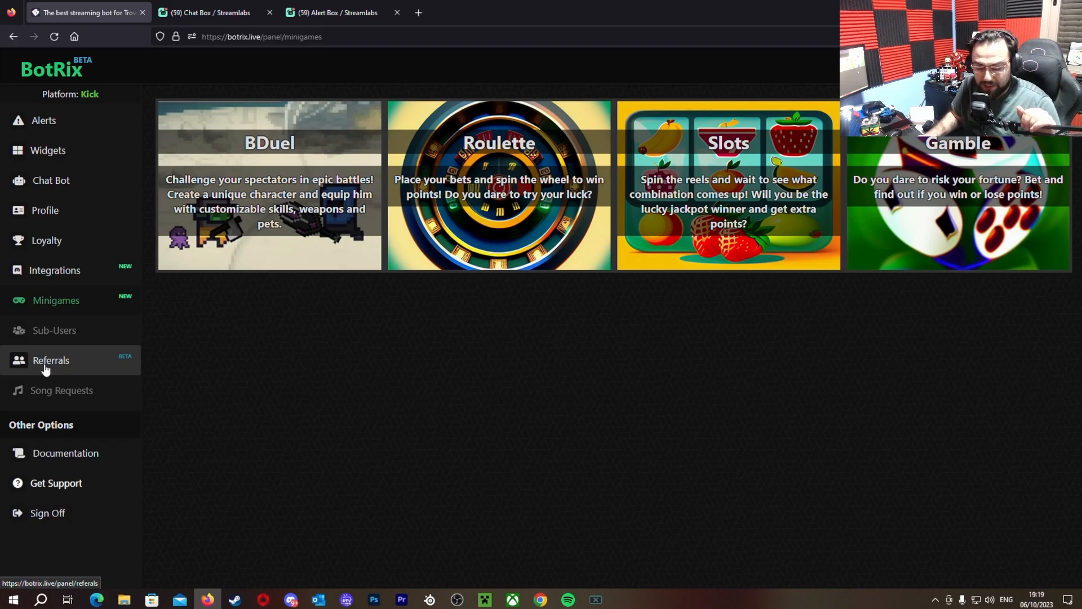
Return to the Chat Bot Modules with chat alerts, voice messages, level and points systems enabled
click(49, 181)
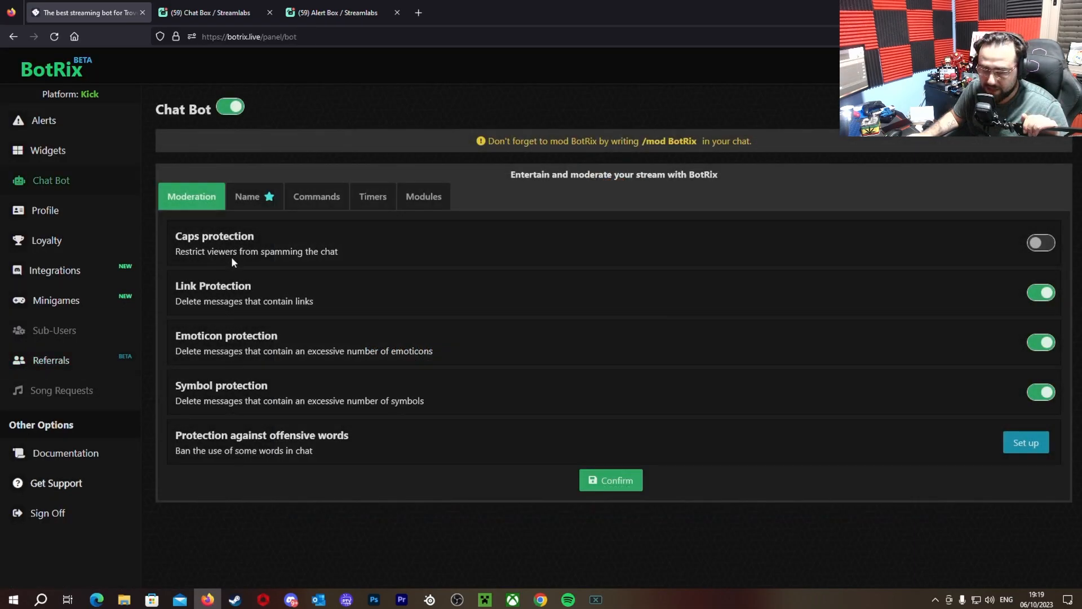
mouse_move(121, 196)
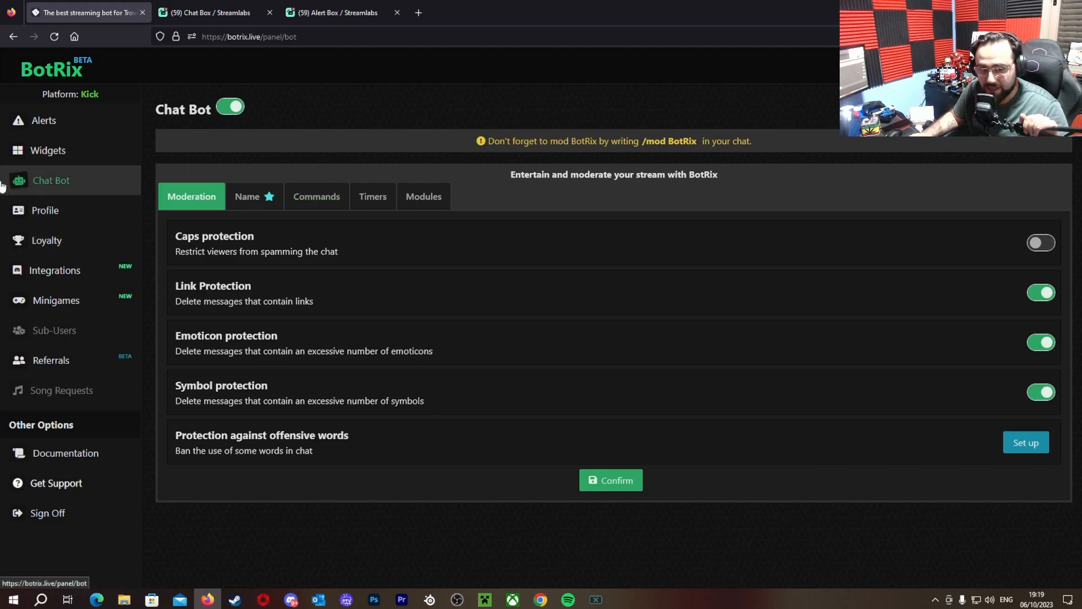
click(47, 150)
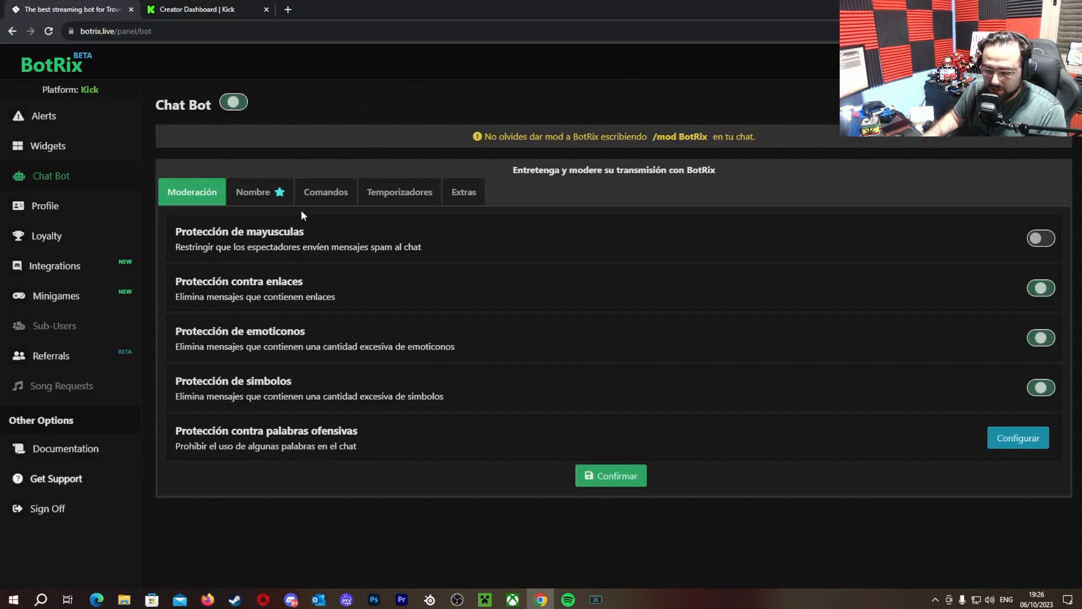
click(423, 192)
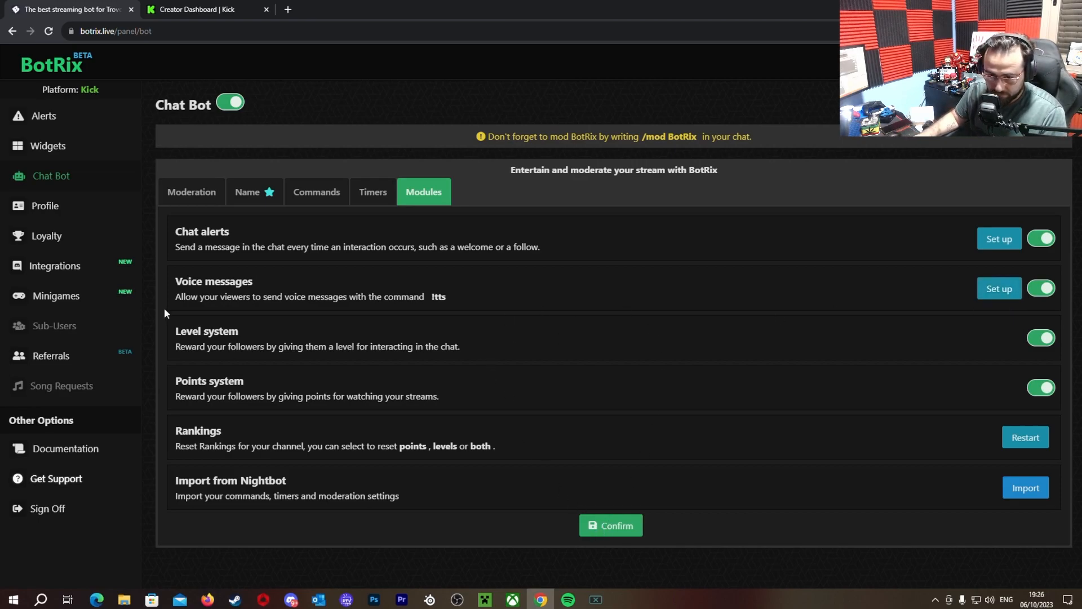
Review voice message settings: Kick enabled, English, Follower minimum range, 0s delay, 144 characters
click(997, 287)
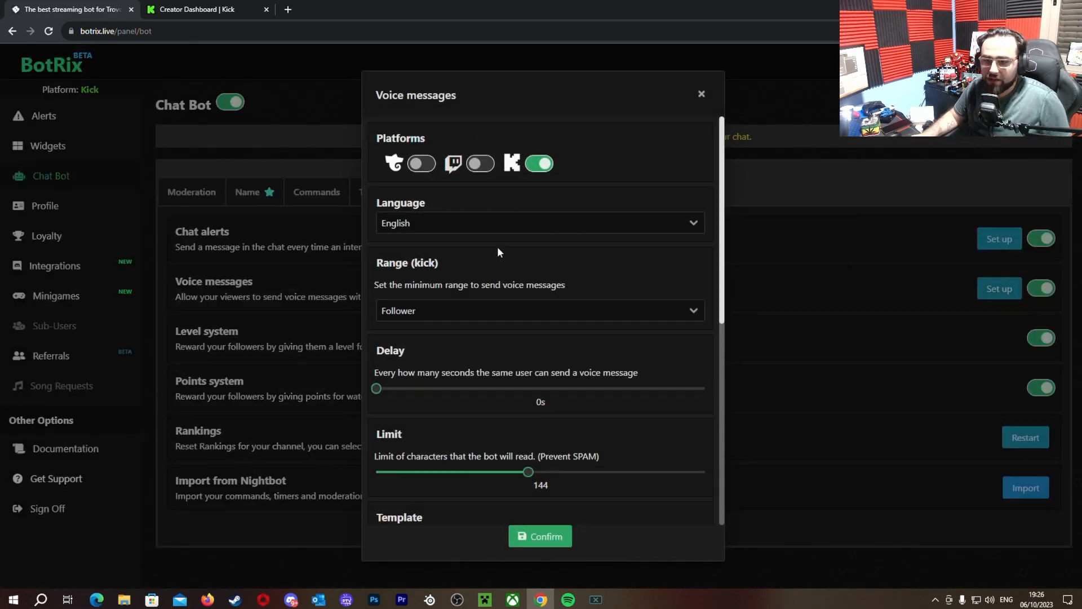
mouse_move(483, 200)
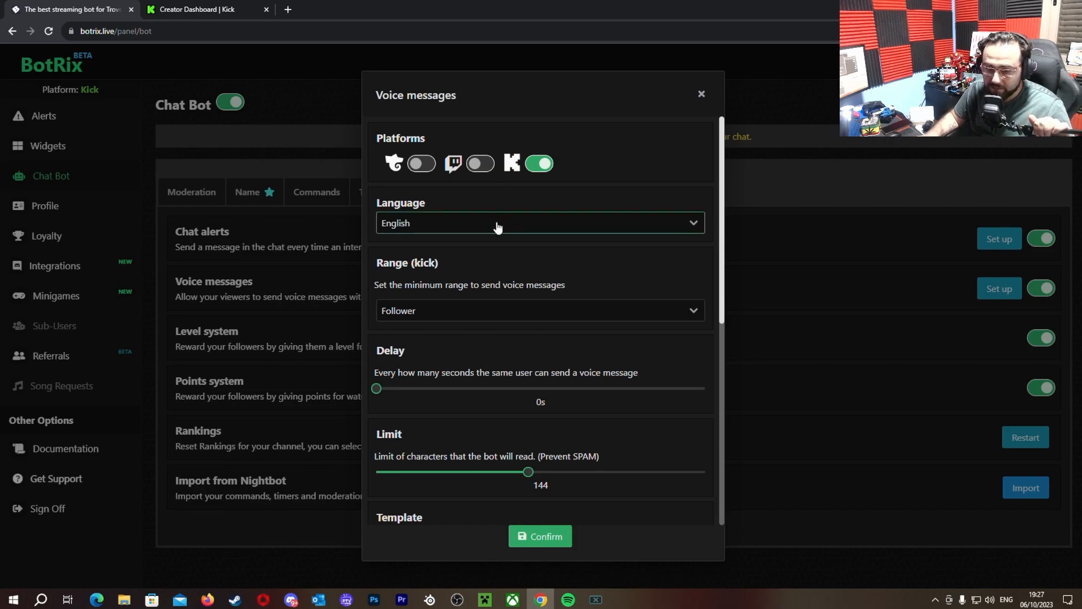
click(539, 311)
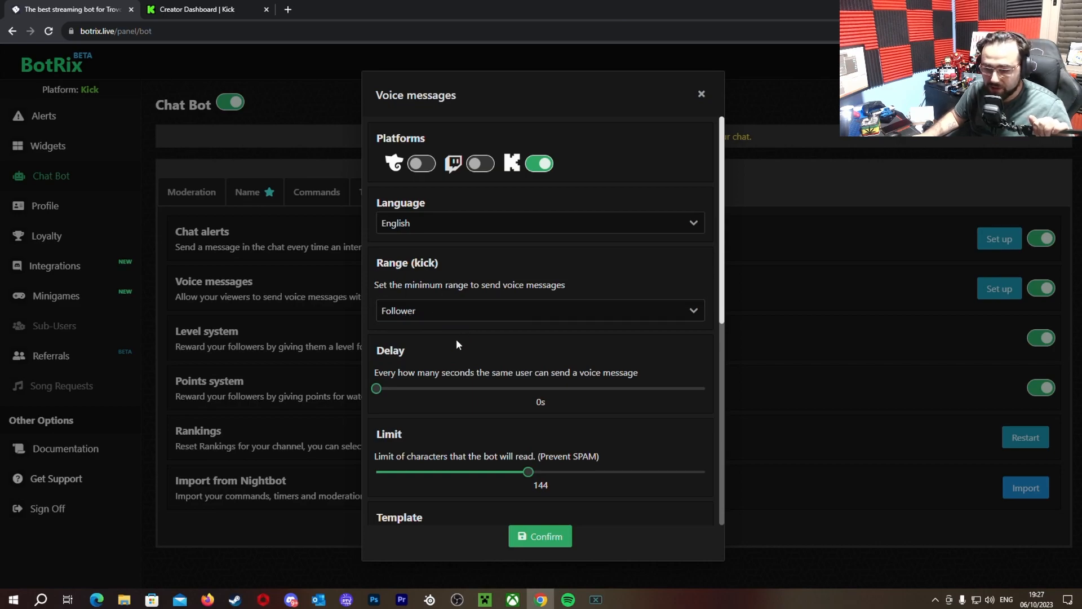
scroll(down, 3)
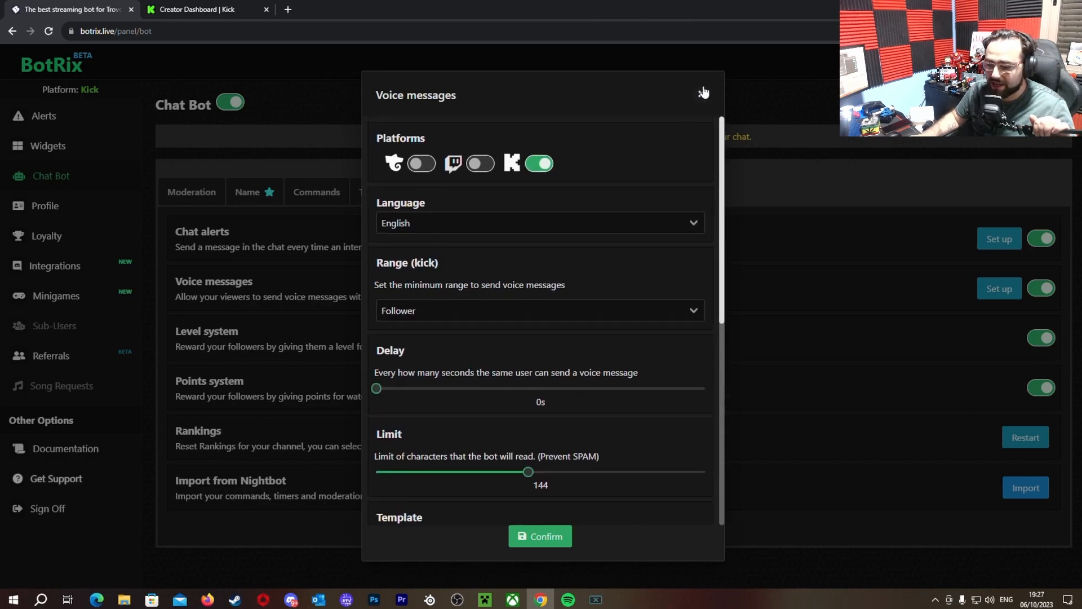
Close the voice messages dialog, leaving voice messages switched on
click(702, 93)
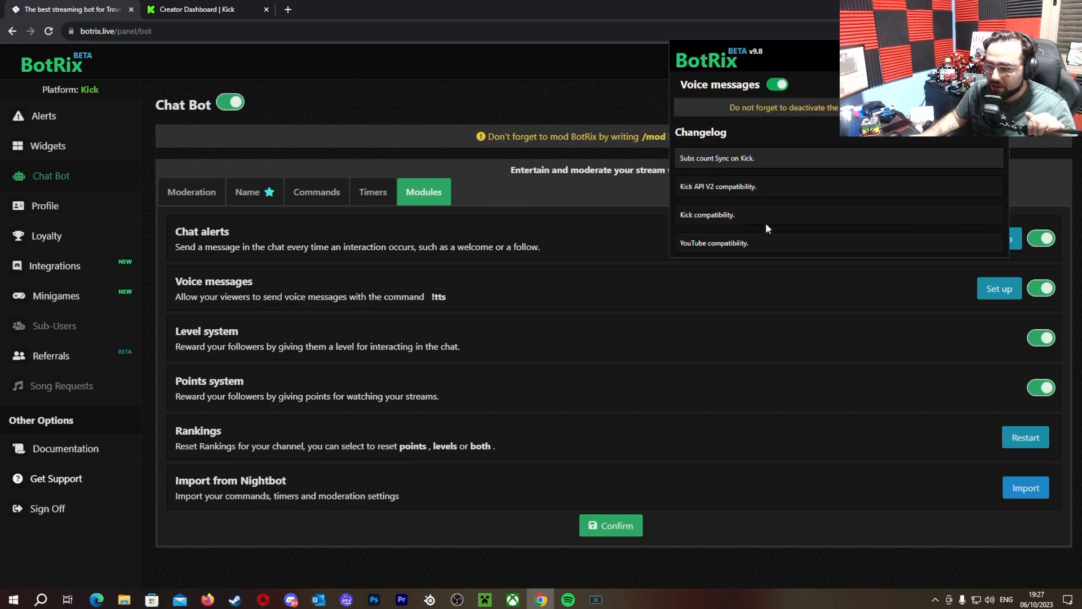
mouse_move(765, 182)
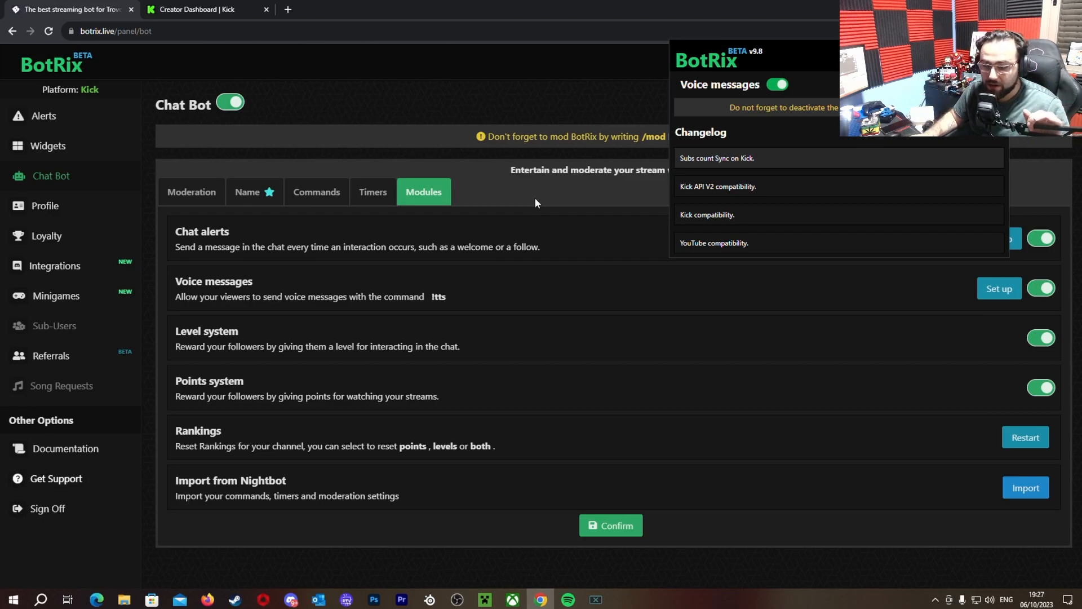
mouse_move(627, 169)
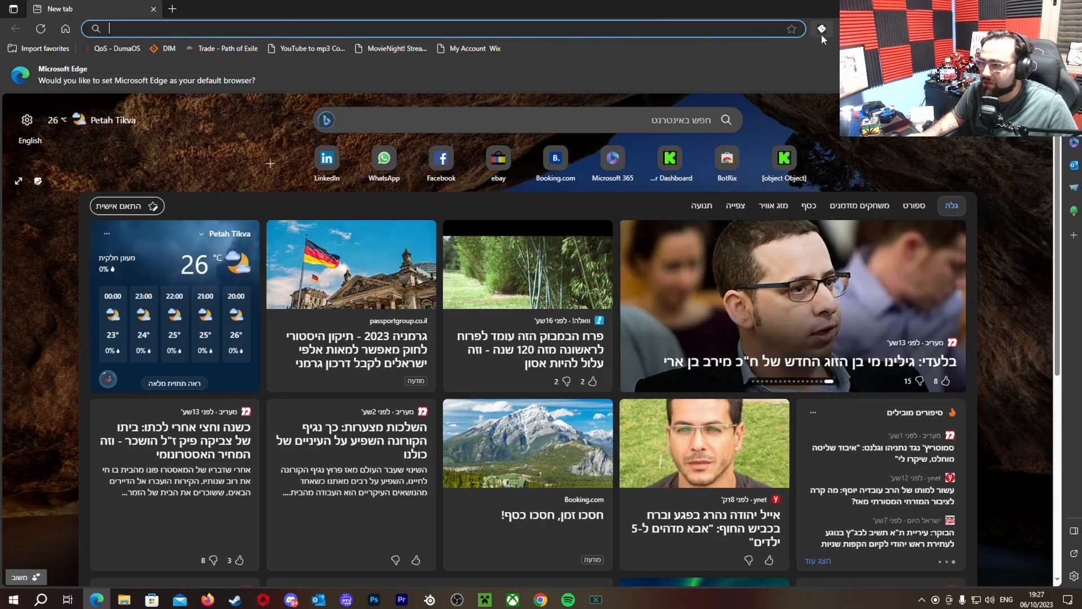
In the Kick dashboard chat, compose '!tts hi Youtube, like the video if it helped you'
click(726, 157)
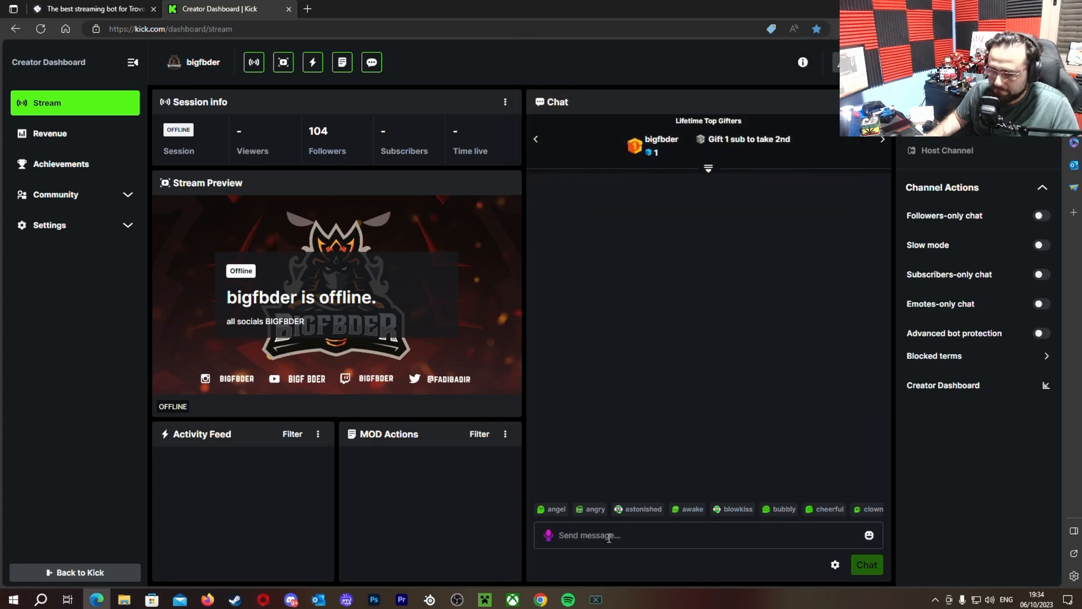
text(ts)
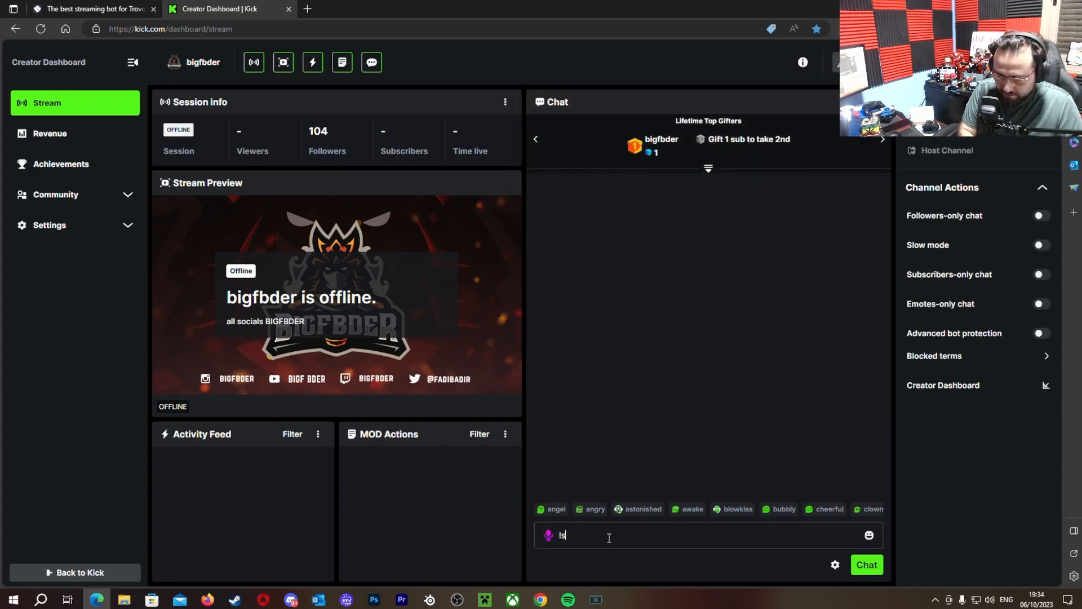
text(hi)
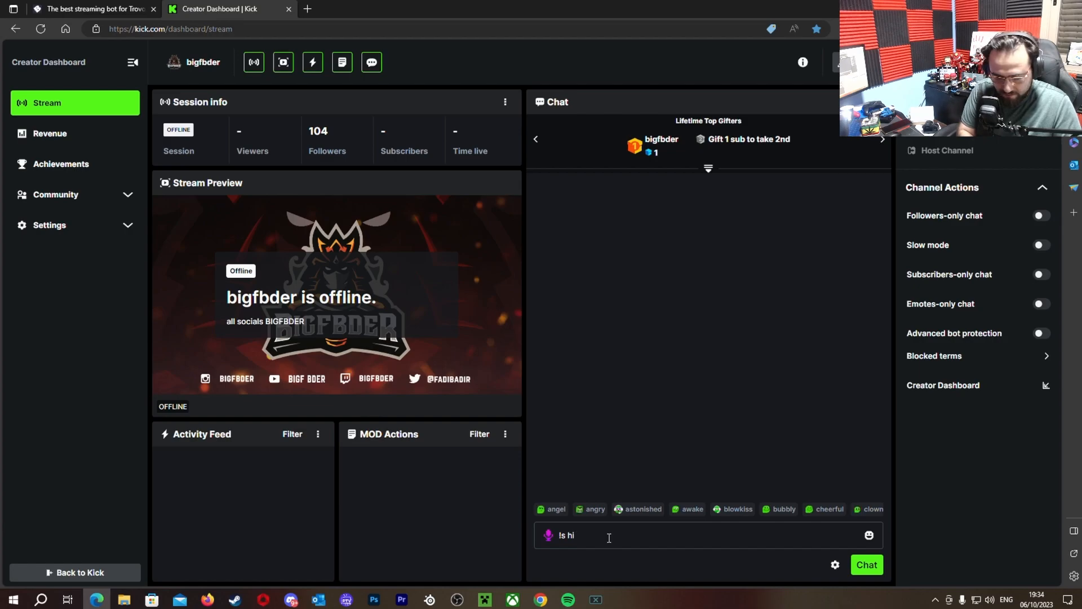
text(Youtube)
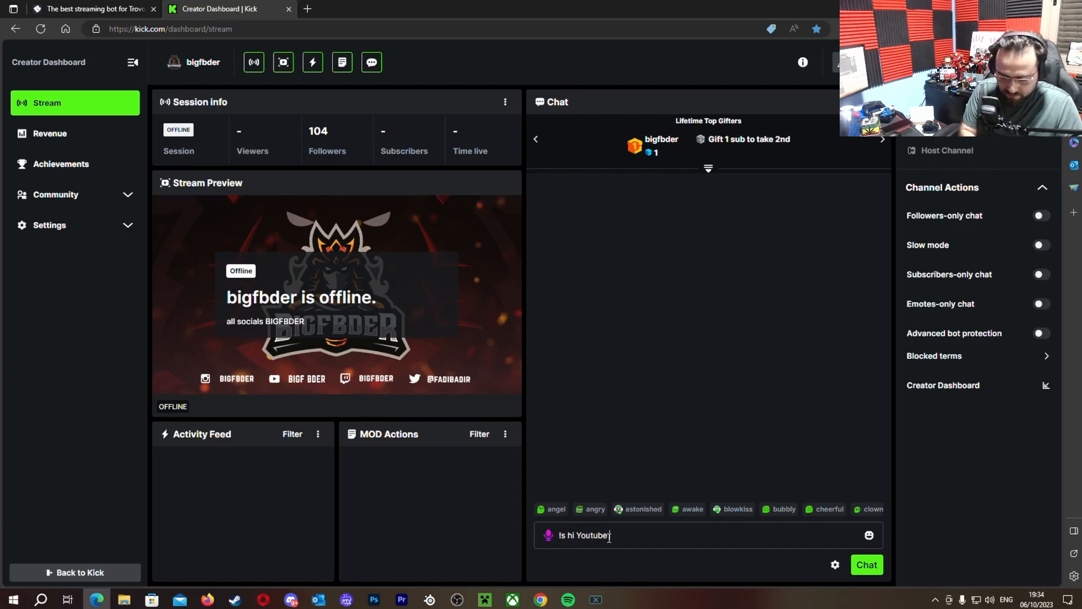
text(Like the V)
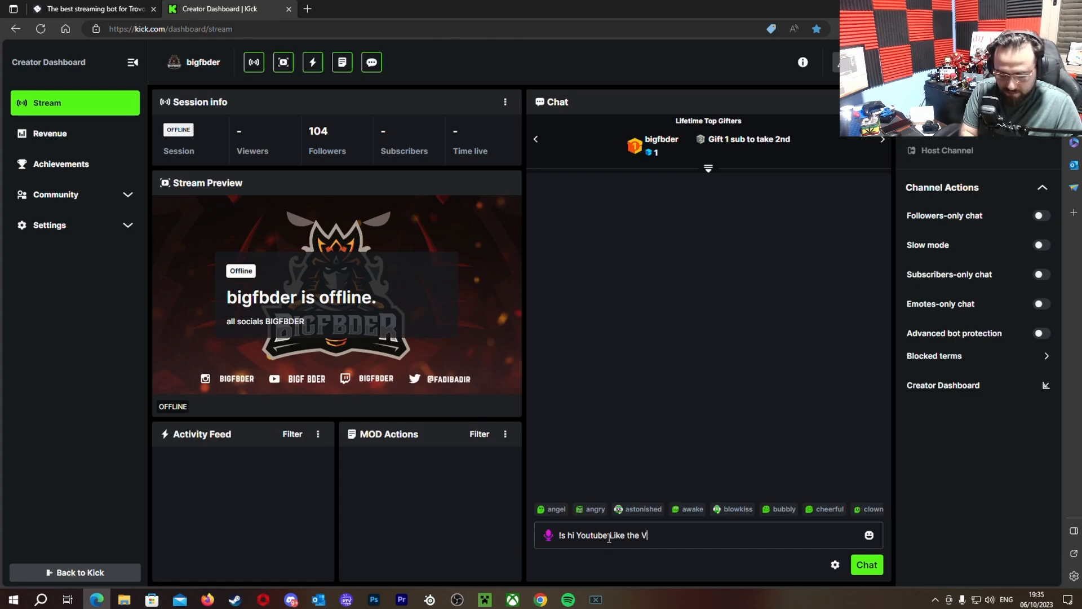
text(ideo if i)
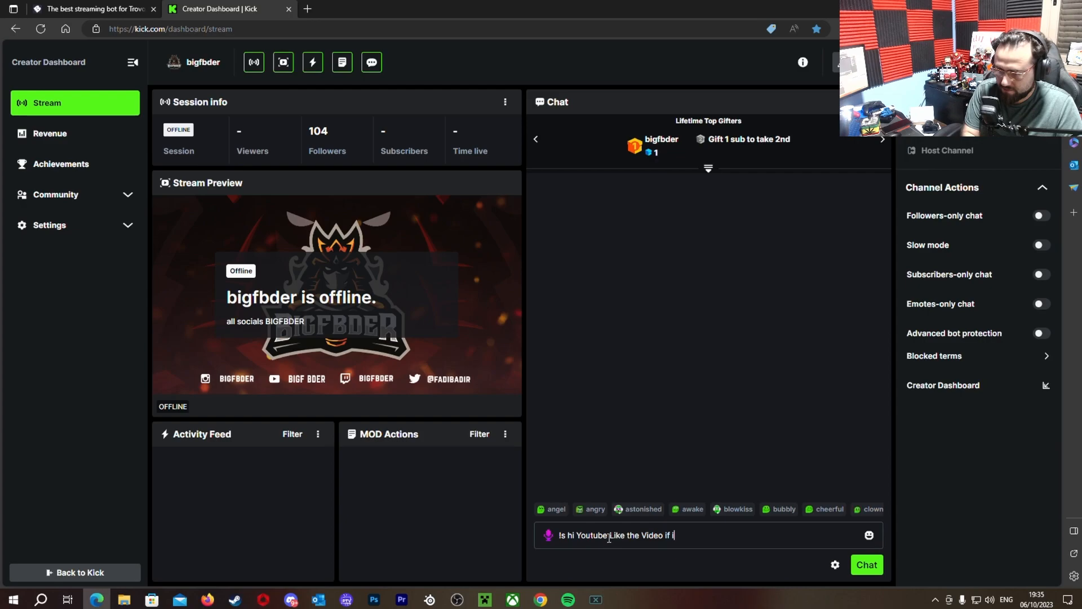
key(Backspace)
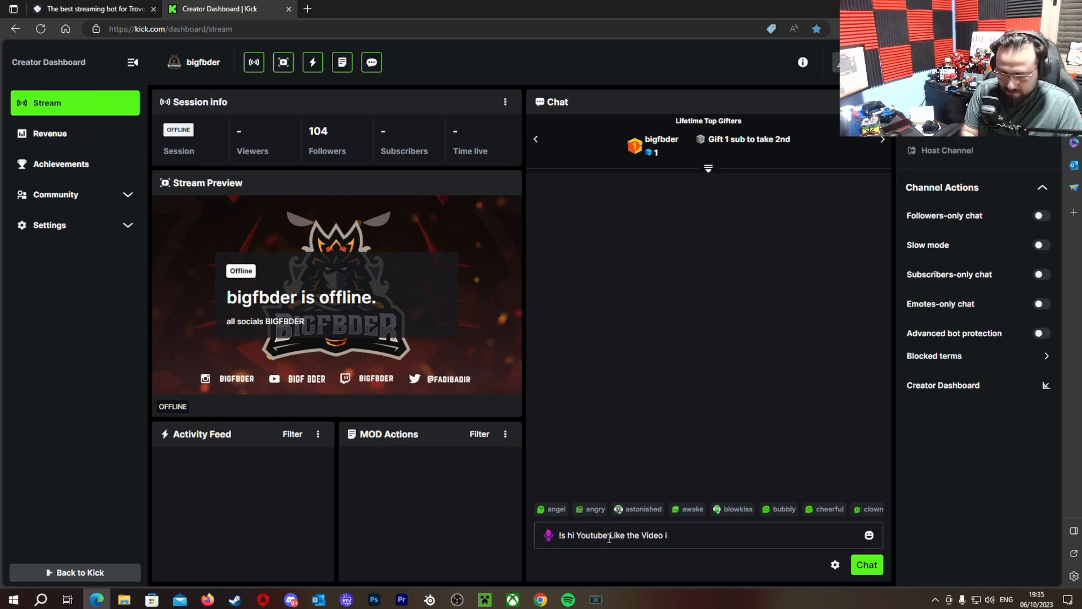
text(f it helped you)
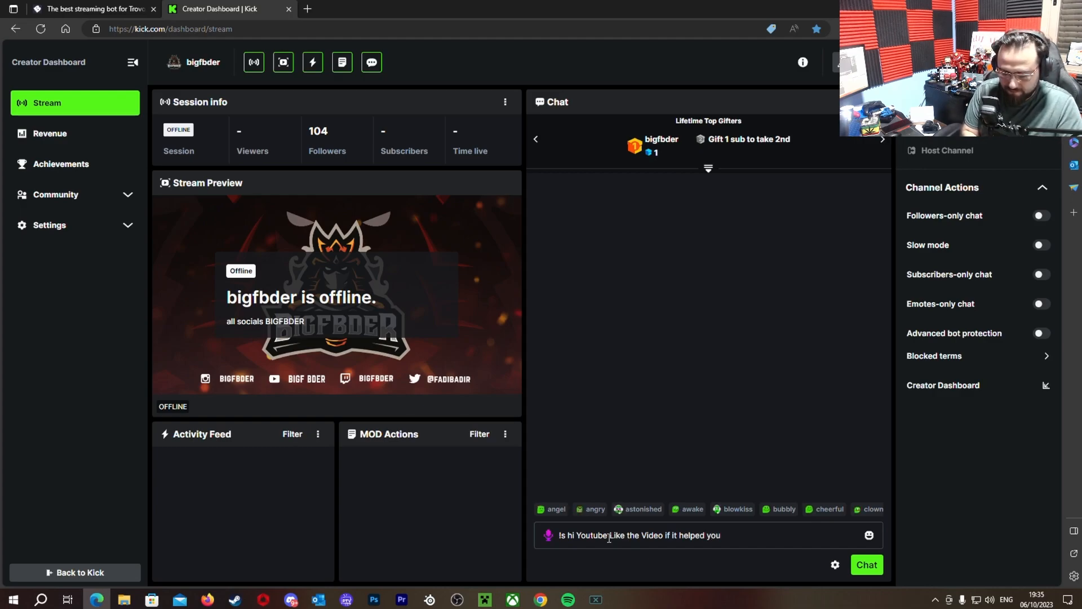
Send the text-to-speech test message to the Kick channel chat
click(867, 565)
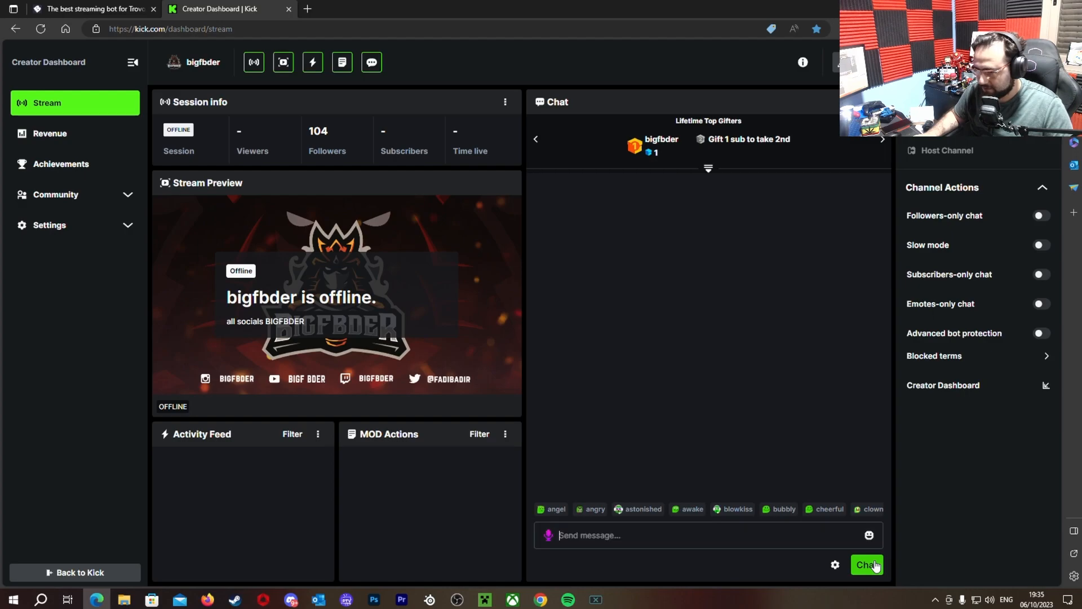
click(867, 565)
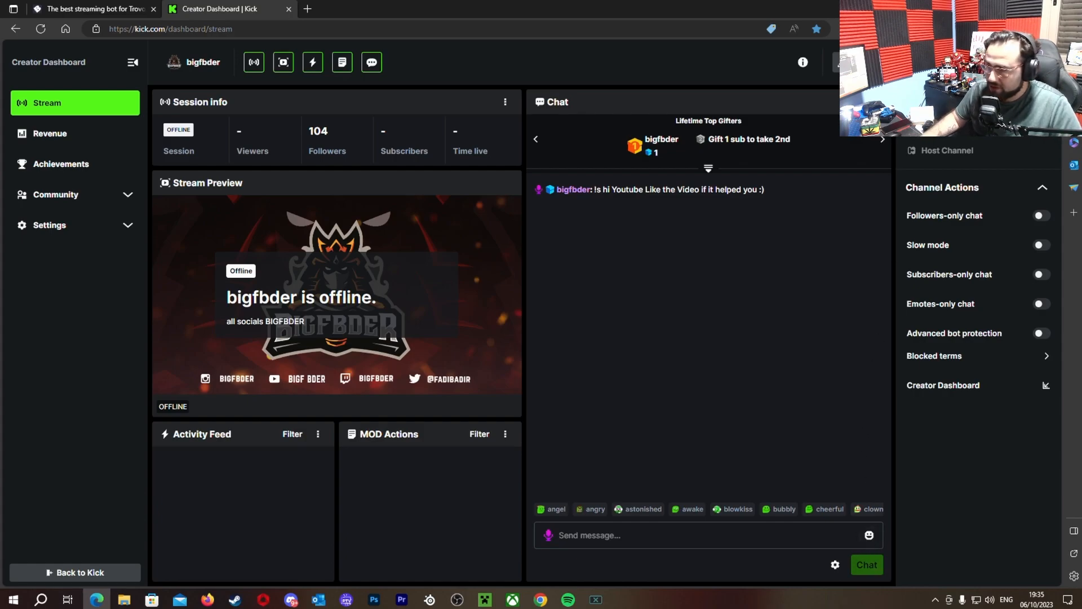
mouse_move(550, 192)
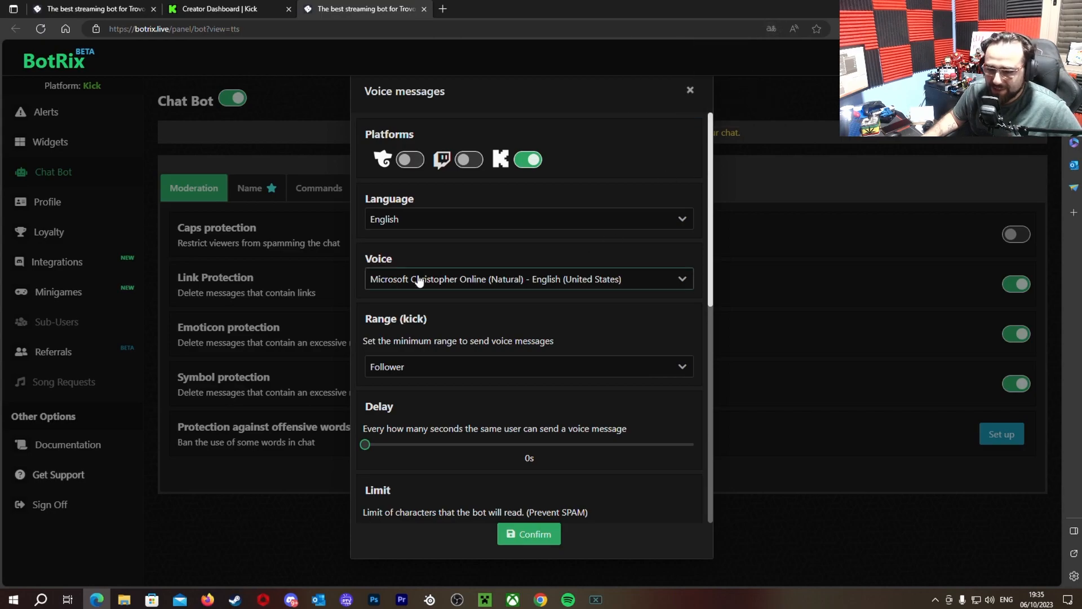
mouse_move(442, 257)
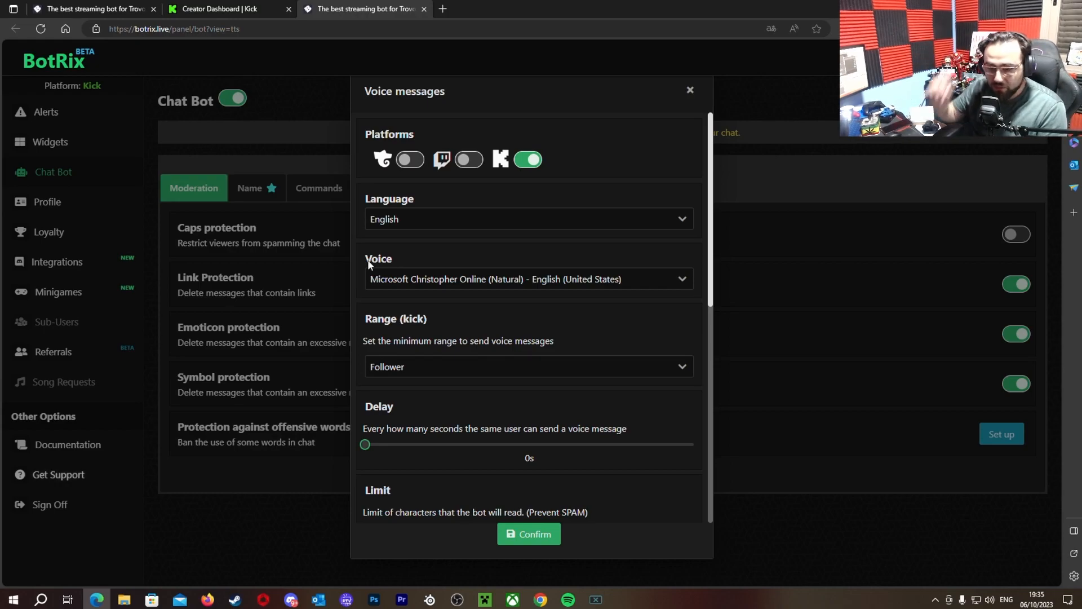
mouse_move(457, 259)
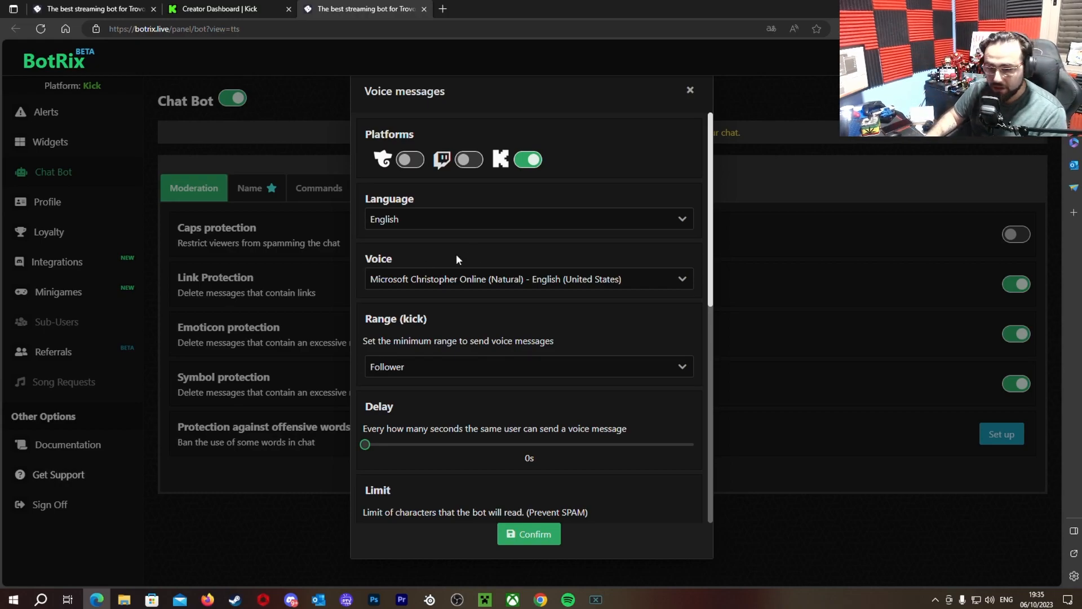
Browse the voice list and keep Microsoft Christopher Online (Natural) - English (United States)
click(528, 278)
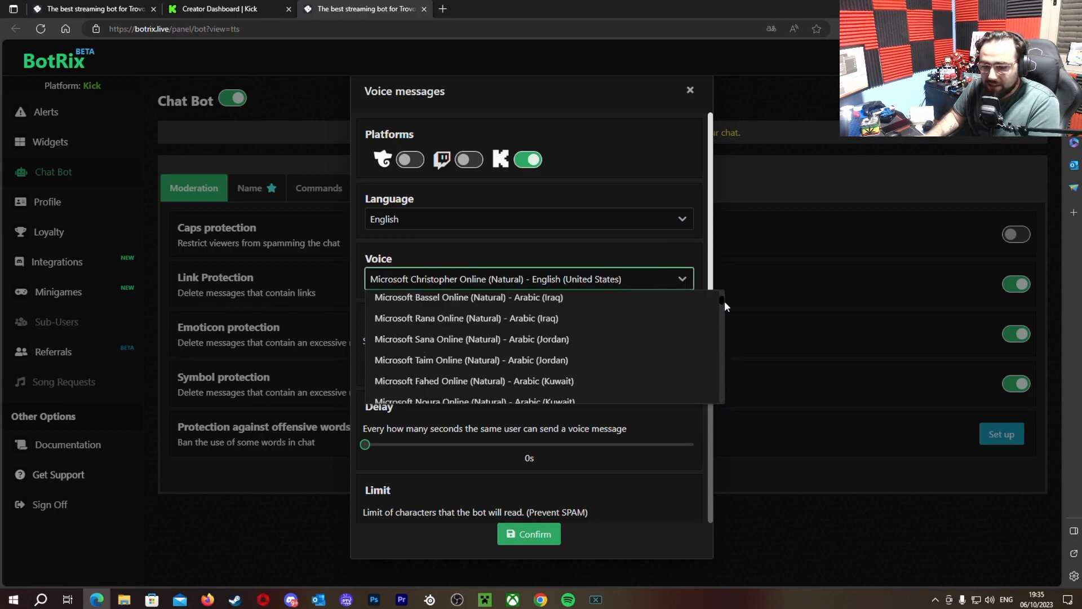
click(513, 237)
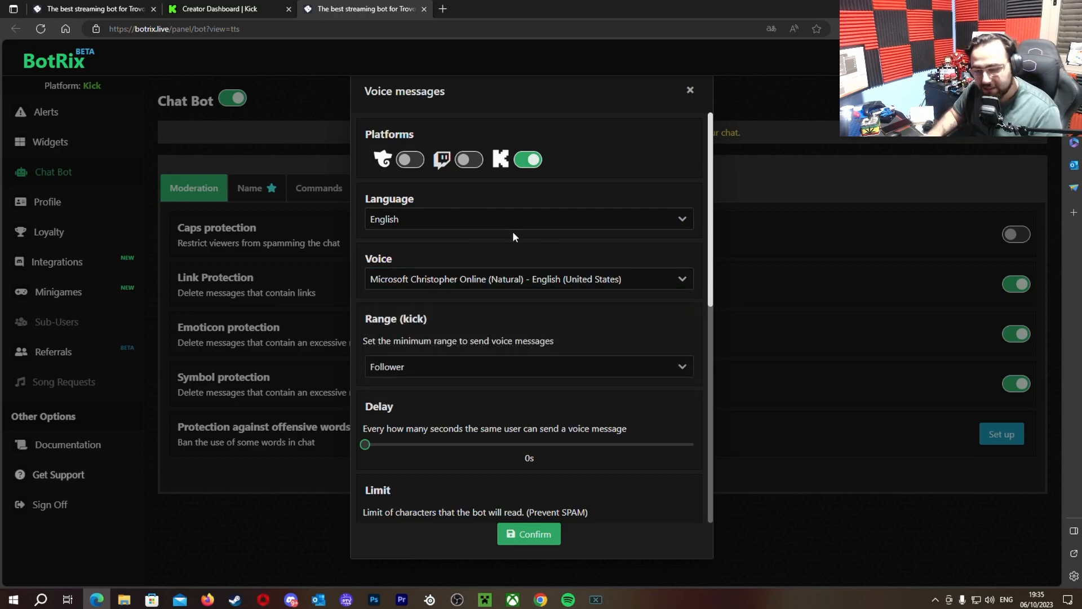
Close the voice messages dialog, returning to the Moderation tab with link, emoticon and symbol protection on
click(688, 90)
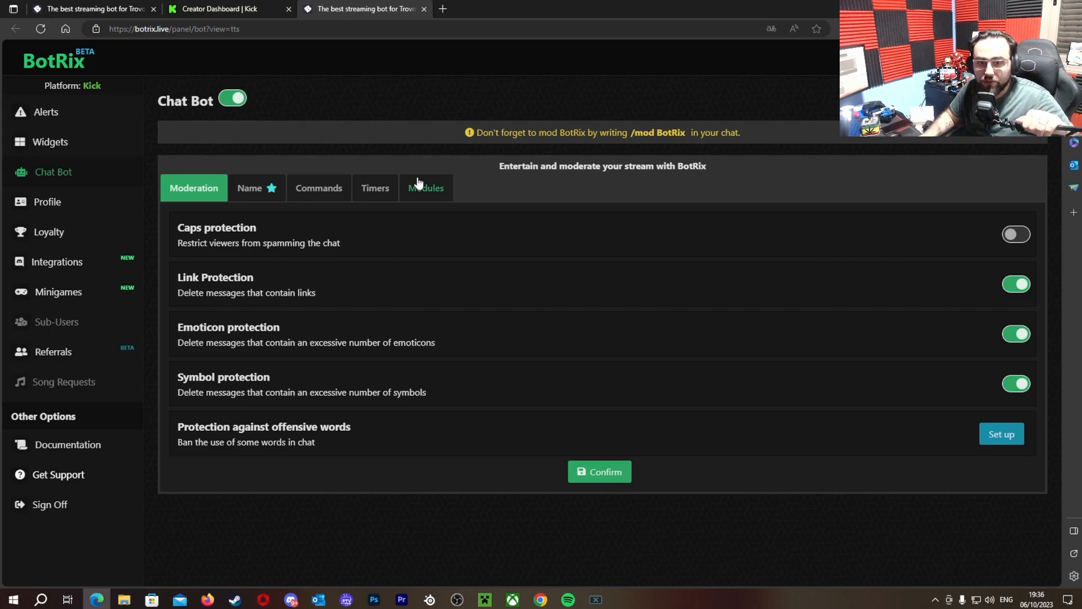
mouse_move(230, 8)
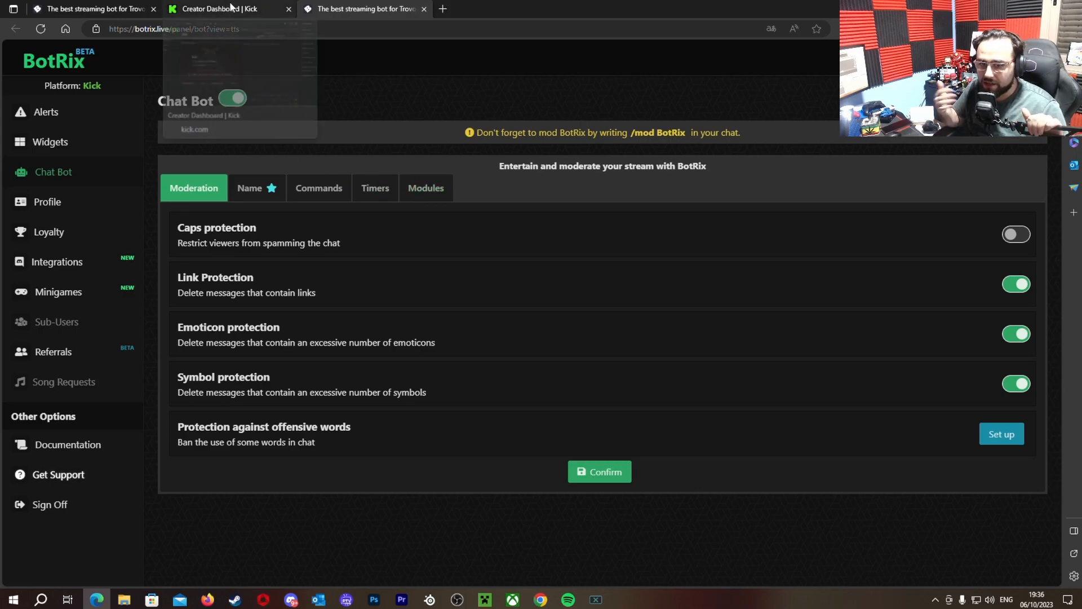